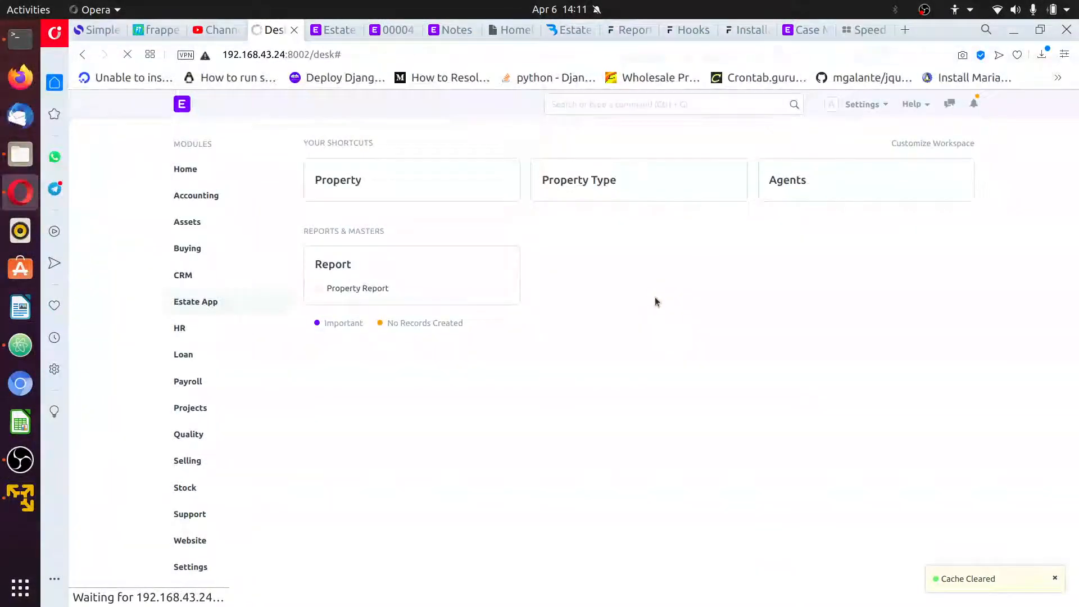
pyautogui.moveTo(579, 221)
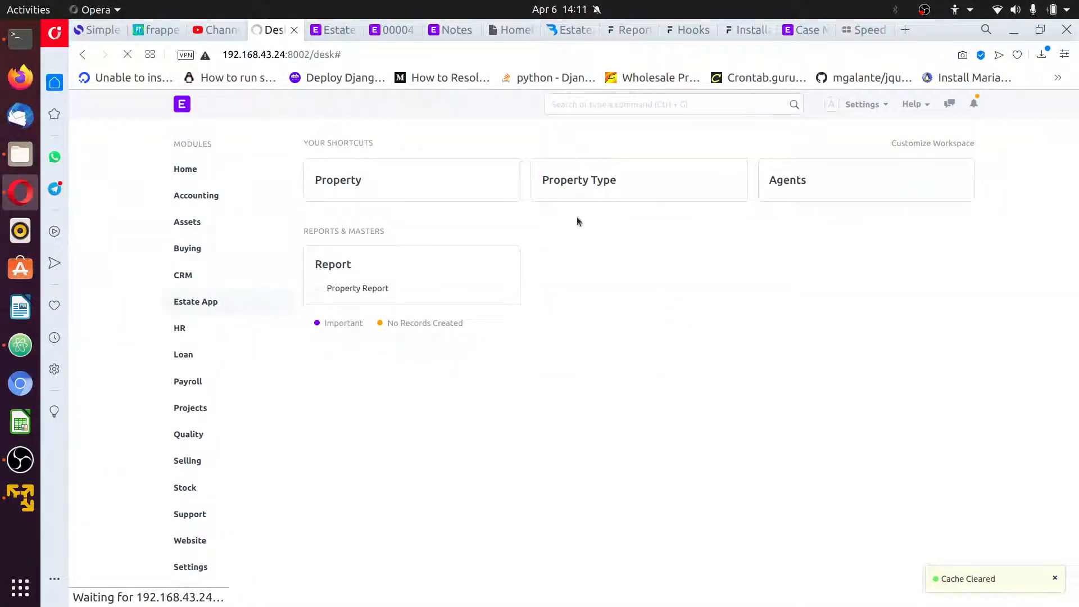
# Search the awesome bar for 'err' and open the Error Log list of 15 entries
pyautogui.click(127, 55)
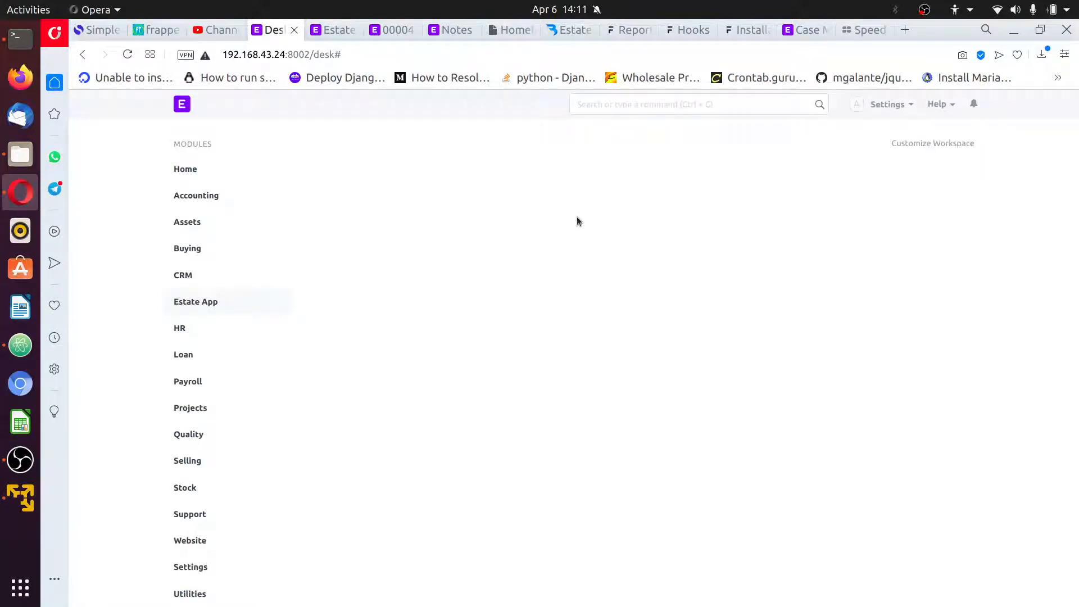
pyautogui.click(196, 301)
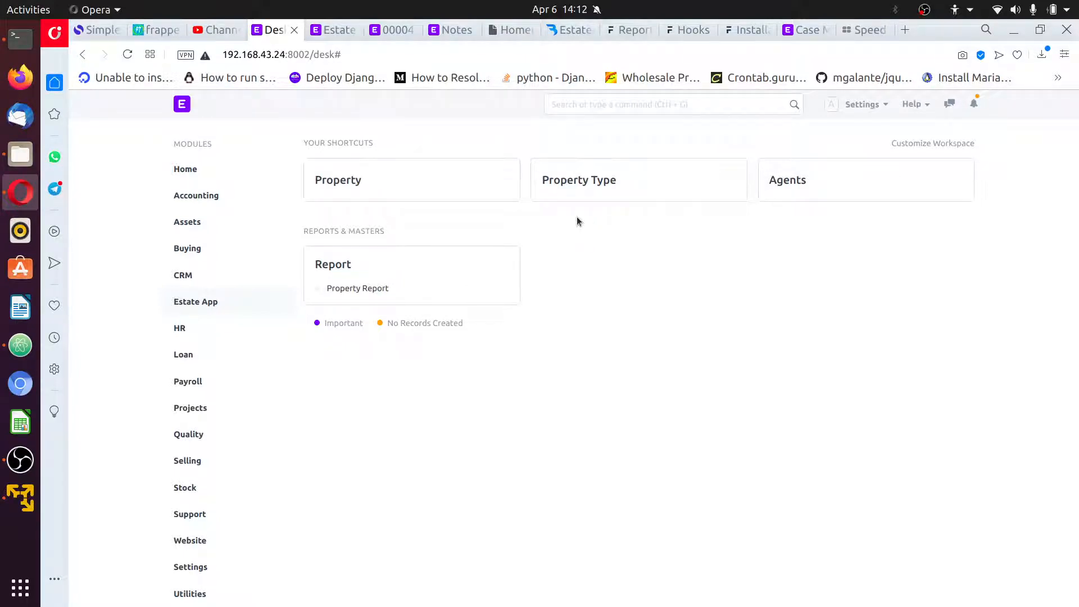
pyautogui.click(671, 104)
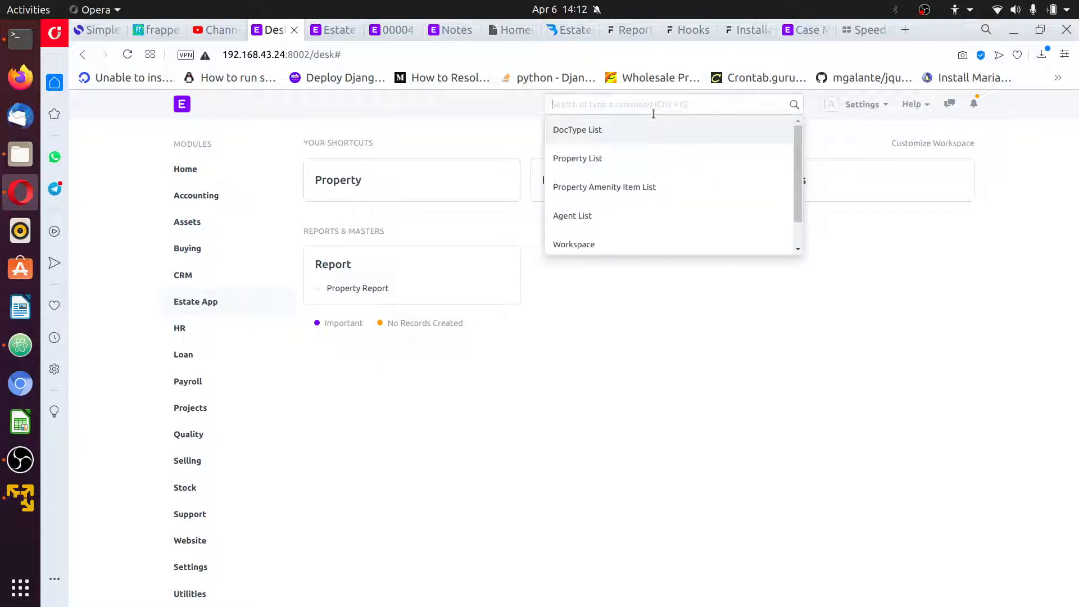
pyautogui.write('err')
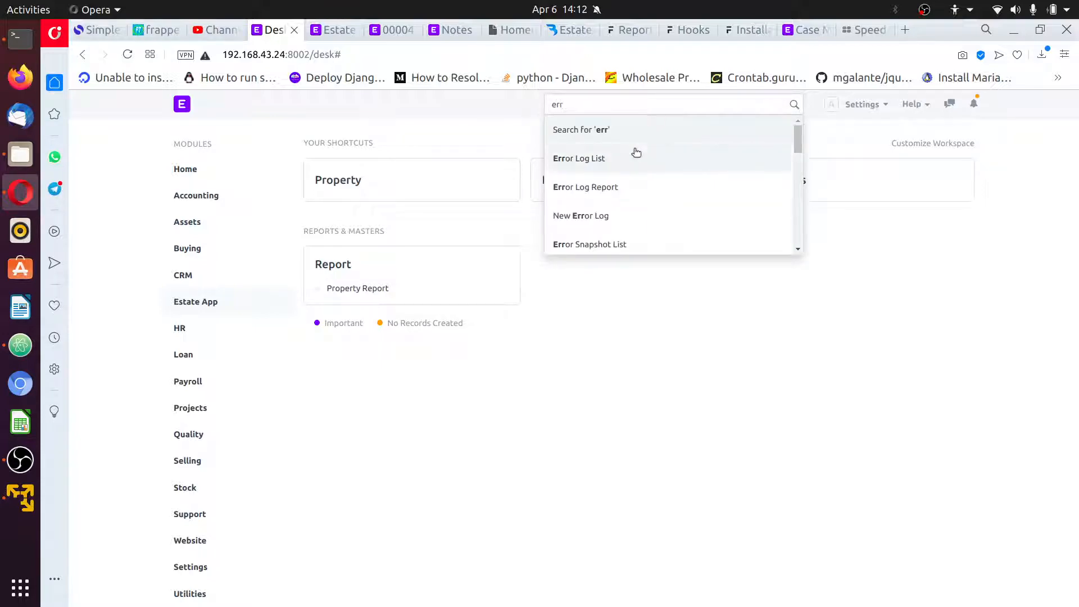
pyautogui.click(579, 159)
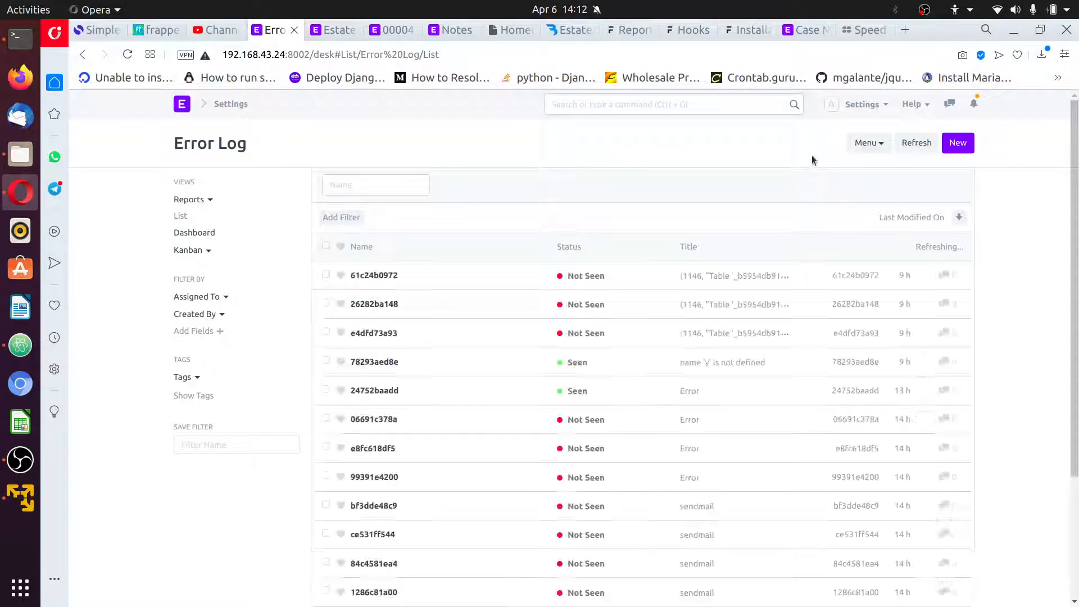
pyautogui.scroll(-3)
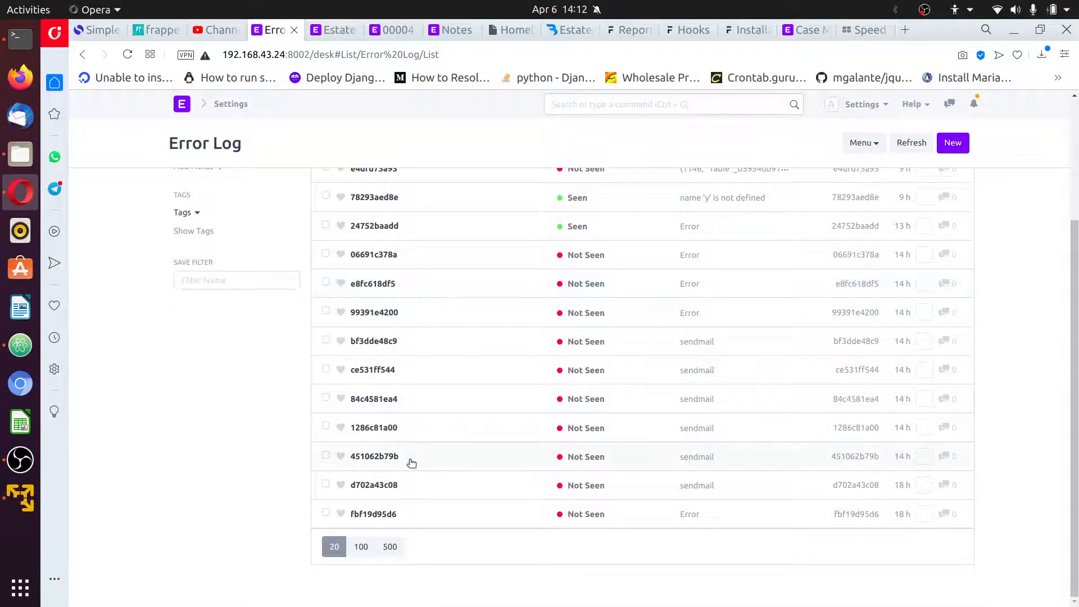
pyautogui.scroll(3)
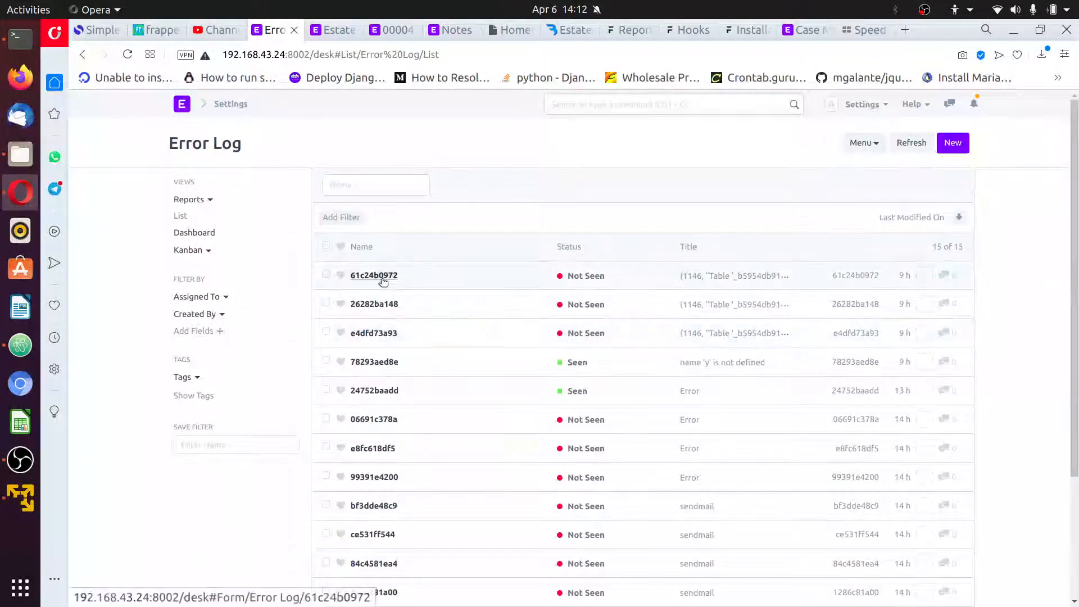
# Open error log 61c24b0972 and read its table-doesn't-exist traceback
pyautogui.click(374, 275)
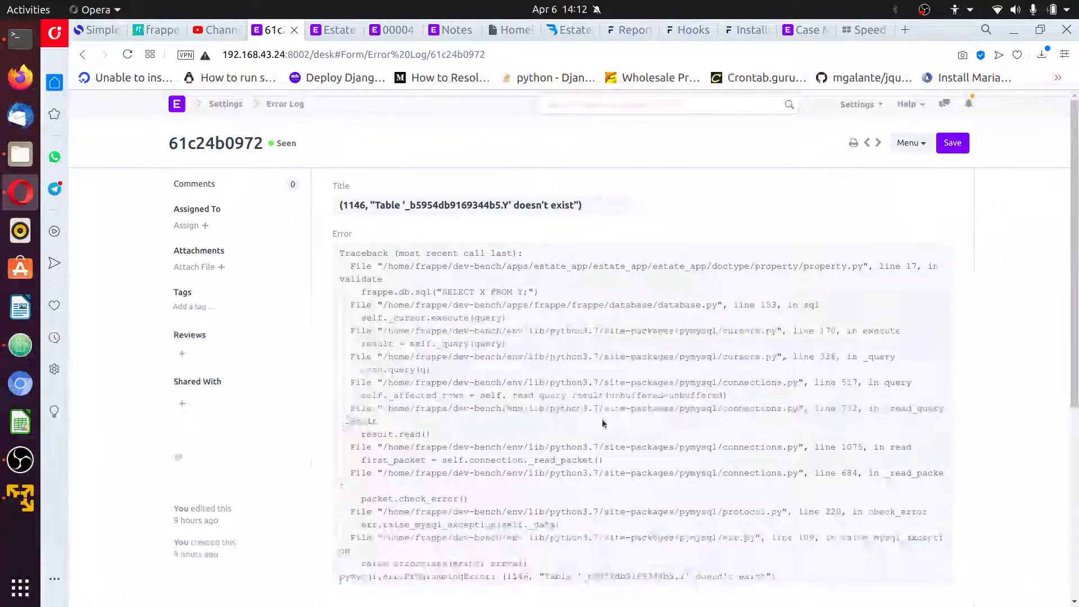
pyautogui.scroll(-3)
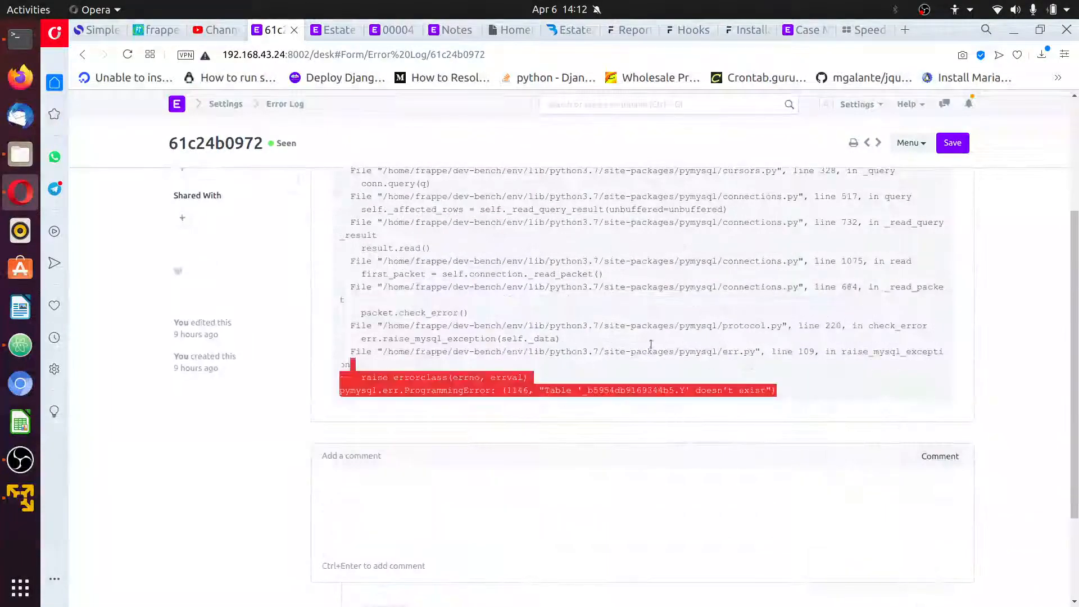
pyautogui.scroll(3)
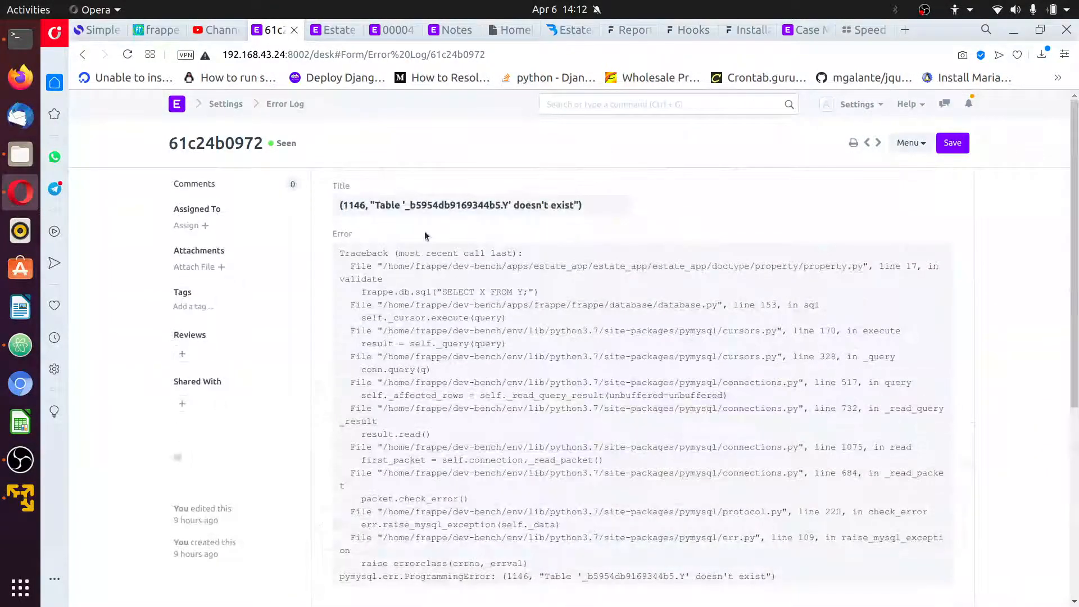
# Expand estate_app > estate_app > doctype > property in Atom's tree and open property.py
pyautogui.click(19, 344)
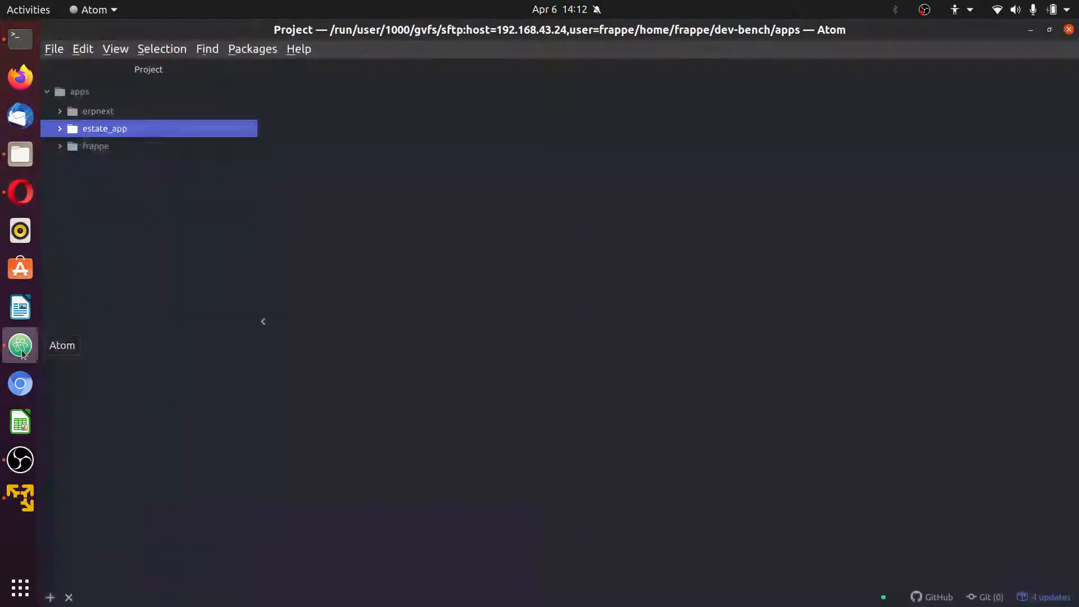
pyautogui.click(60, 129)
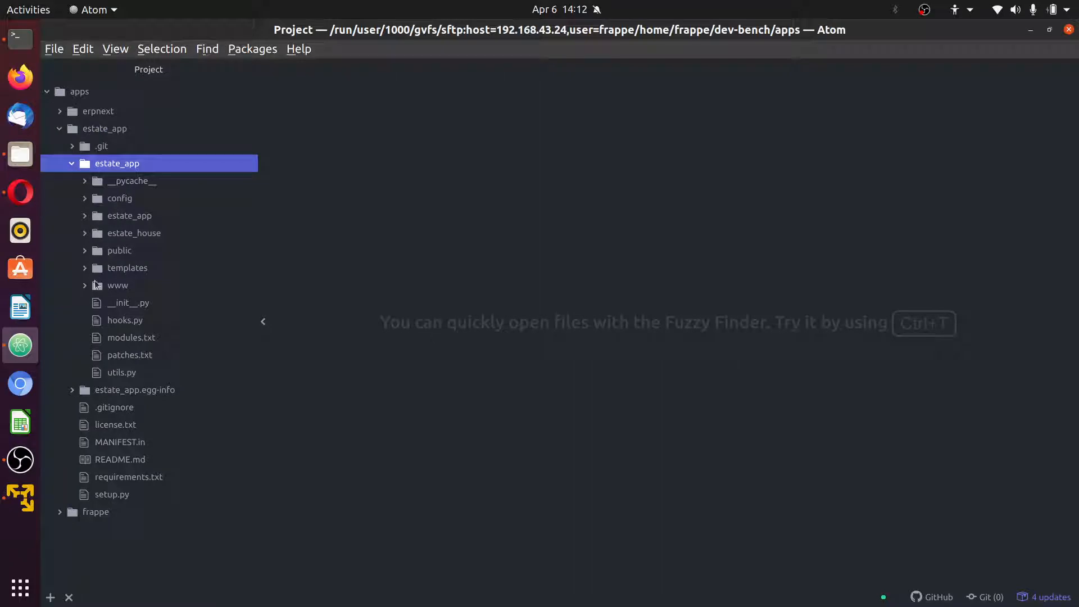
pyautogui.click(129, 215)
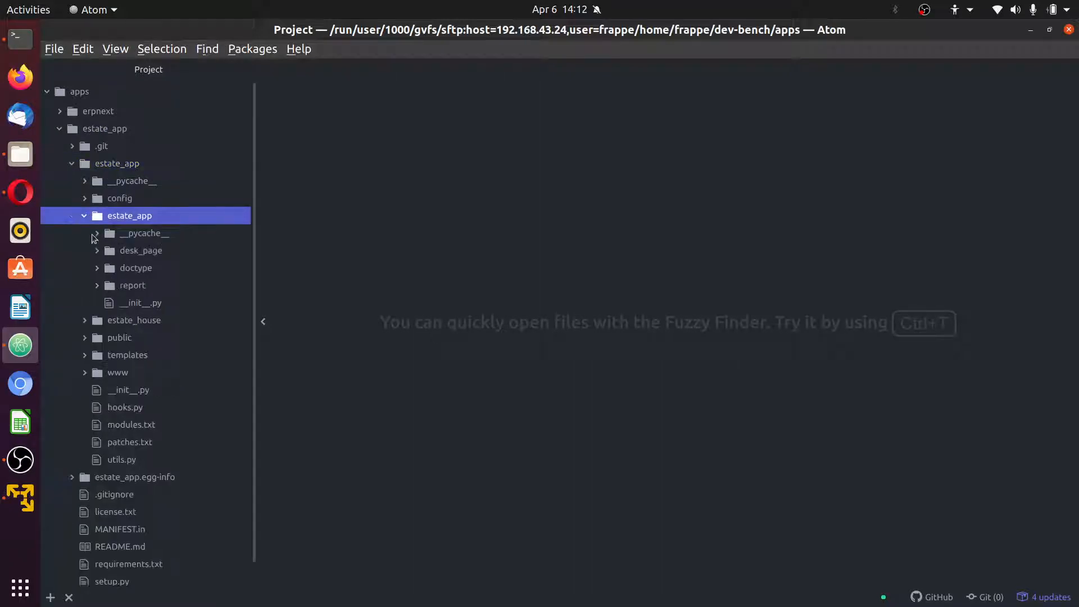
pyautogui.click(136, 268)
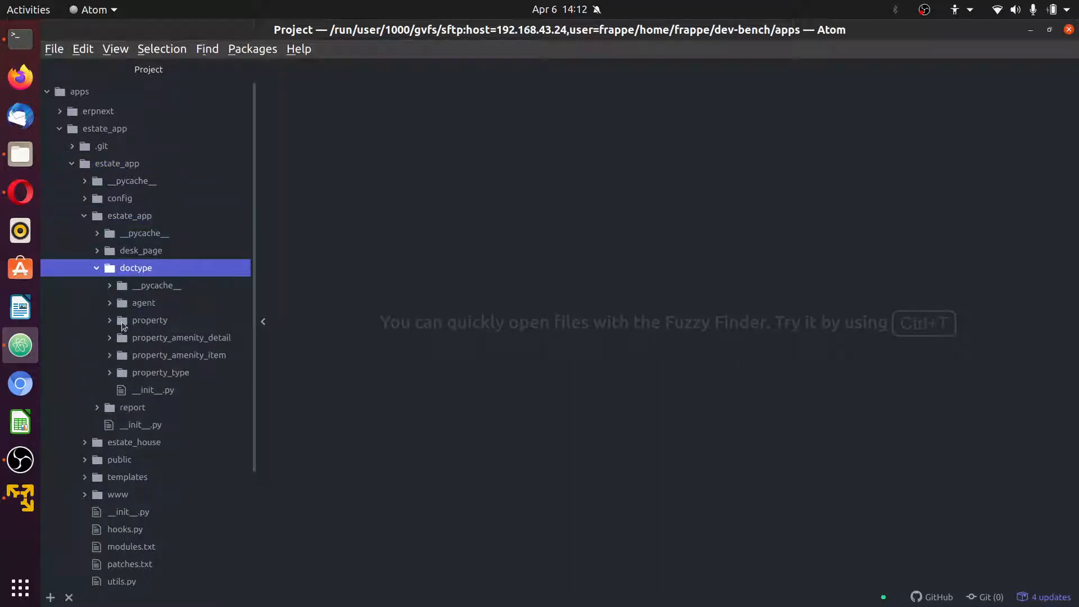
pyautogui.click(150, 320)
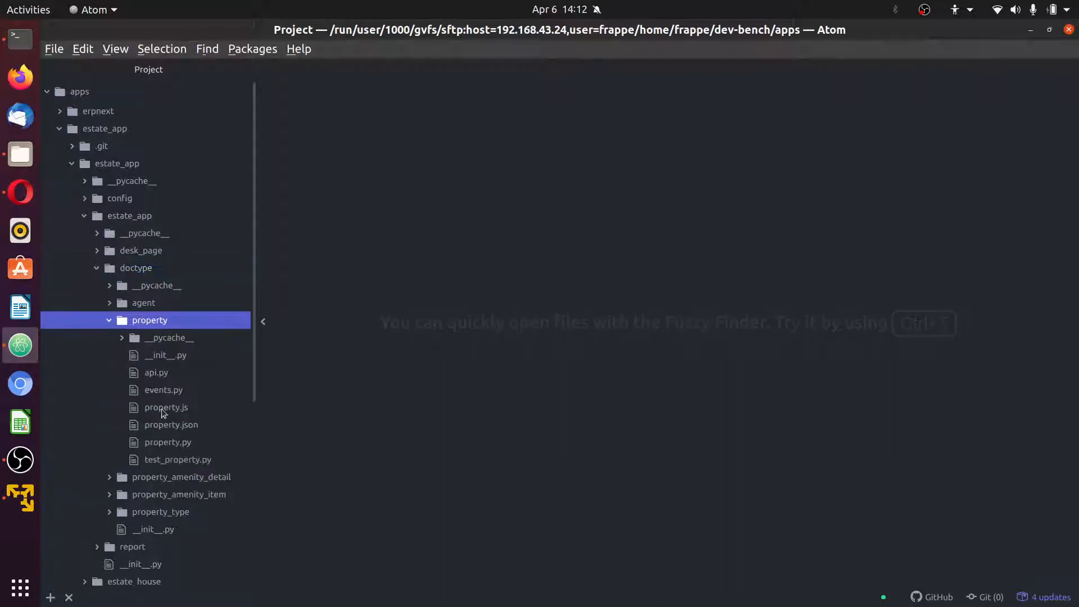
pyautogui.click(166, 442)
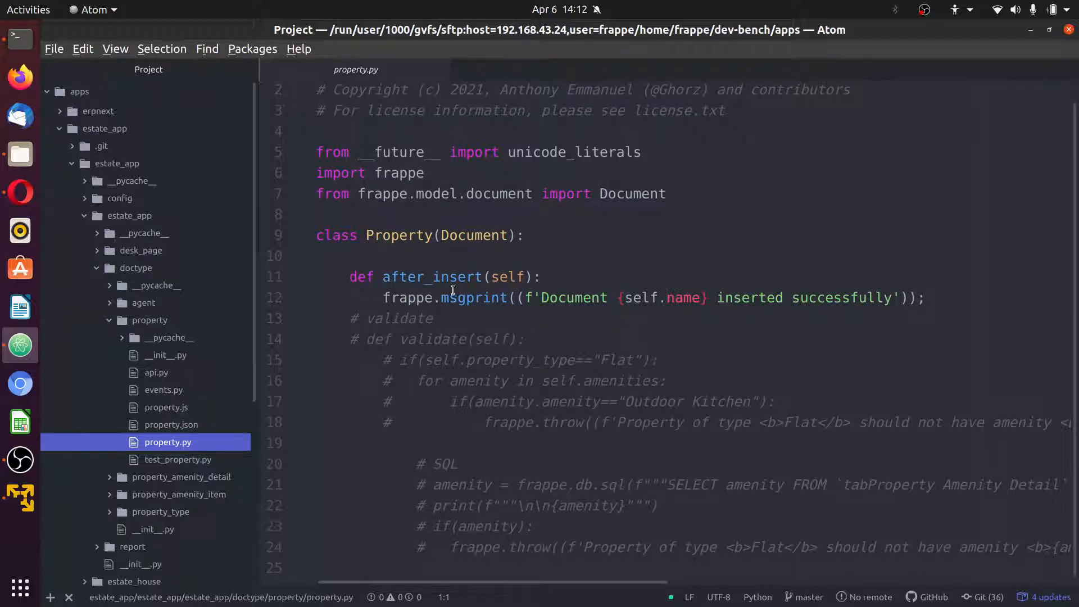
# Add a try/except Exception as e: raise block in after_insert, commenting out msgprint
pyautogui.click(543, 277)
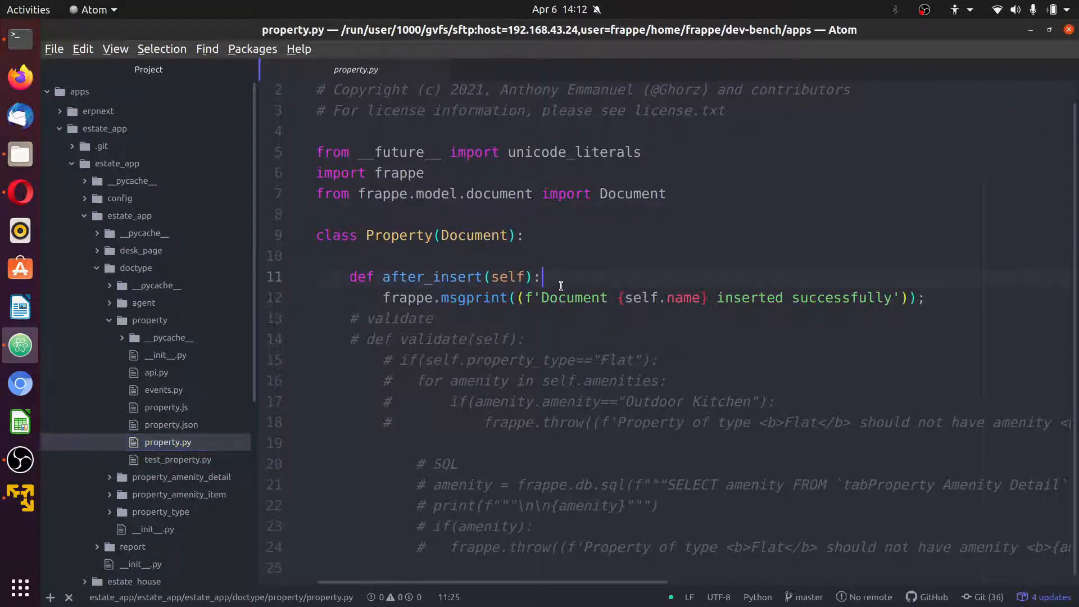
pyautogui.write('try:')
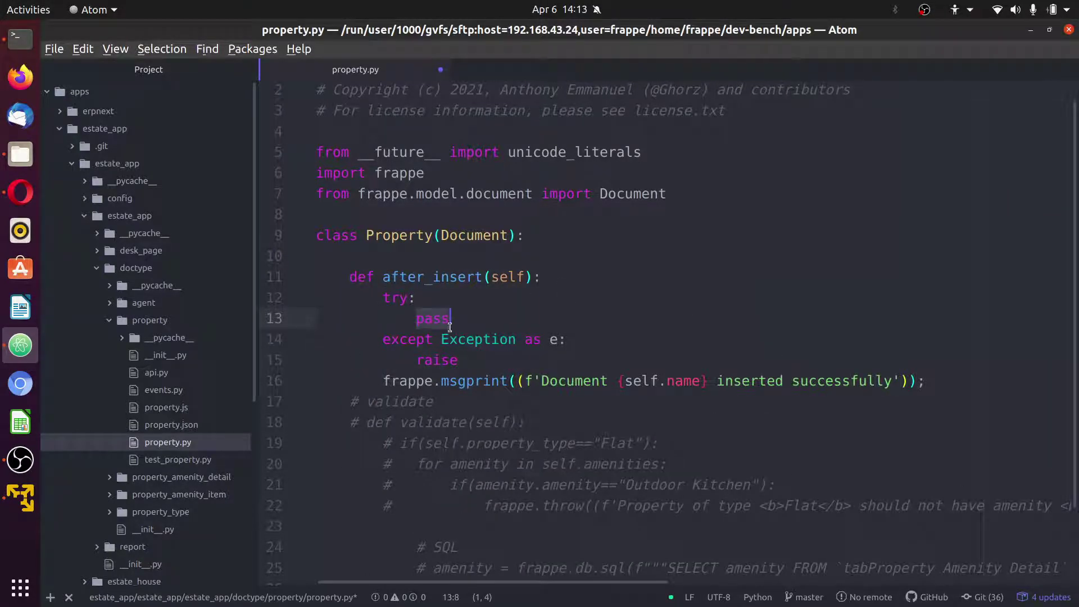
pyautogui.click(438, 360)
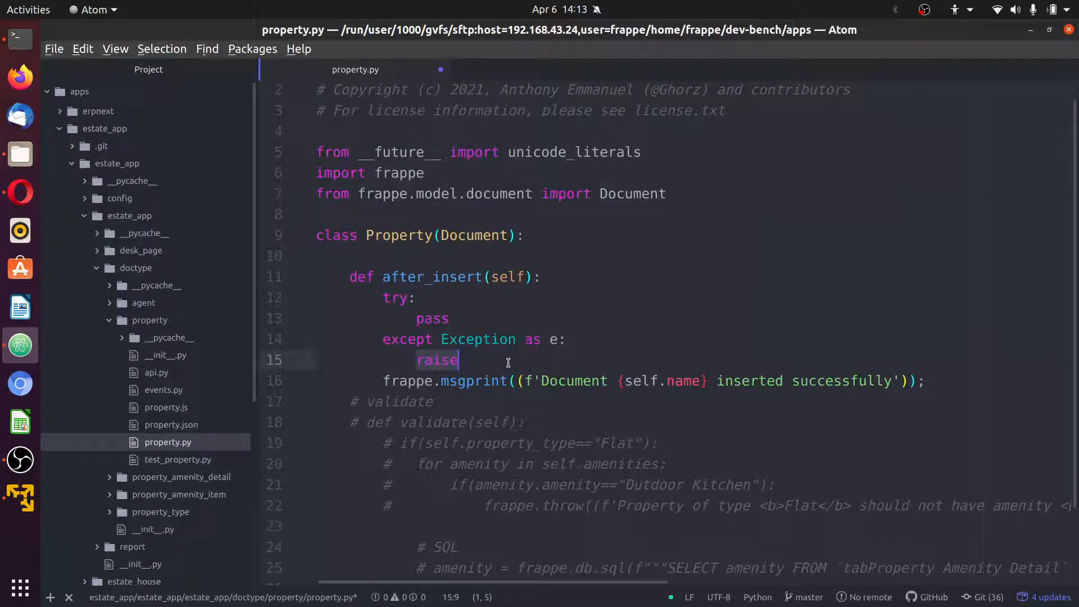
pyautogui.scroll(-3)
pyautogui.write('# ')
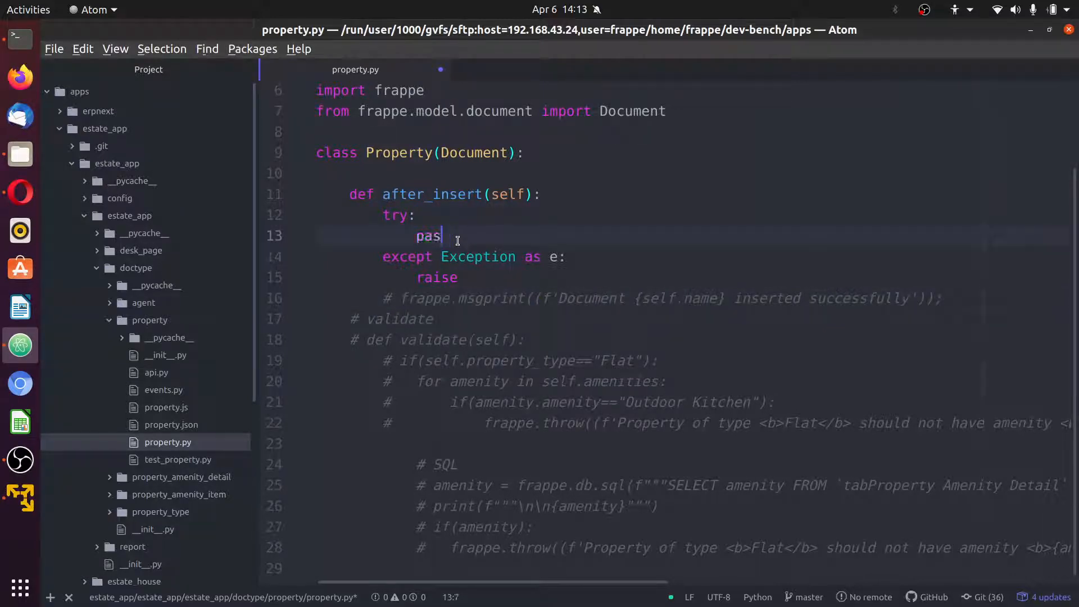
# Replace pass with a sql() call whose triple-quoted query selects name, tenant
pyautogui.press('Backspace')
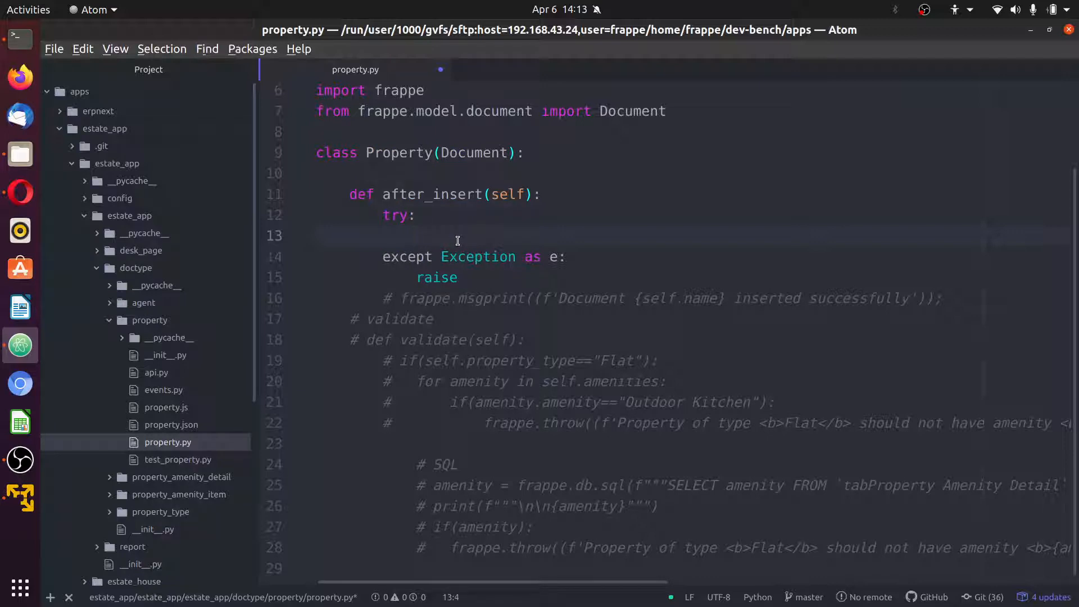
pyautogui.write('frappe.db.')
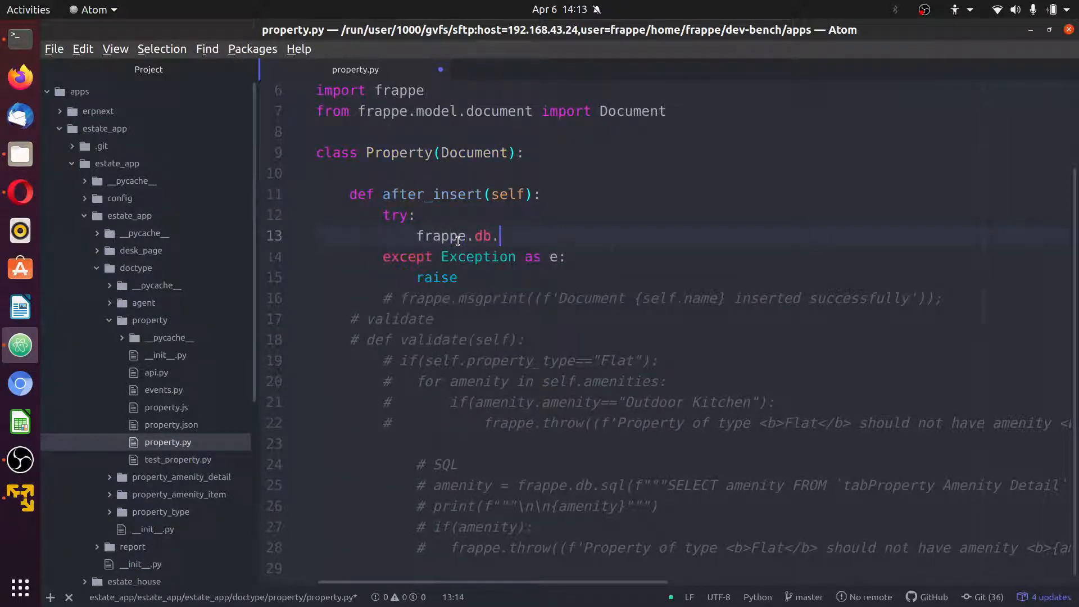
pyautogui.write('sql()')
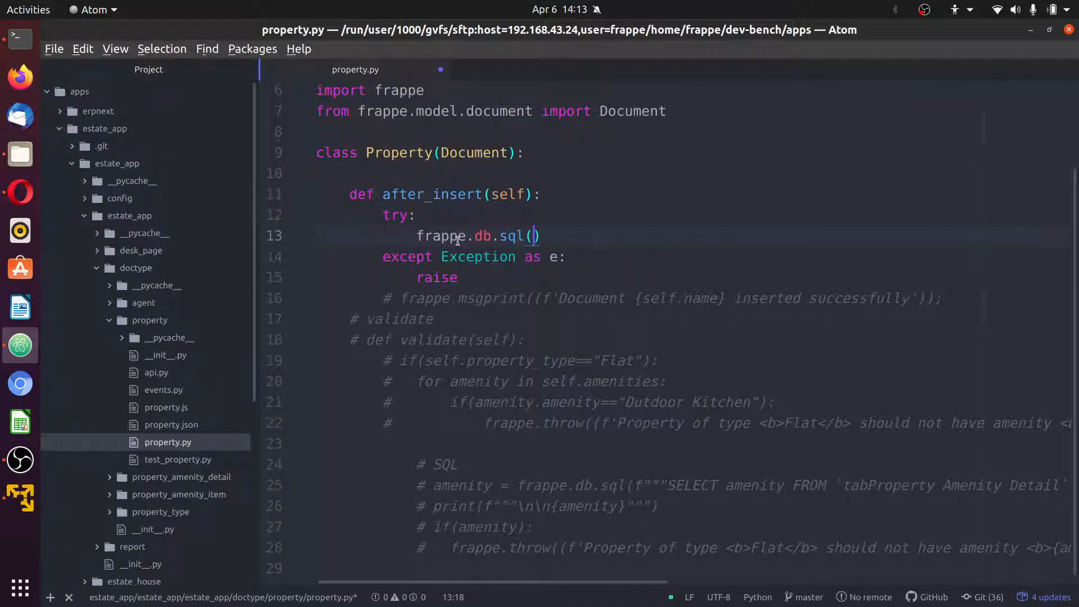
pyautogui.write('""""""')
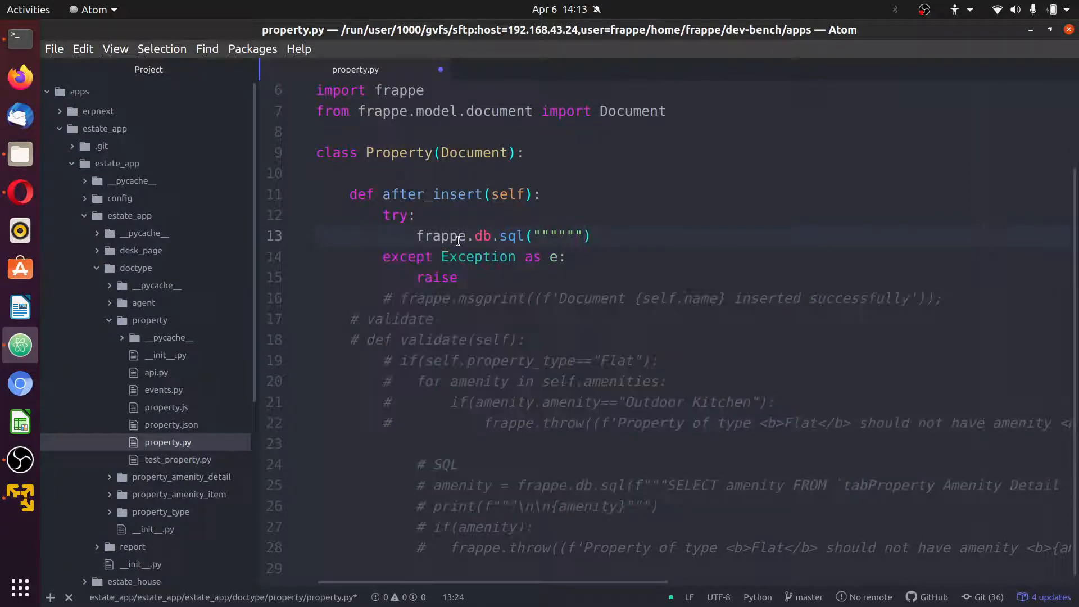
pyautogui.write('SELECT')
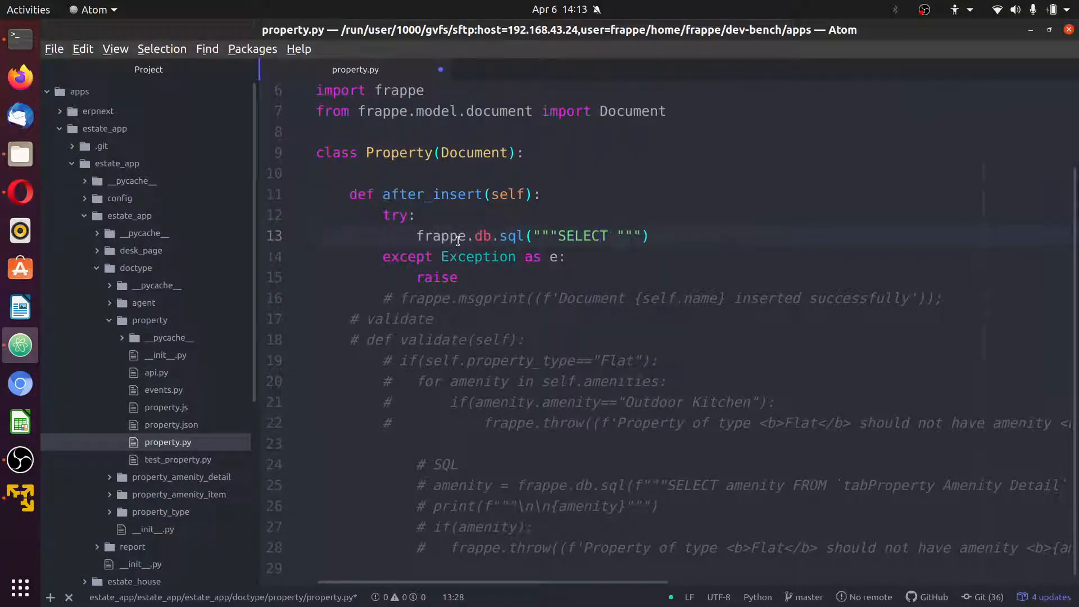
pyautogui.write('name,')
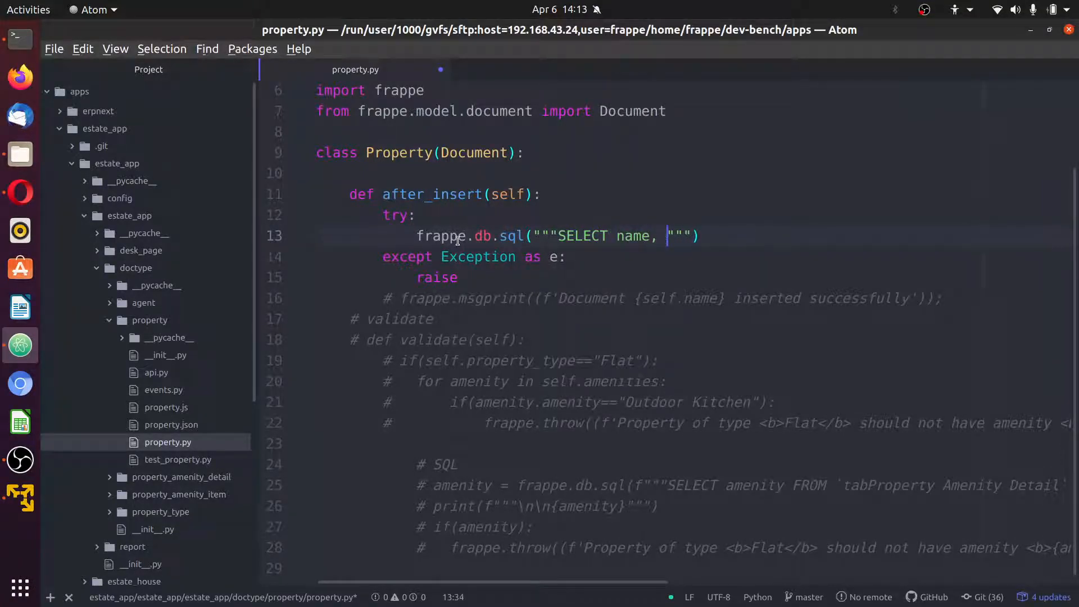
pyautogui.write('tenant,')
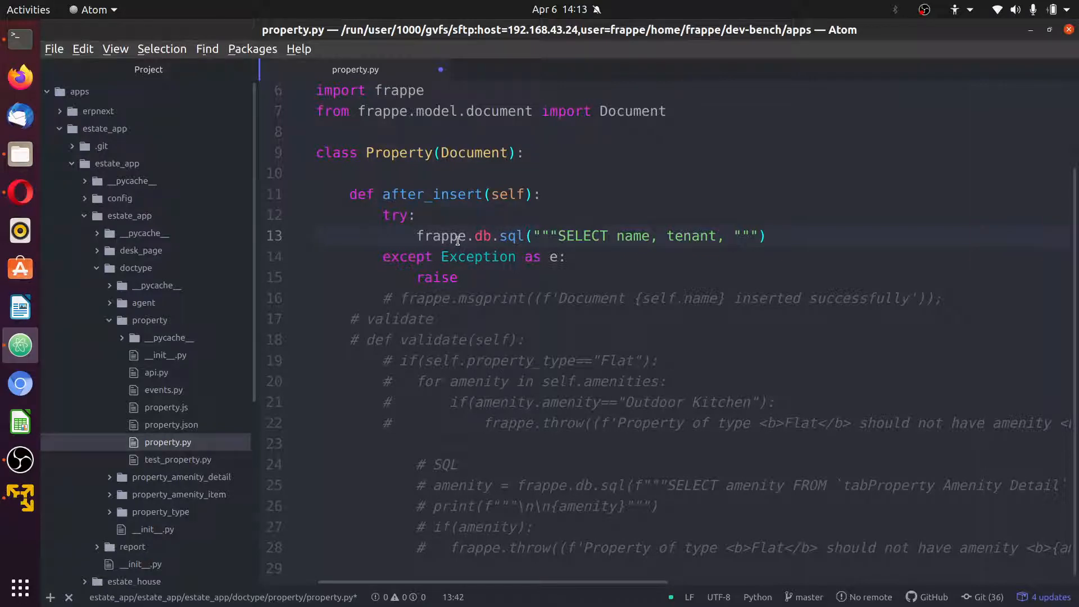
# Add friends to the column list and end the query with FROM `tabProperty`;
pyautogui.click(735, 236)
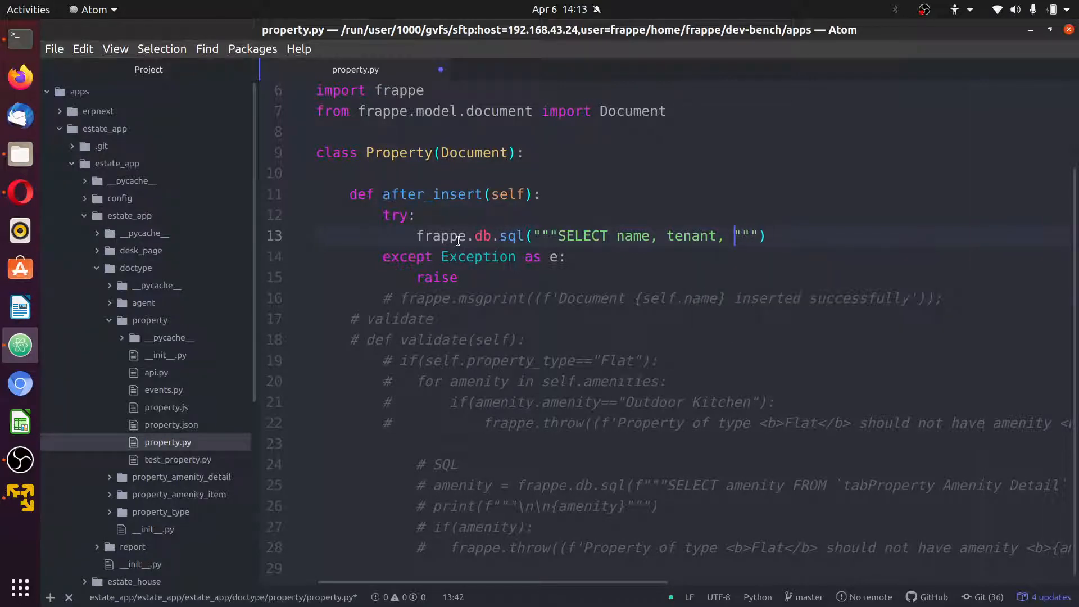
pyautogui.write('friends F')
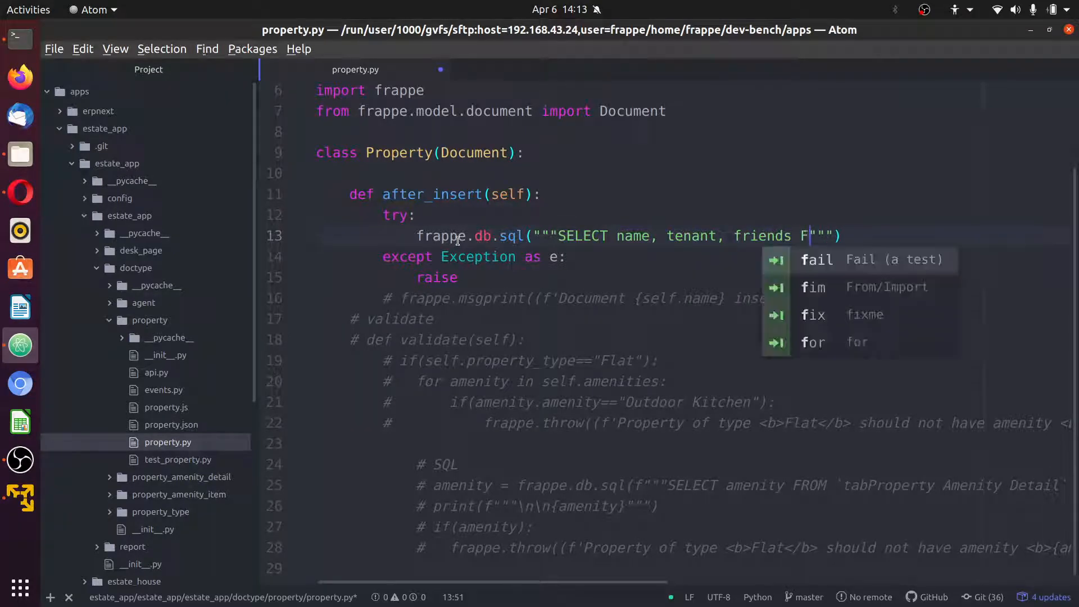
pyautogui.write('ROM `tabProperty')
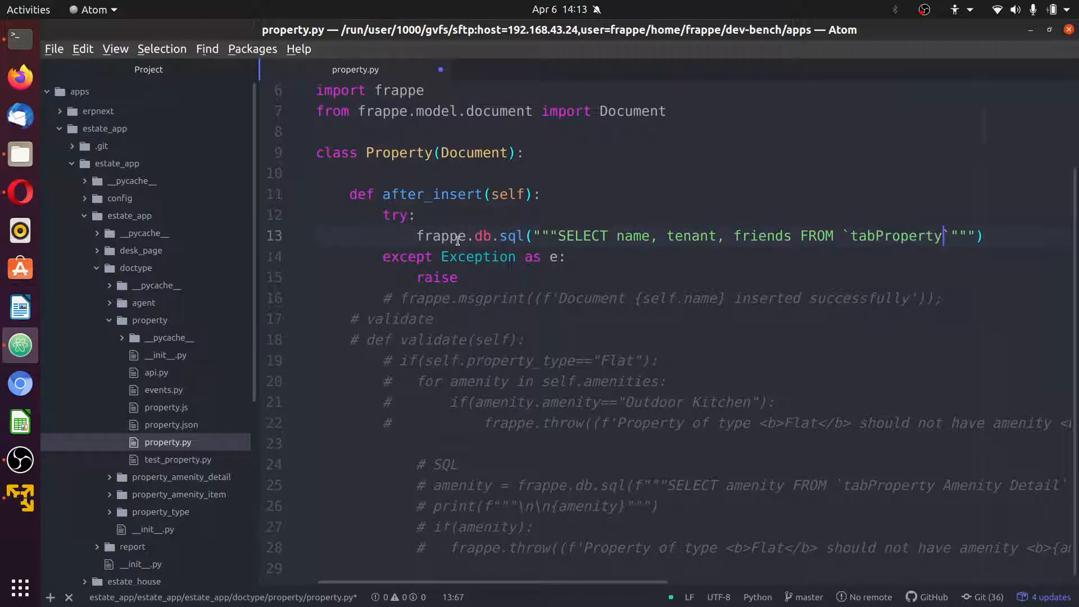
pyautogui.write(';')
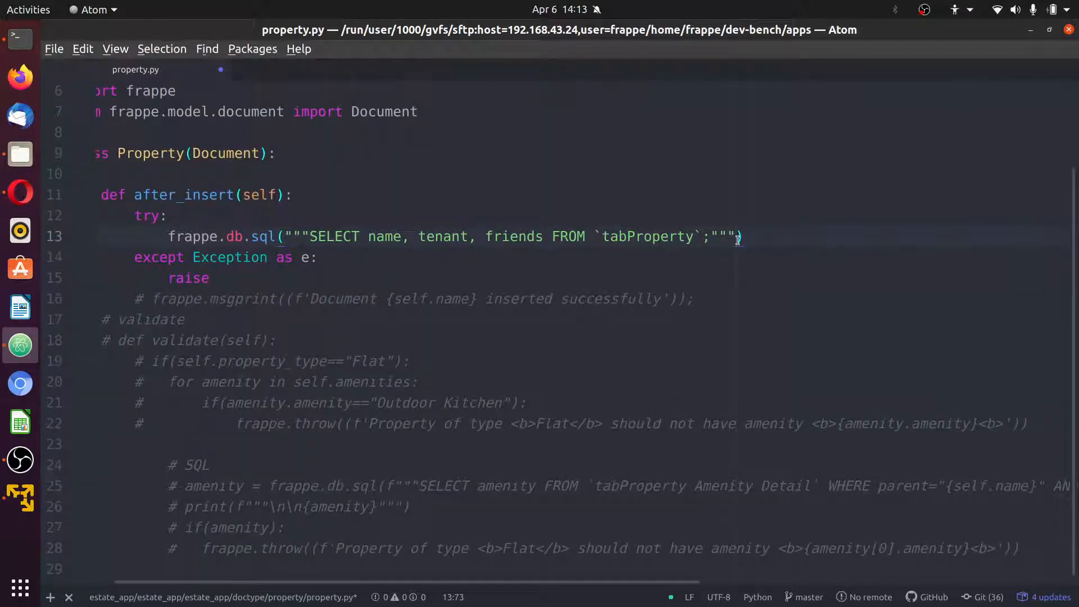
# Replace the raise statement with a frappe.error_log() call
pyautogui.click(209, 278)
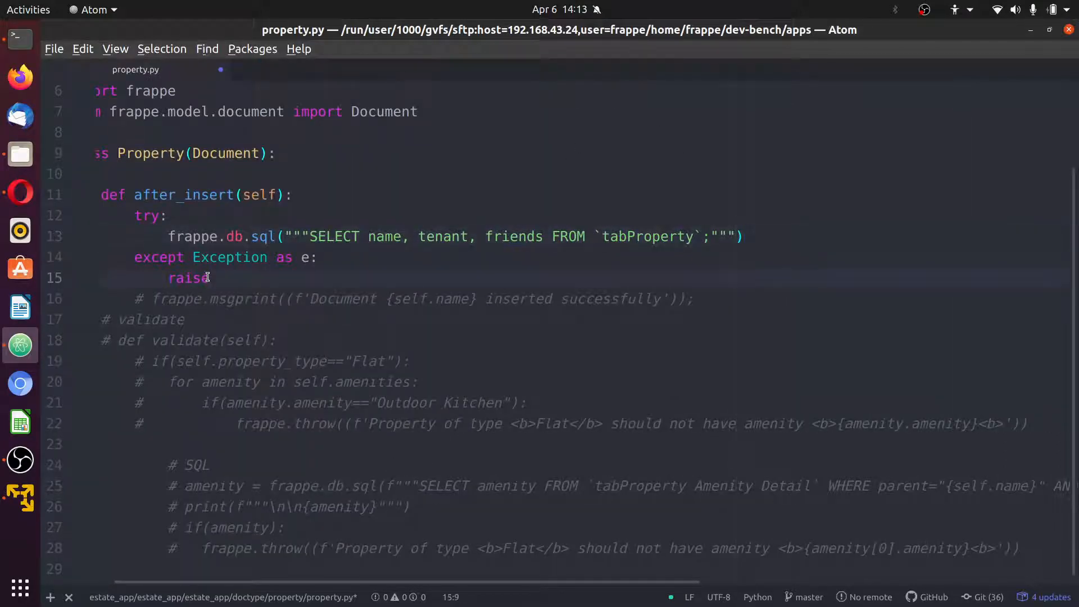
pyautogui.doubleClick(188, 277)
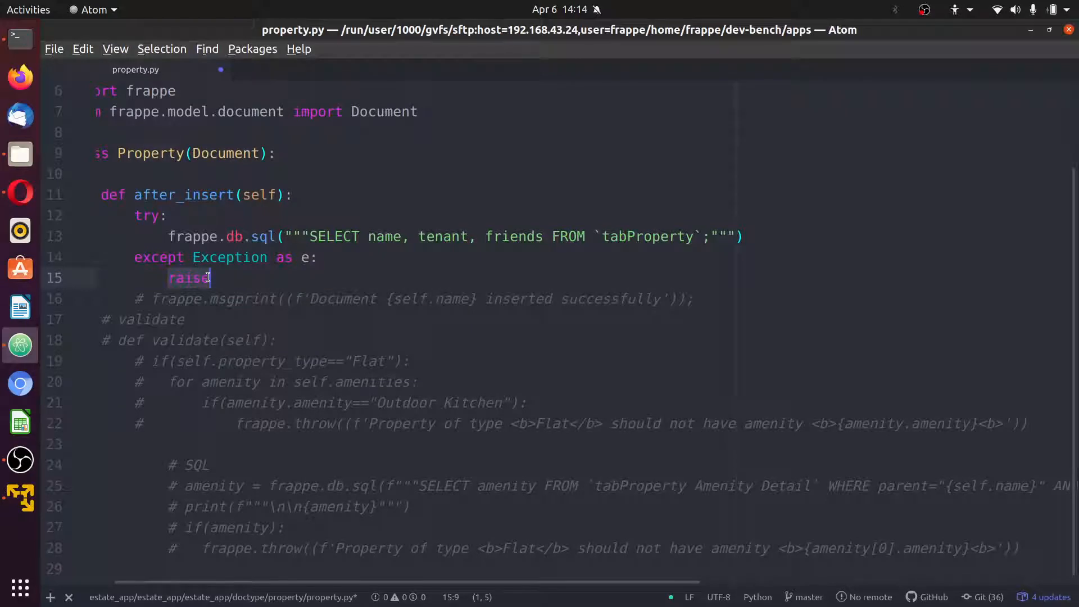
pyautogui.write('frappe')
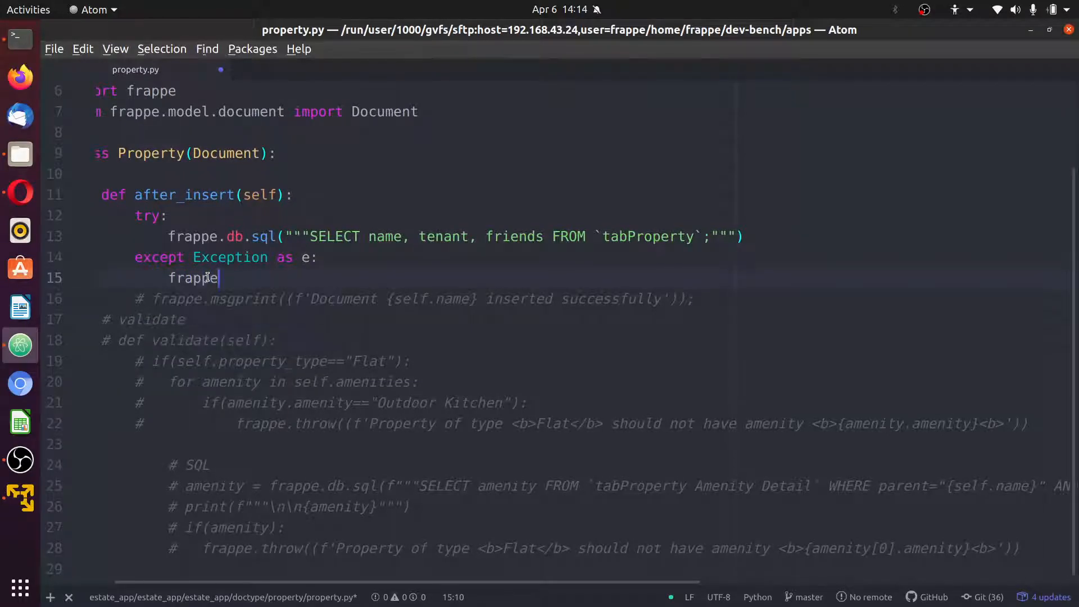
pyautogui.write('.err')
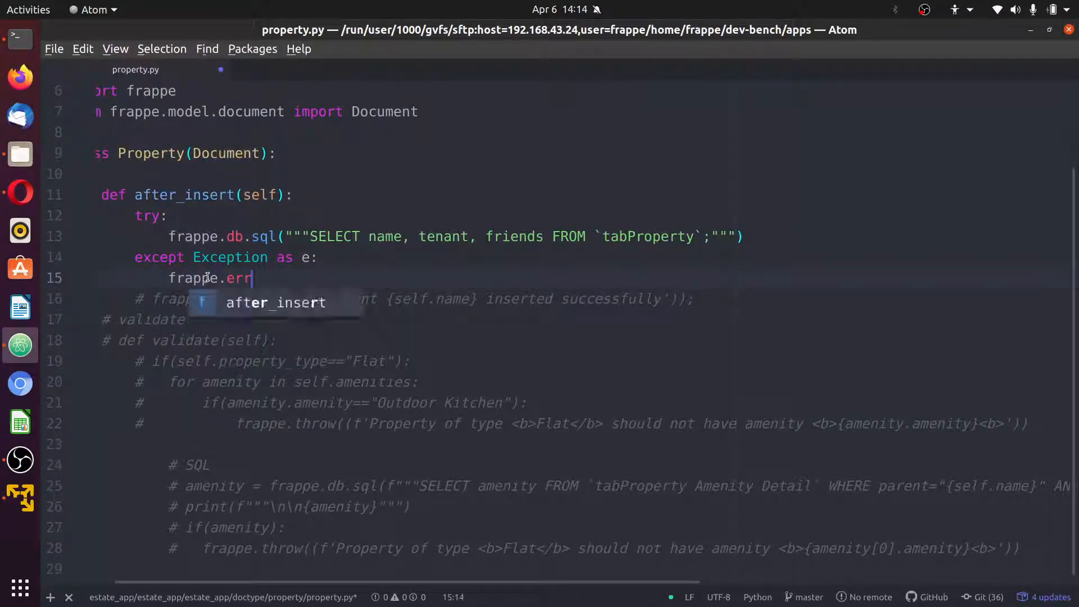
pyautogui.write('or_lo')
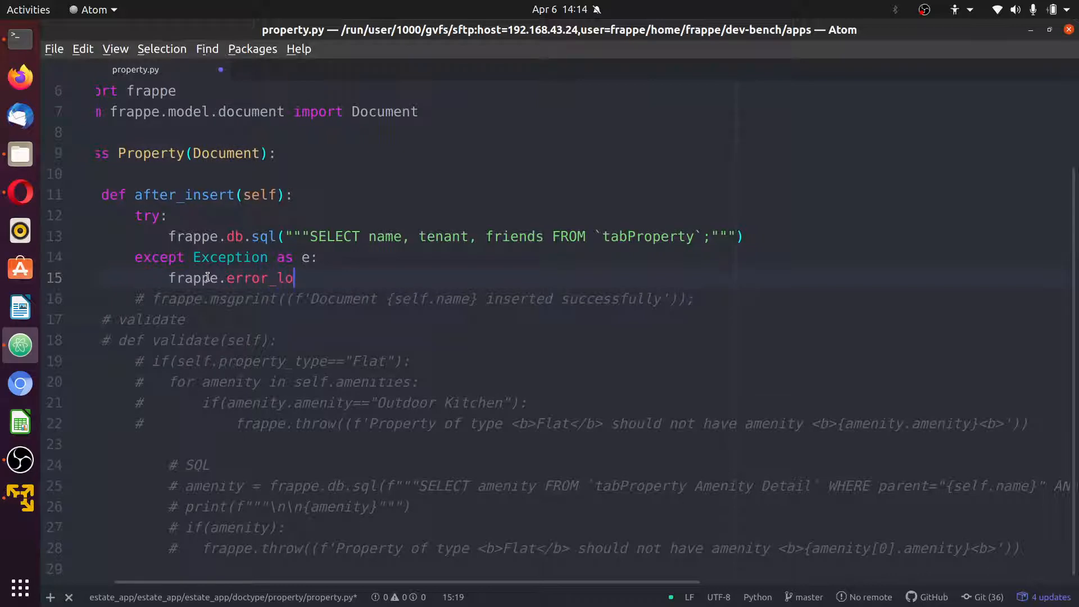
pyautogui.write('()')
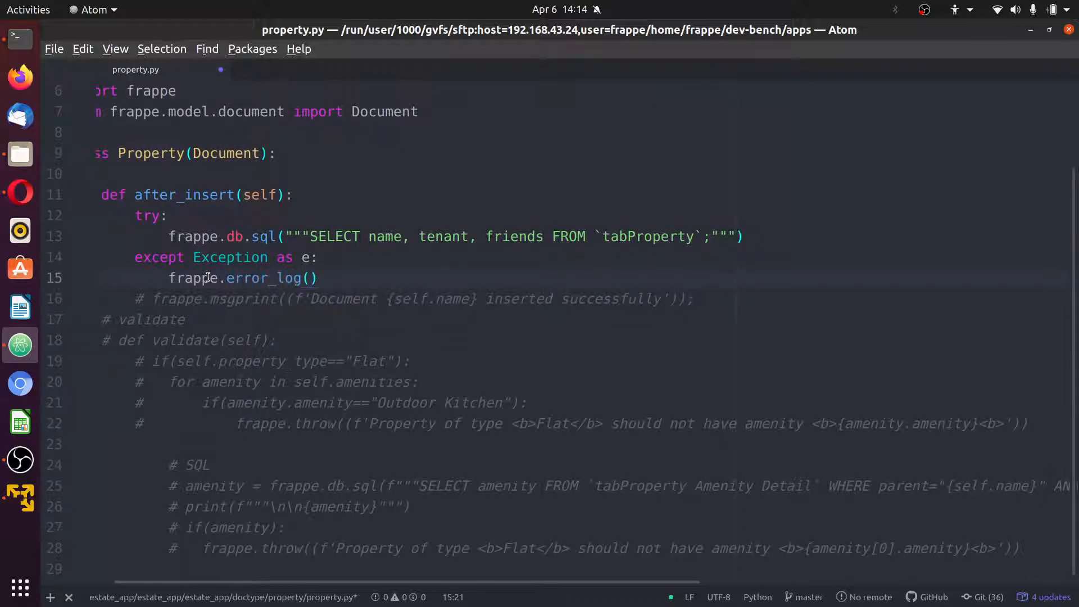
# Pass frappe.get_traceback() and e to error_log, comment it out, and add print(e)
pyautogui.write('frappe')
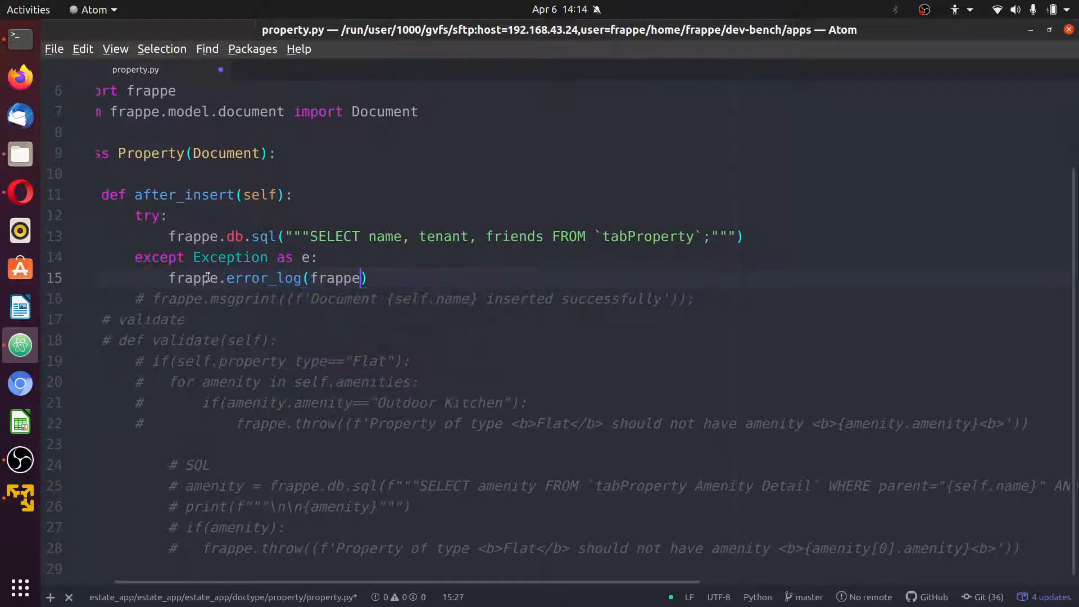
pyautogui.write('.get_')
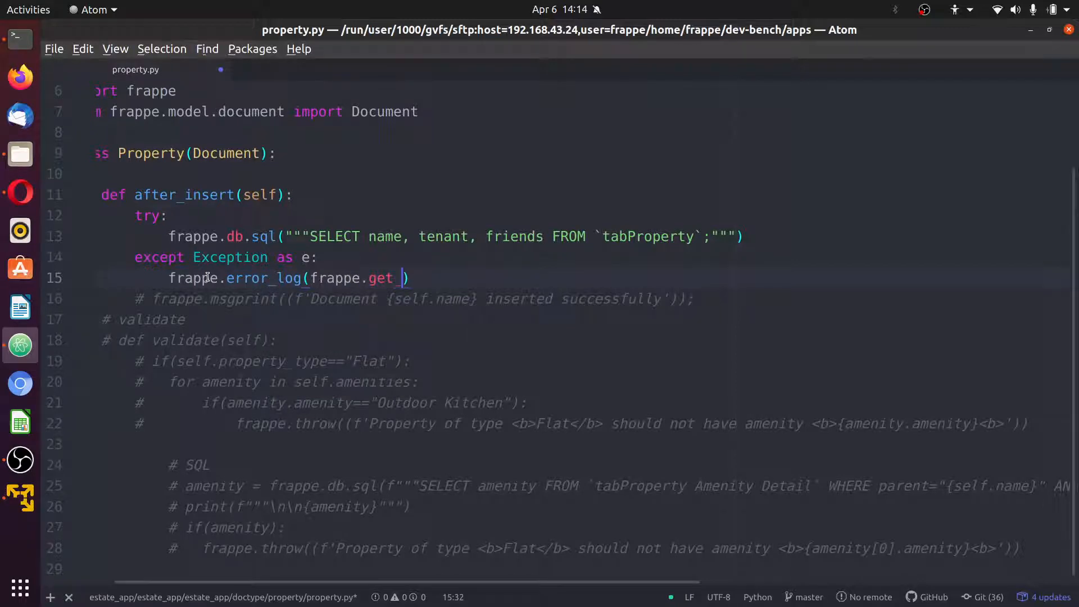
pyautogui.write('traceb')
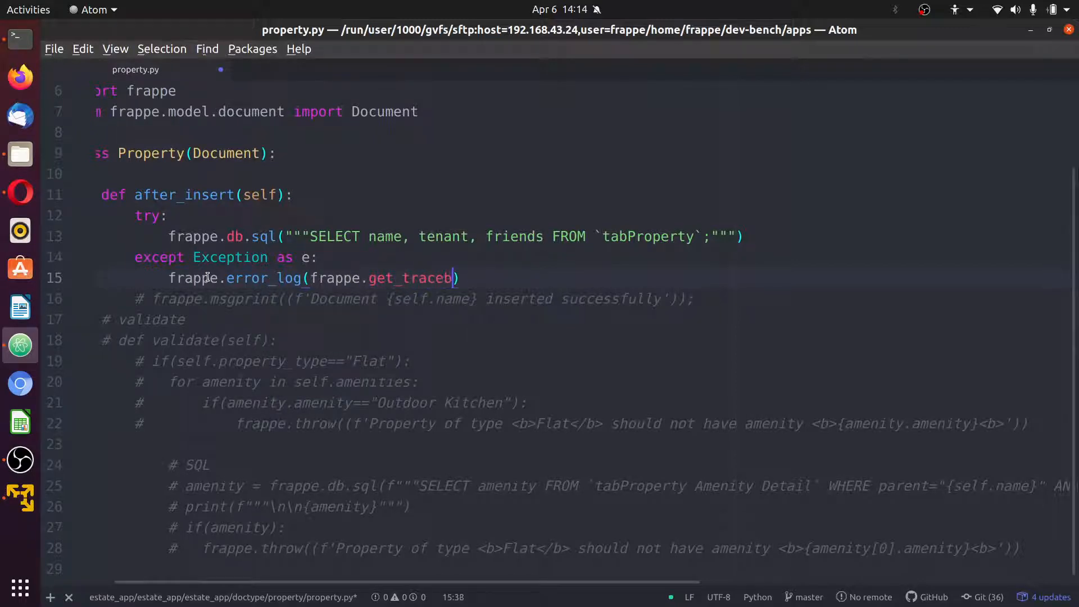
pyautogui.write('ack()')
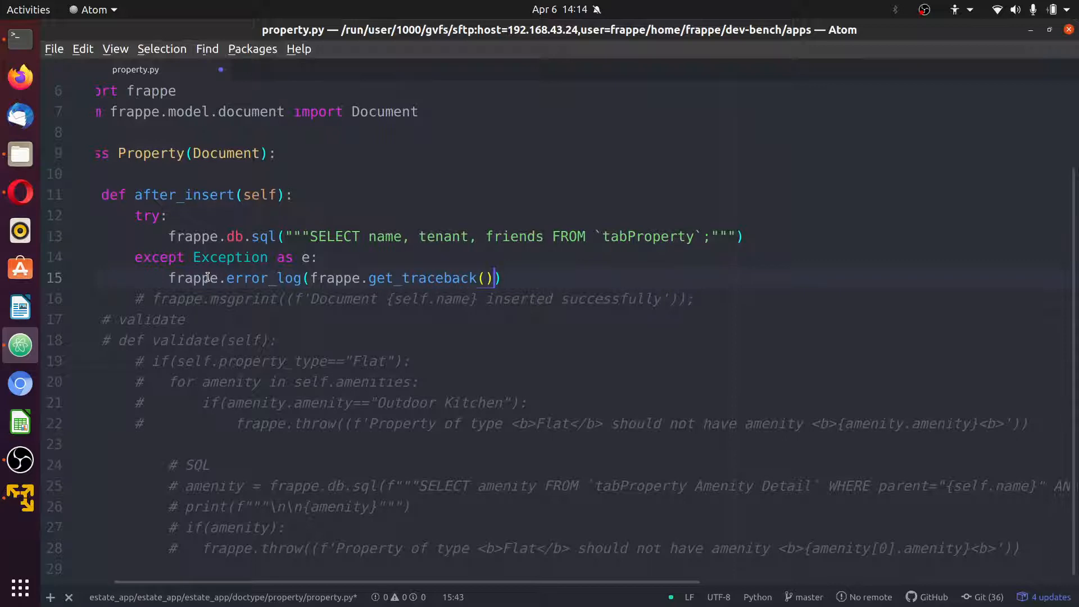
pyautogui.write(',')
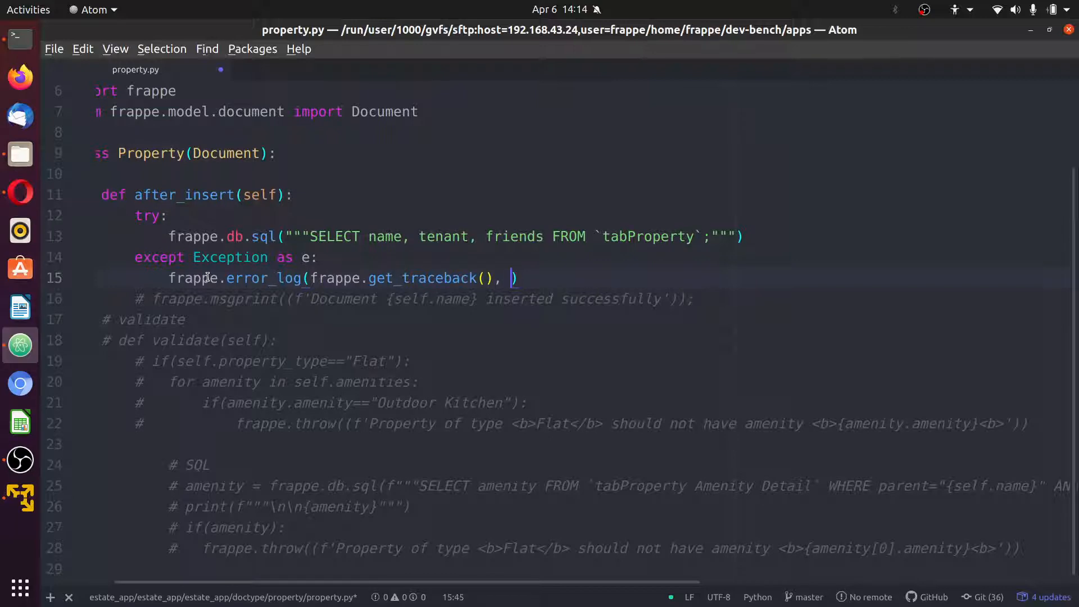
pyautogui.write('e')
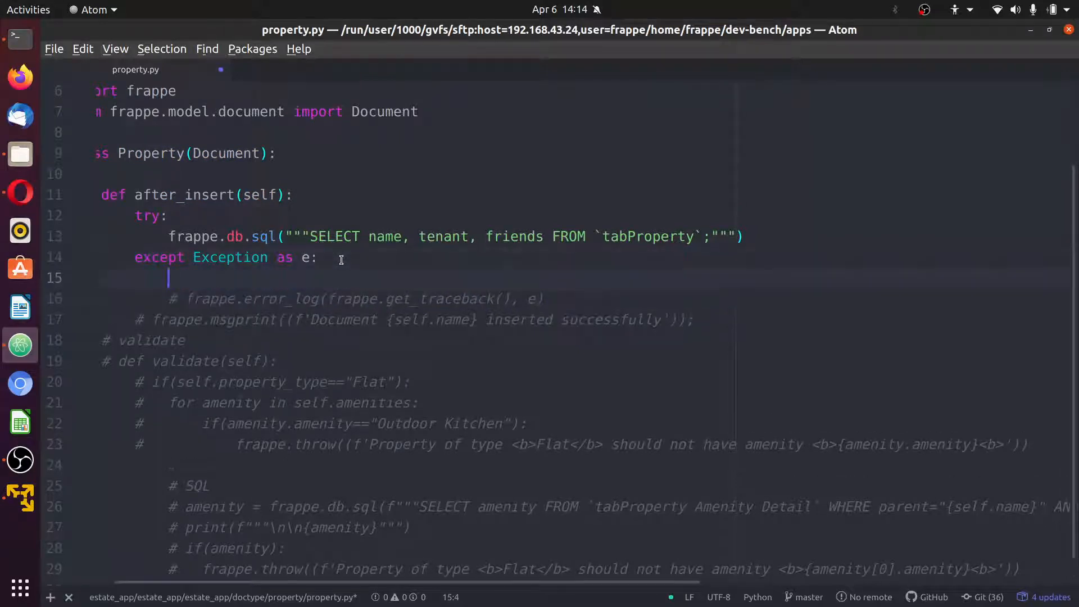
pyautogui.write('print(e)')
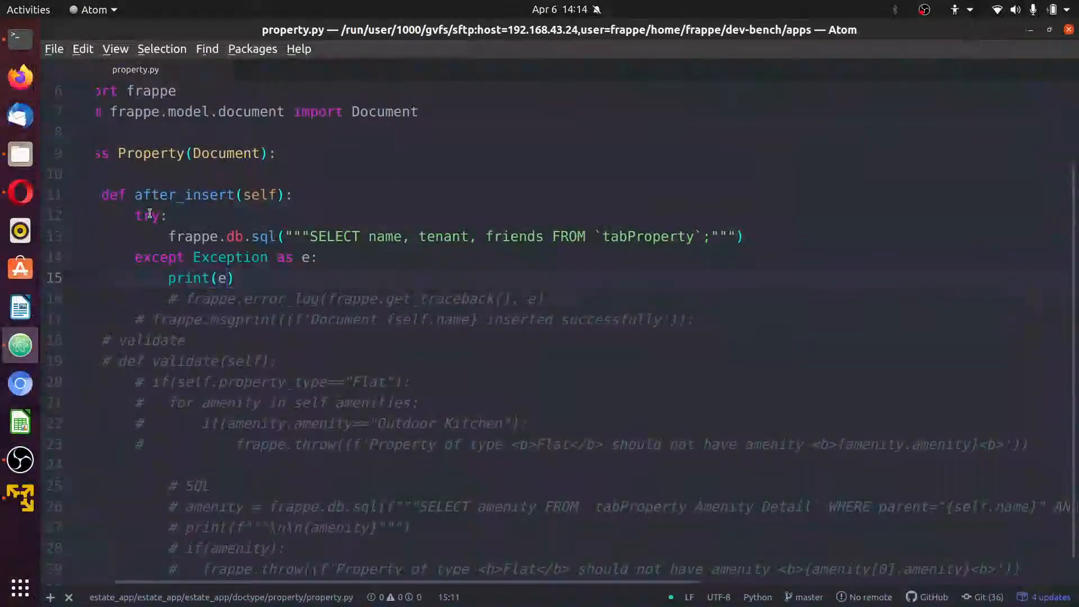
pyautogui.moveTo(19, 192)
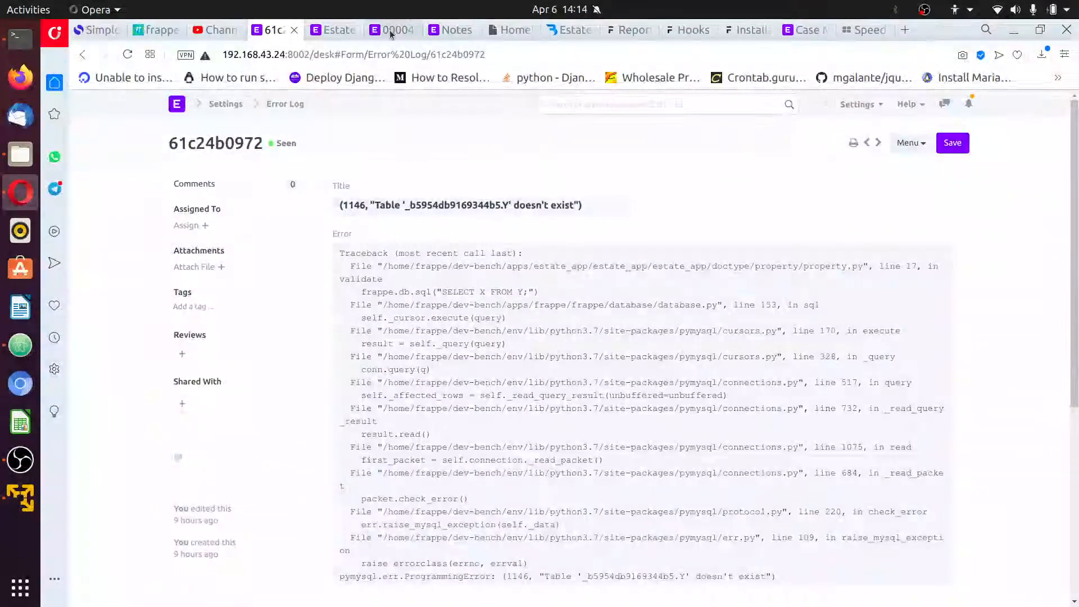
# Delete 'hi' from Property 000047's description, save it, and close the update message
pyautogui.click(392, 29)
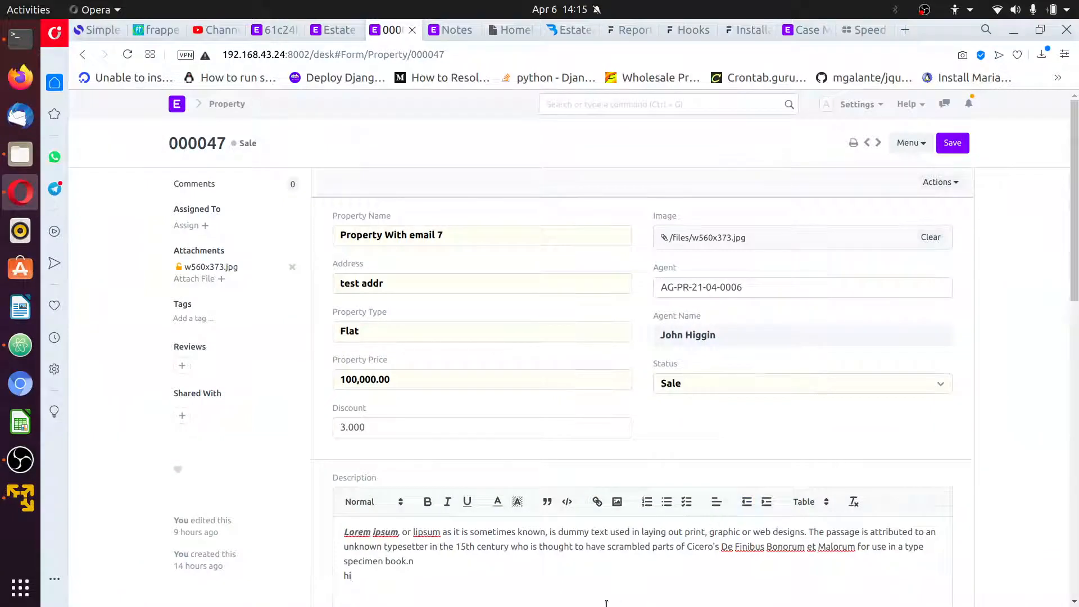
pyautogui.press('BackSpace')
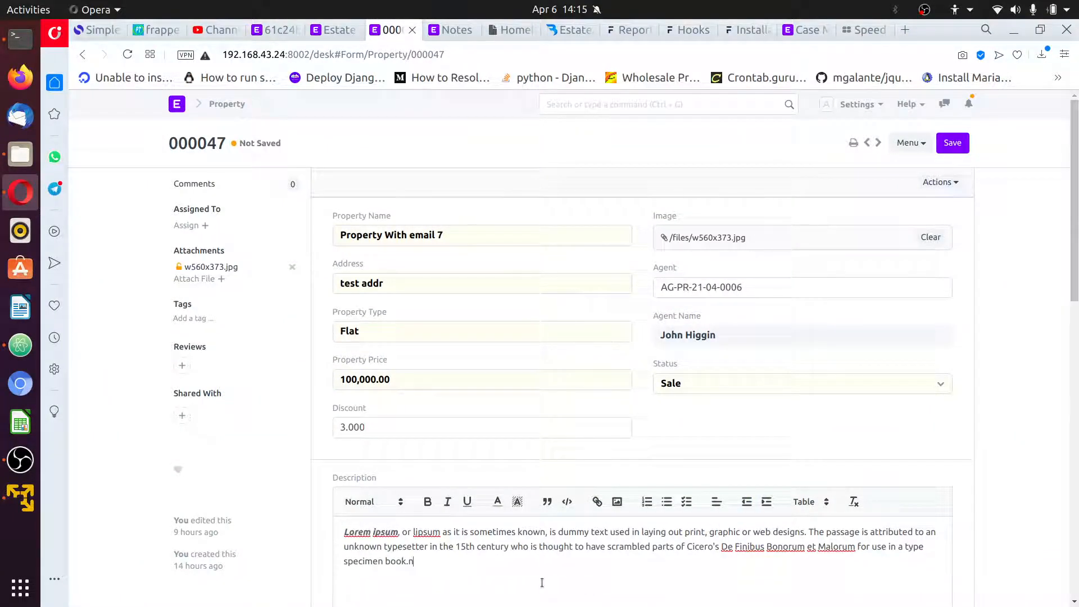
pyautogui.click(953, 142)
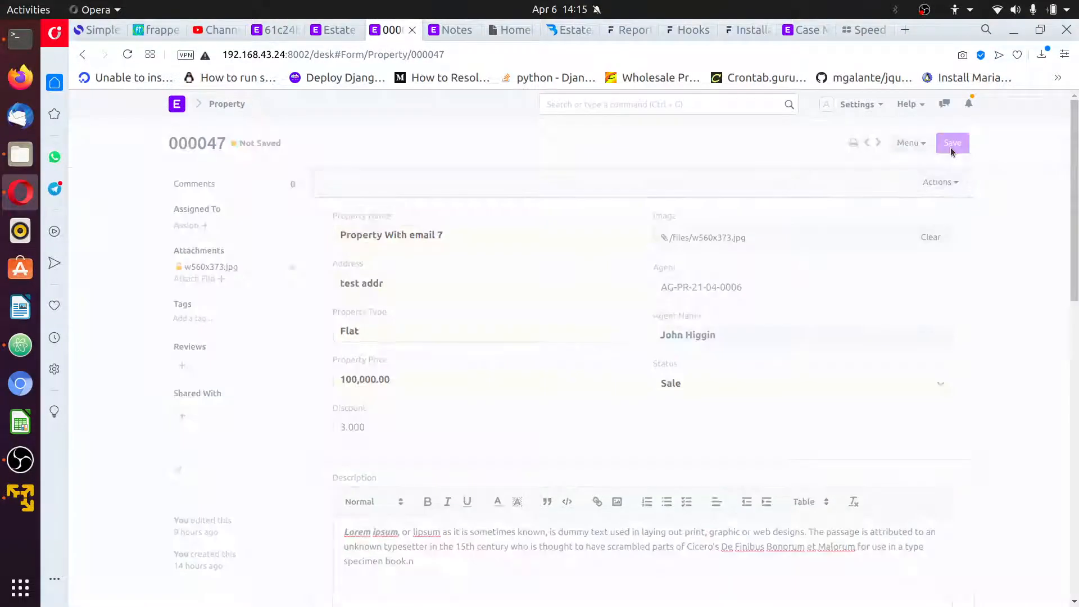
pyautogui.click(953, 144)
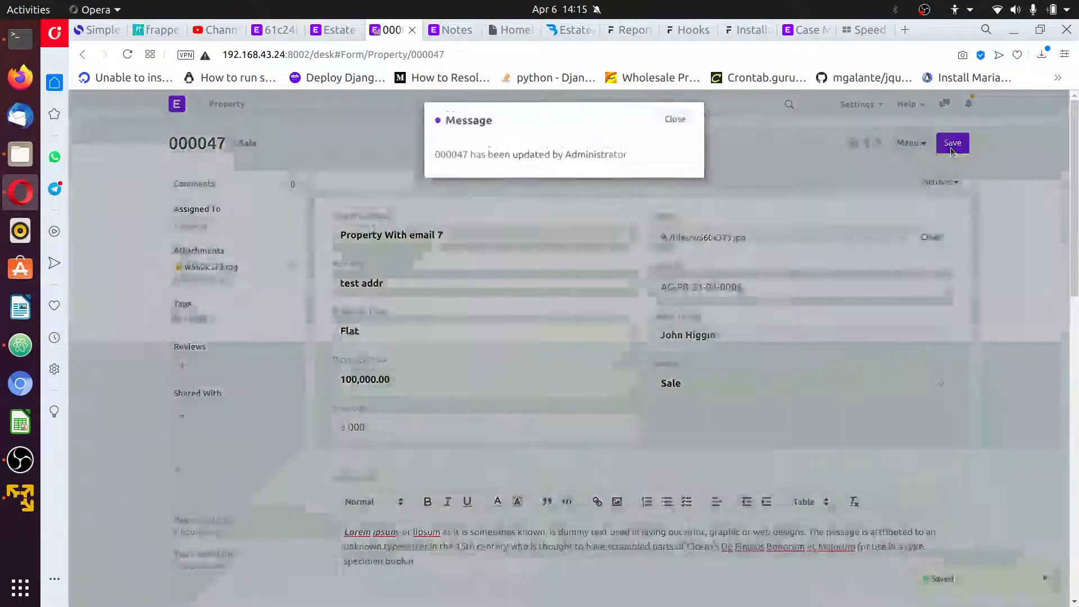
pyautogui.click(953, 142)
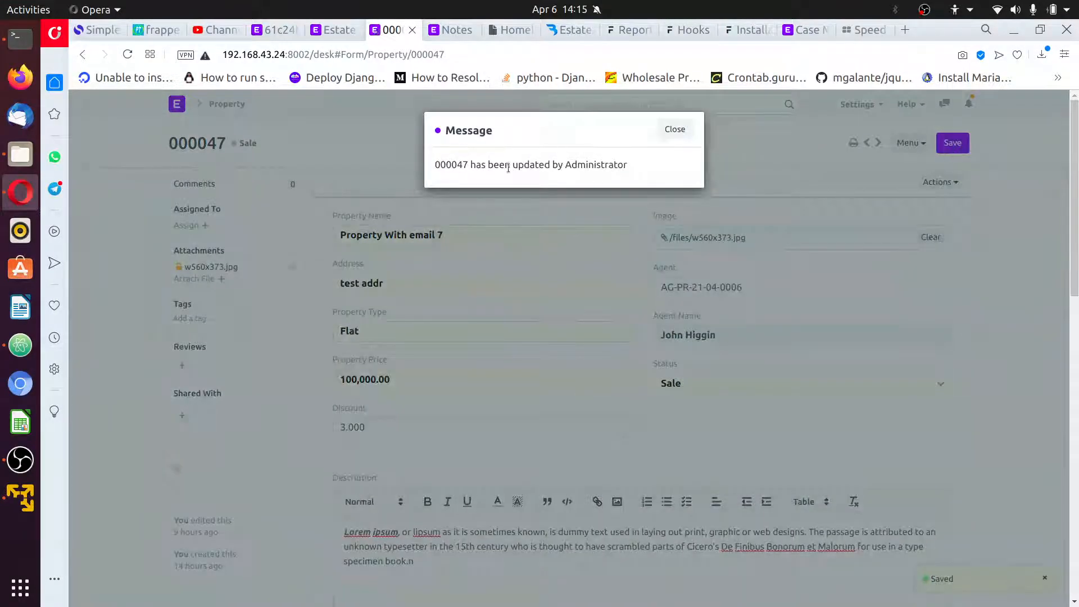
pyautogui.moveTo(627, 169)
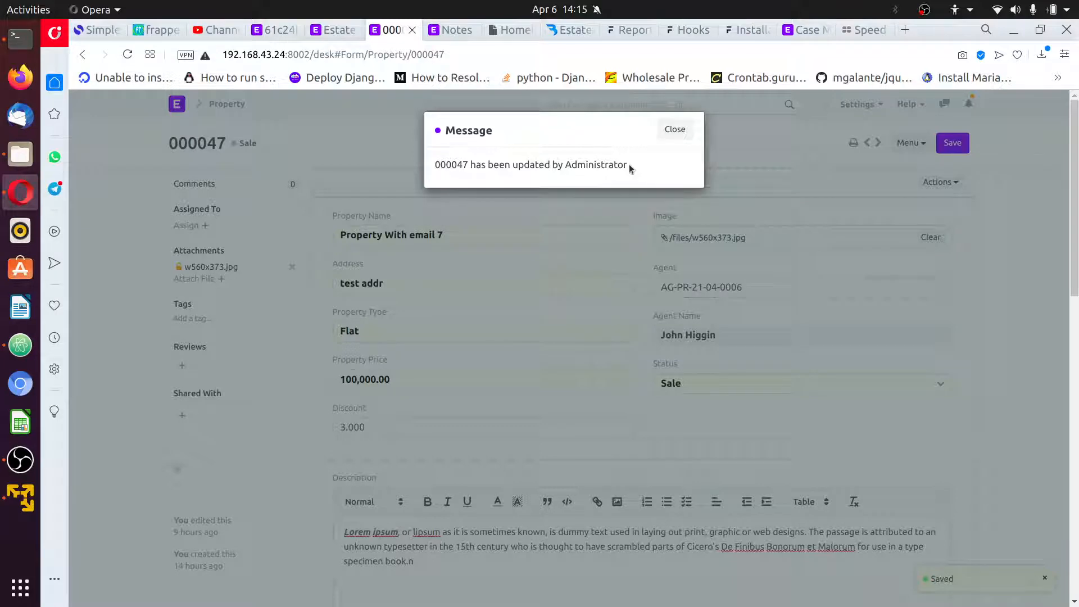
pyautogui.tripleClick(530, 165)
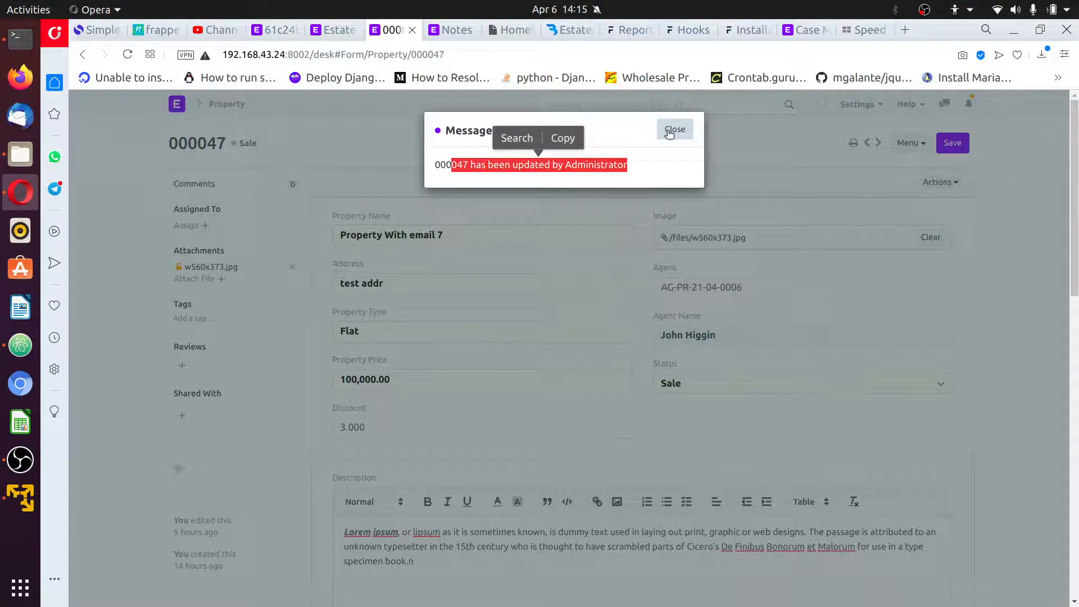
pyautogui.click(675, 129)
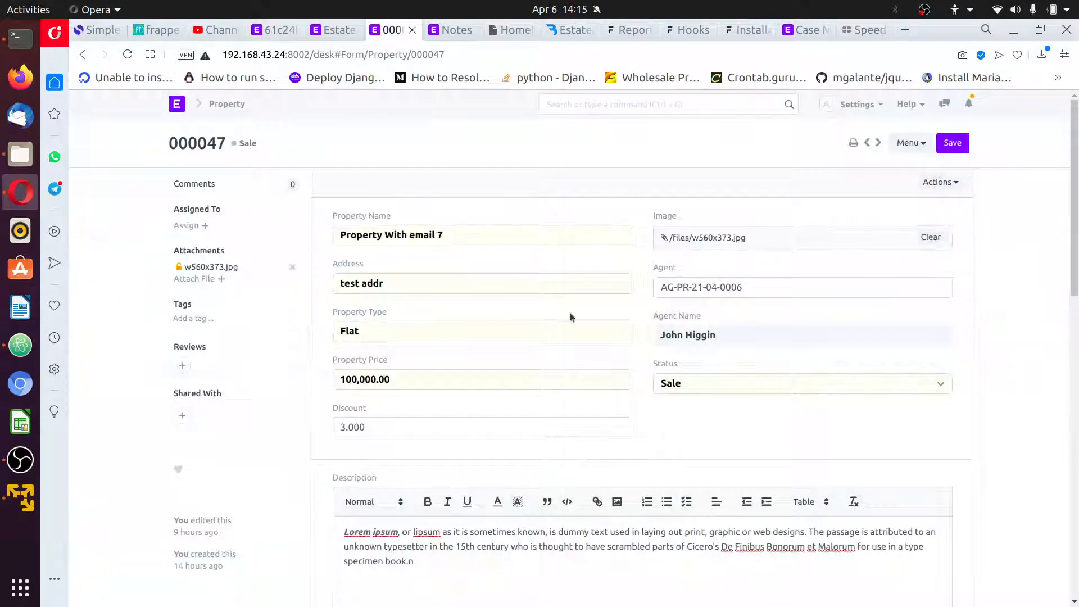
pyautogui.moveTo(21, 137)
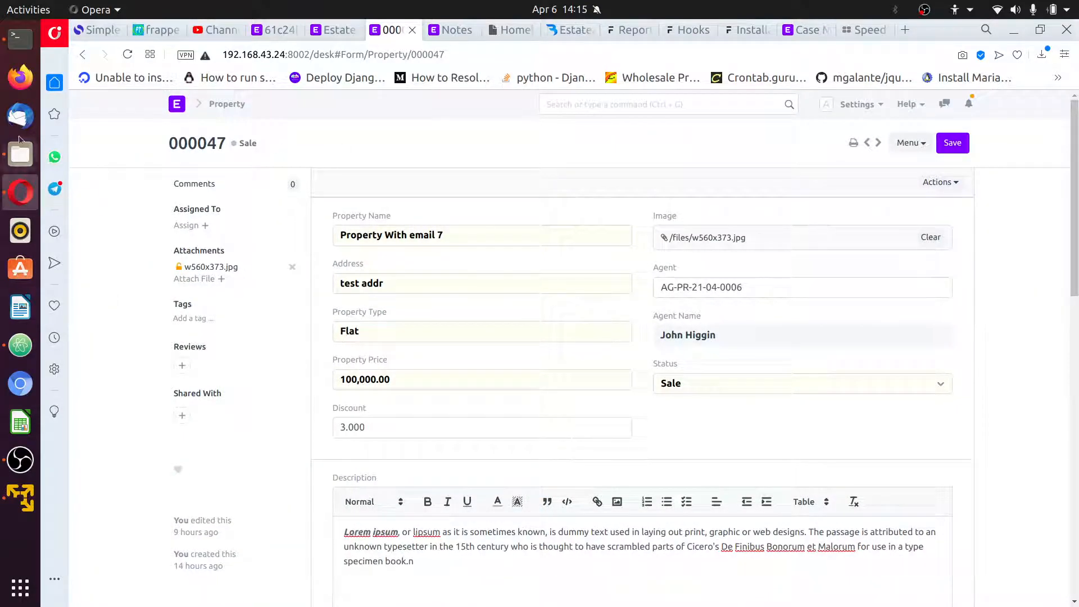
pyautogui.click(19, 344)
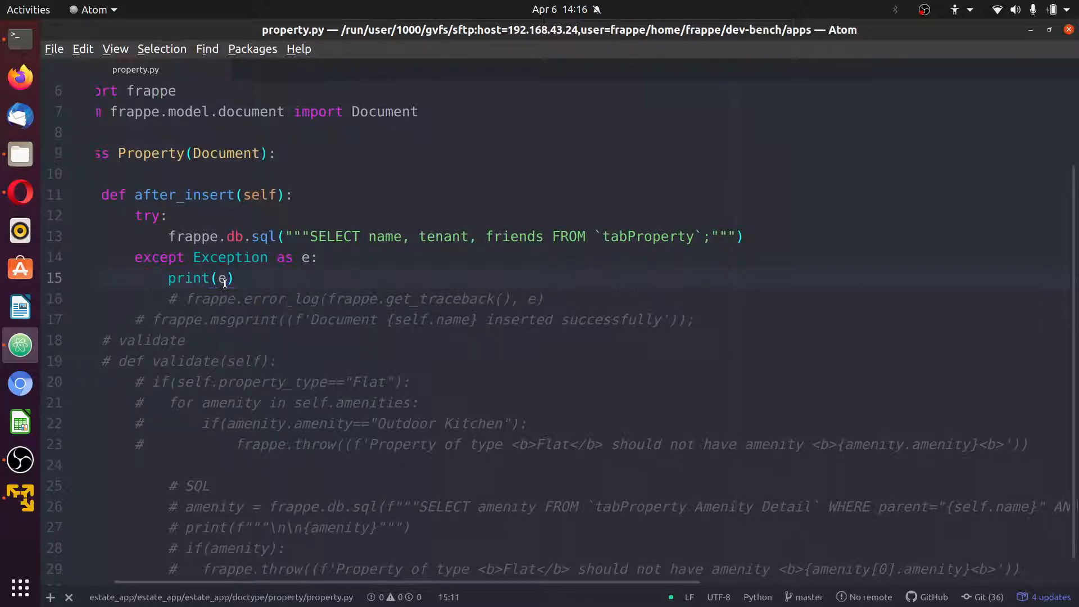
pyautogui.moveTo(13, 40)
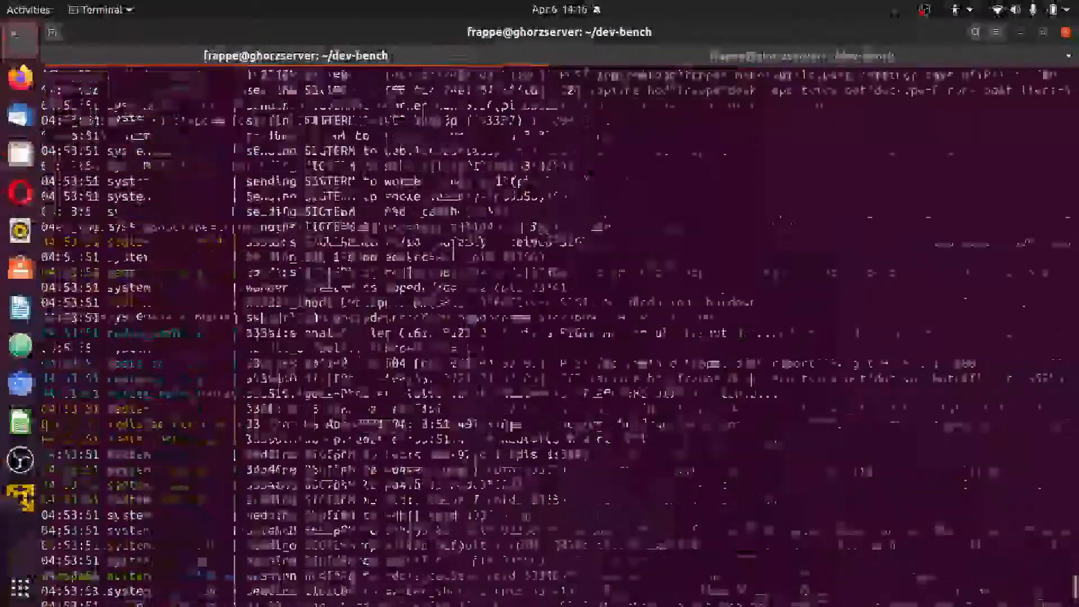
# Scroll the bench log to review the Property on_update output and save request
pyautogui.scroll(-3)
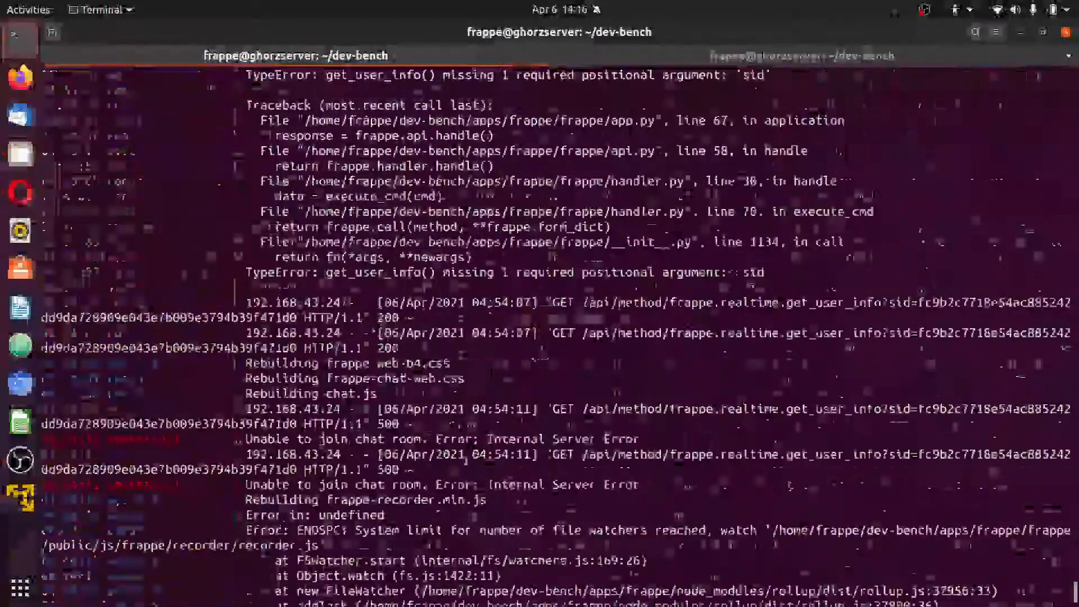
pyautogui.scroll(-3)
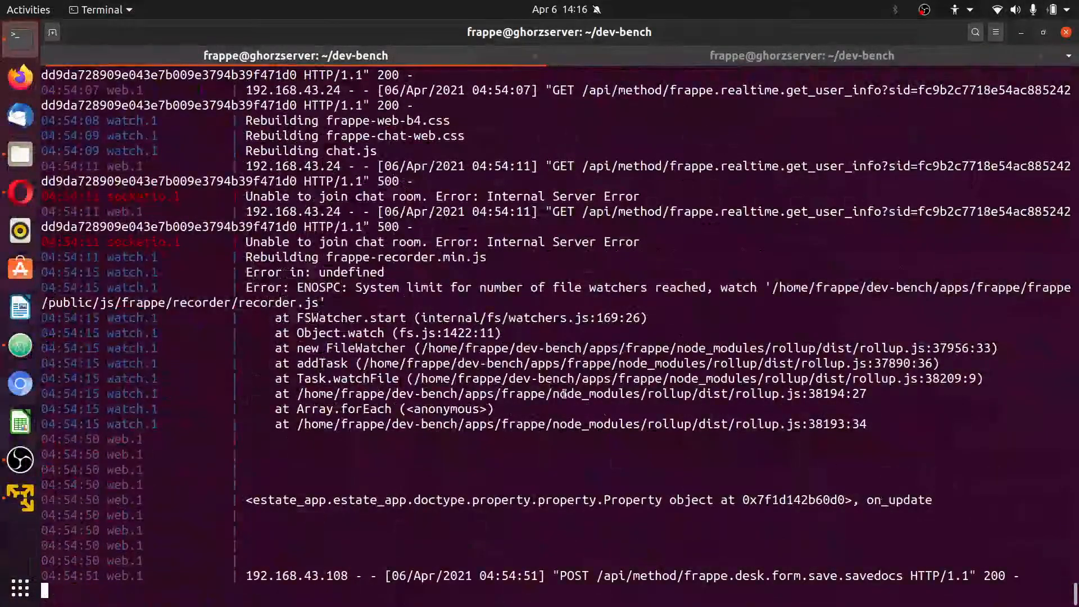
pyautogui.scroll(3)
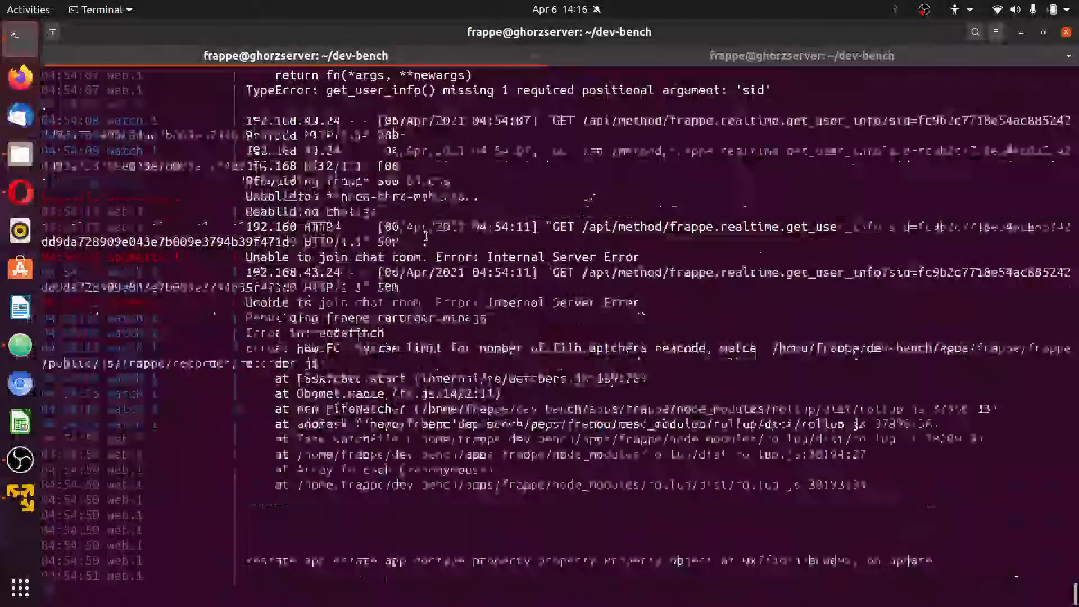
pyautogui.scroll(-3)
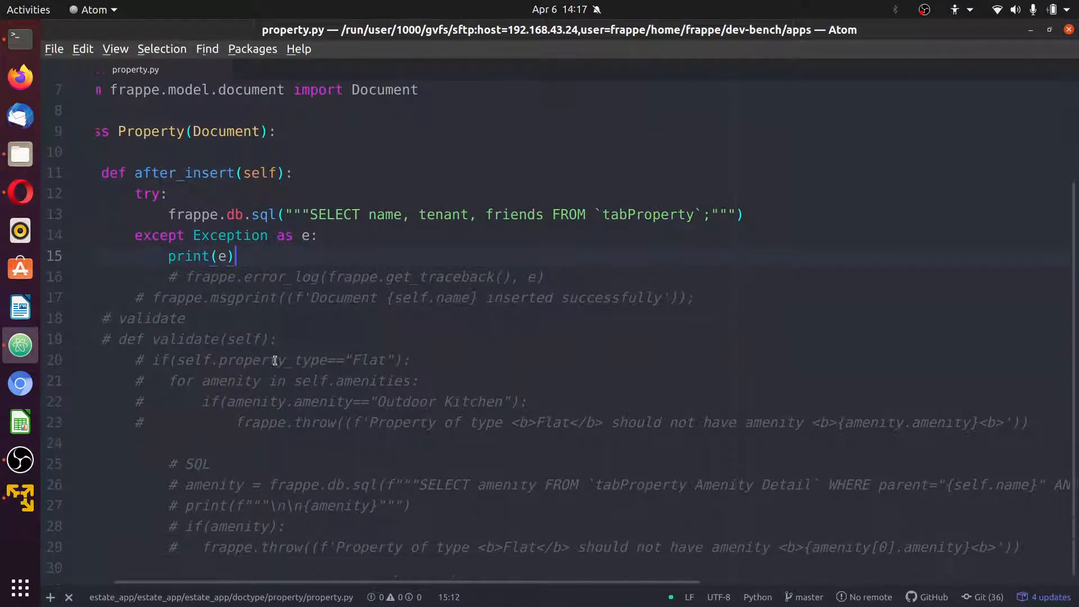
# Move the SQL try/except block under def validate(self) and save property.py
pyautogui.click(276, 339)
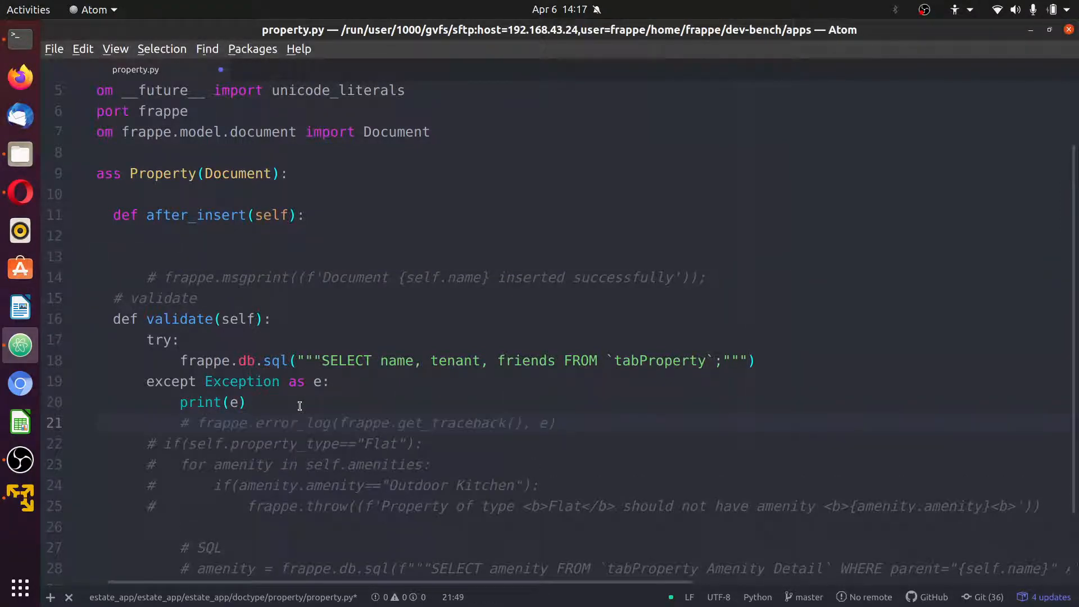
pyautogui.press('enter')
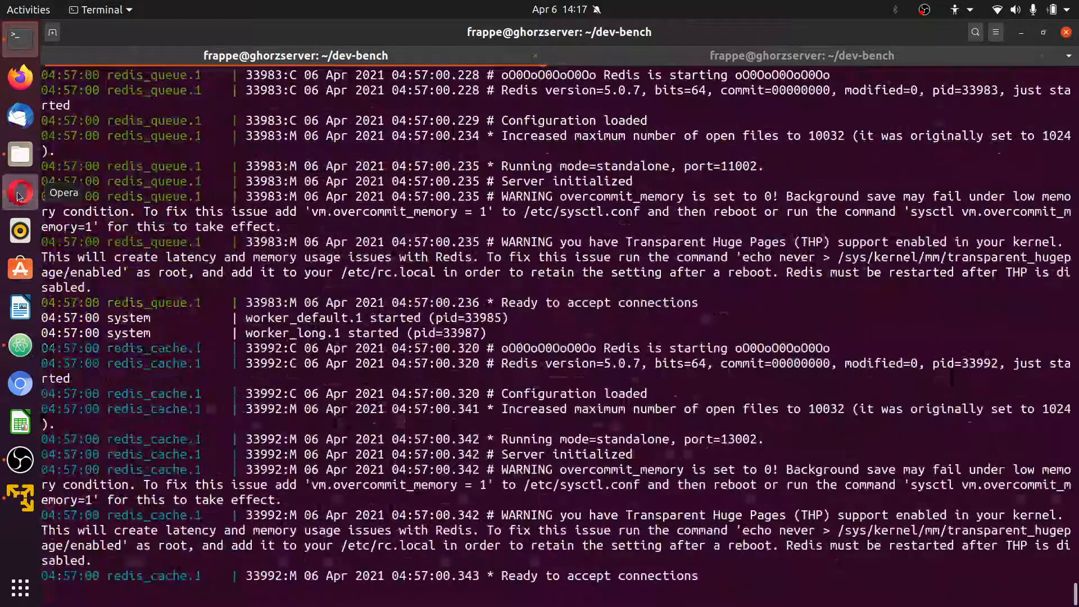
# Switch to Opera and save Property 000047 to trigger the new validate code
pyautogui.click(19, 191)
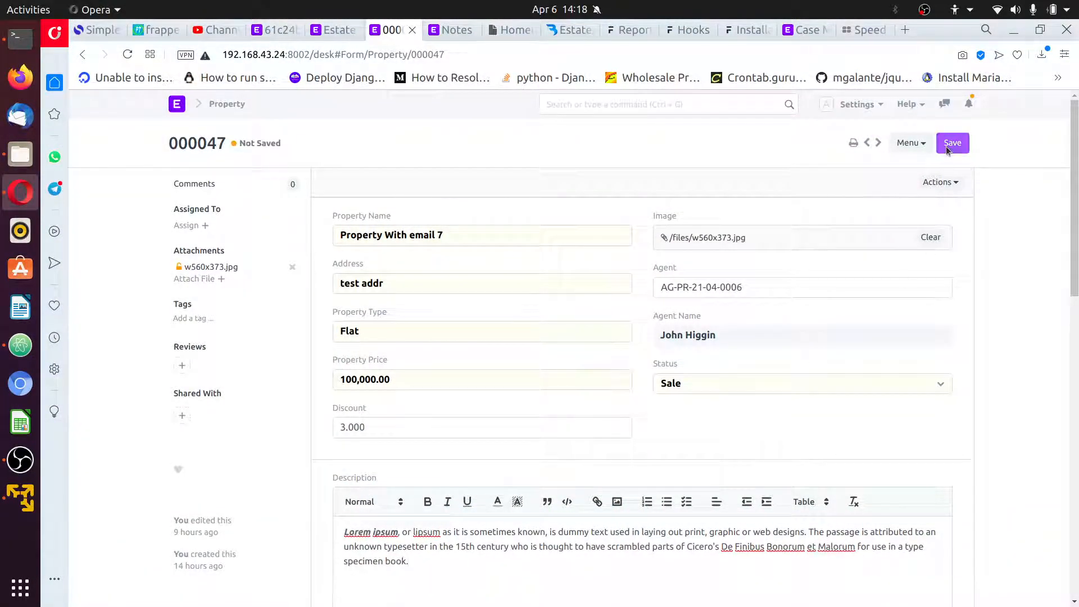
pyautogui.click(953, 143)
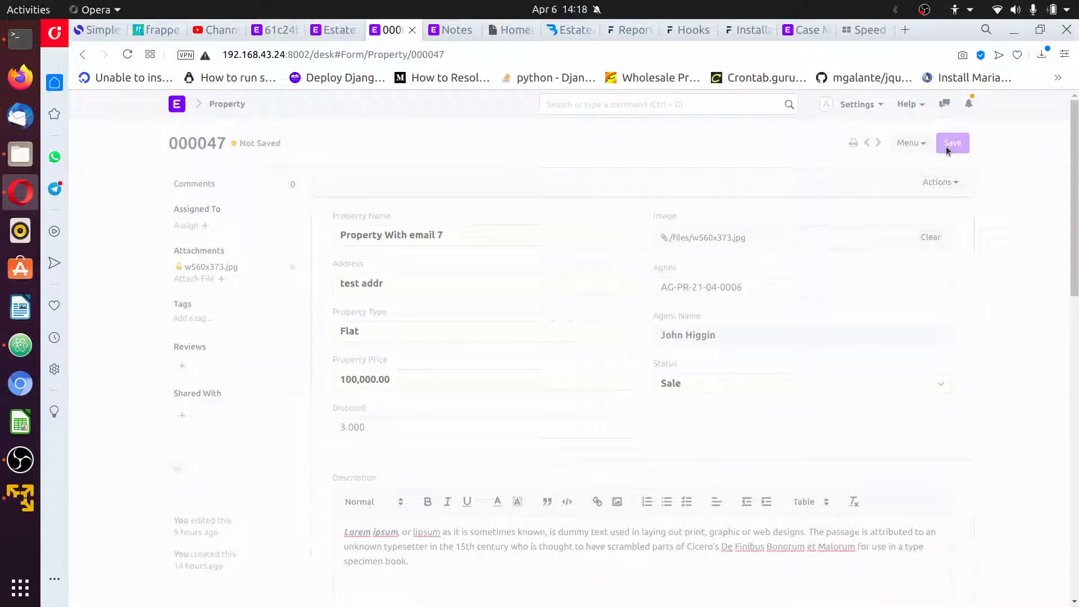
pyautogui.click(952, 143)
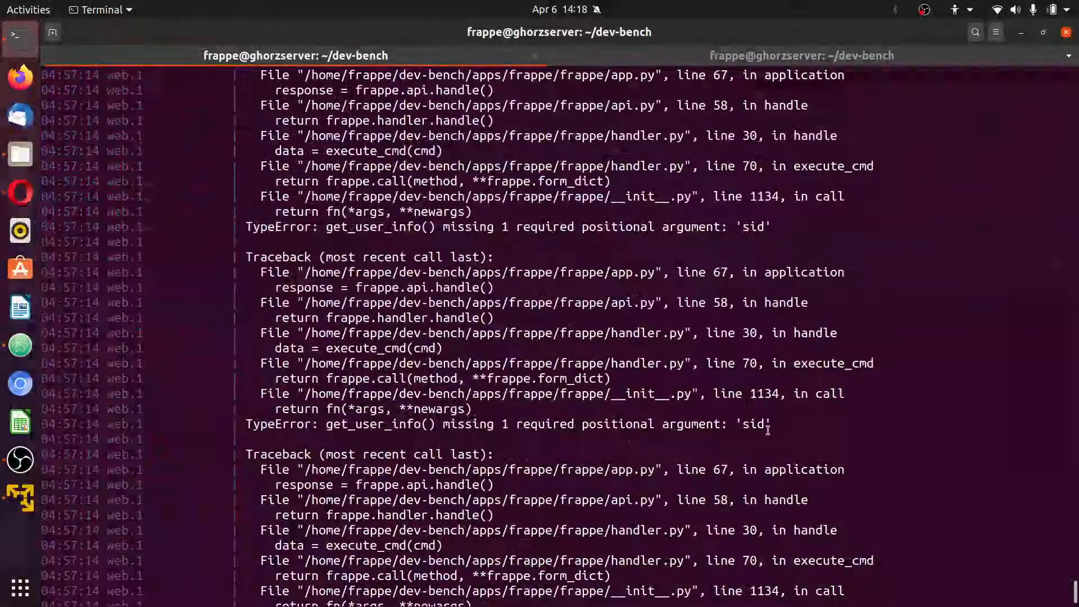
# Find the Unknown column 'tenant' error in the bench log and restart bench start
pyautogui.scroll(-3)
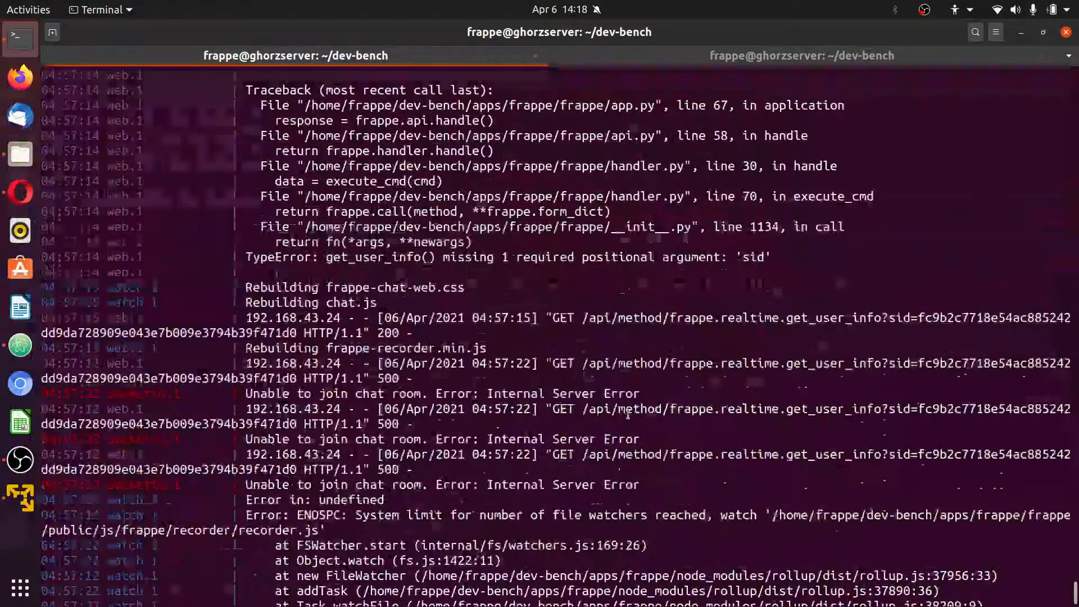
pyautogui.scroll(-3)
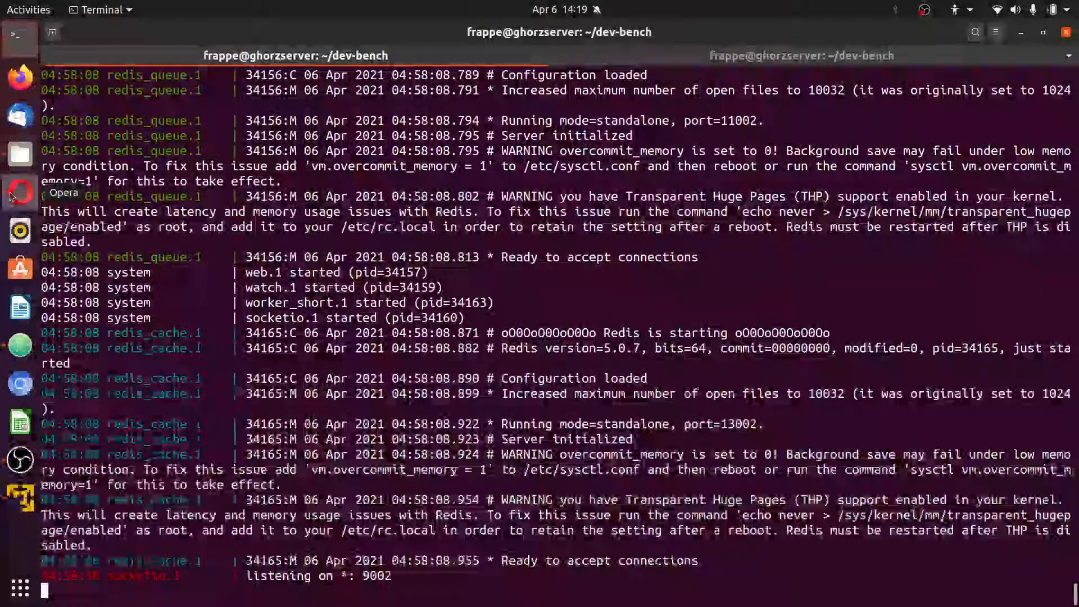
pyautogui.click(19, 190)
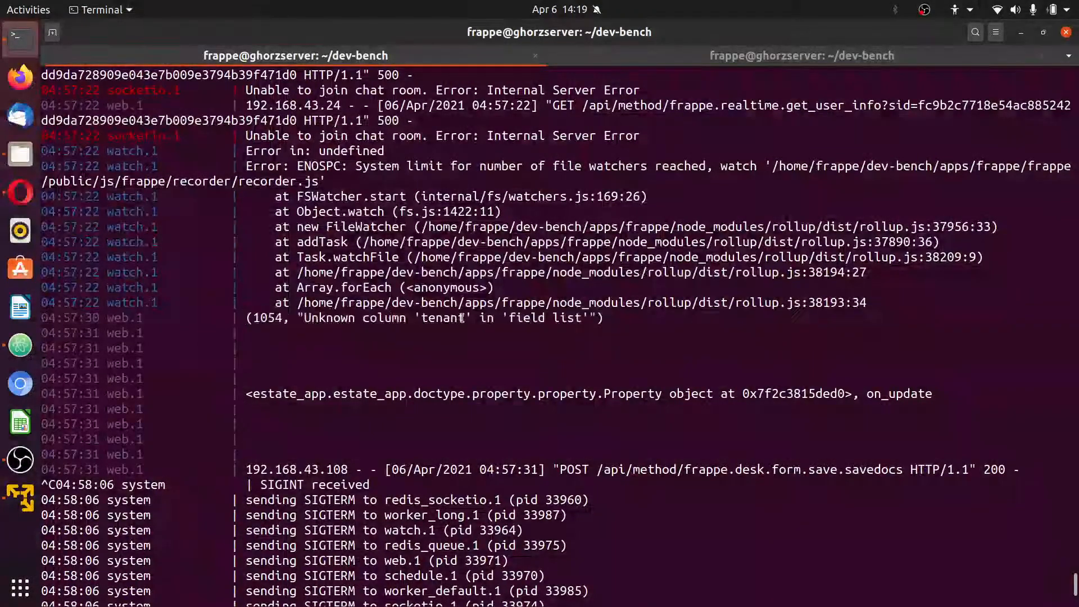
pyautogui.moveTo(19, 346)
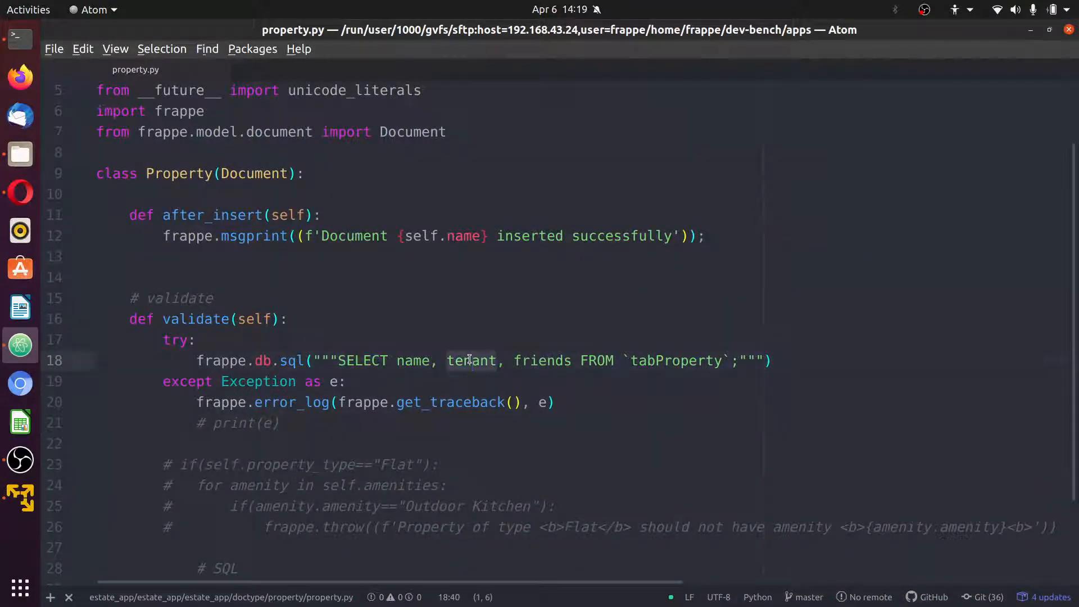
# Log the caught exception with frappe.error_log(frappe.get_traceback(), e), commenting out print(e)
pyautogui.doubleClick(542, 361)
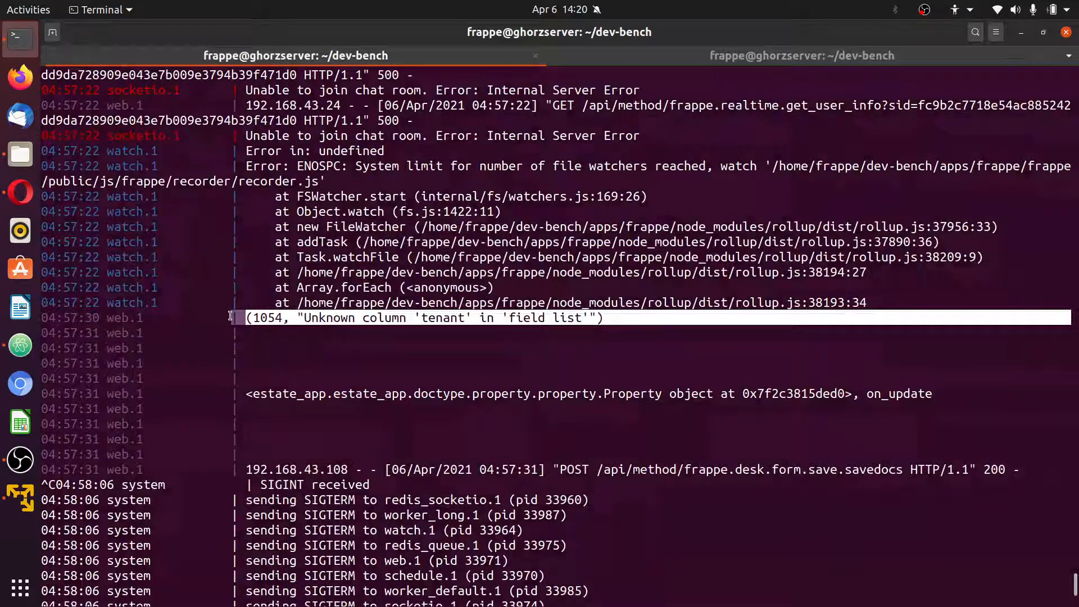
pyautogui.moveTo(619, 317)
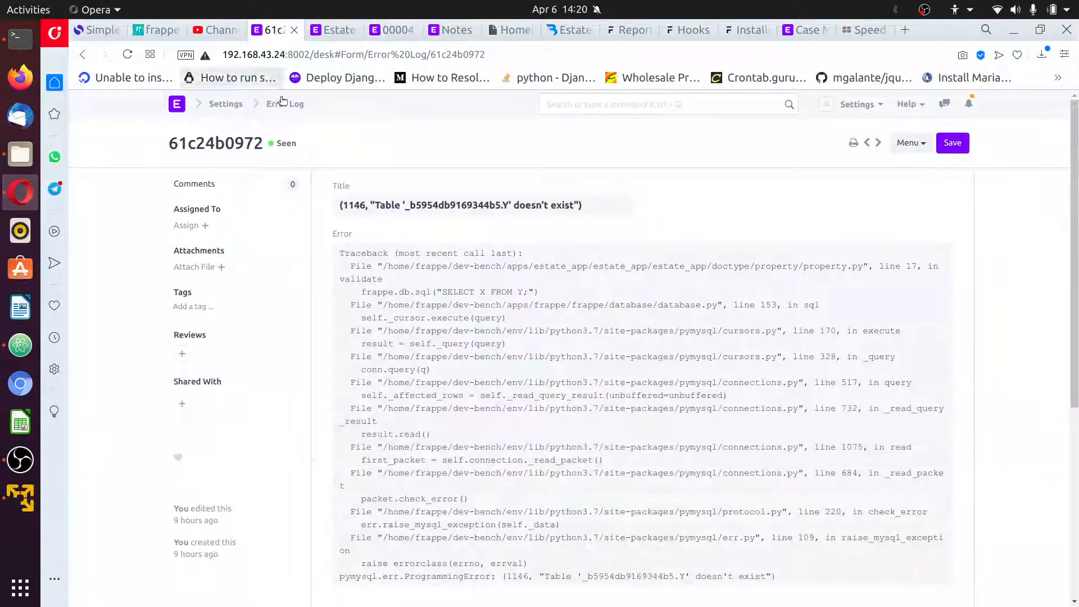
# Refresh the Error Log list, which still shows 15 entries with 61c24b0972 on top
pyautogui.click(284, 104)
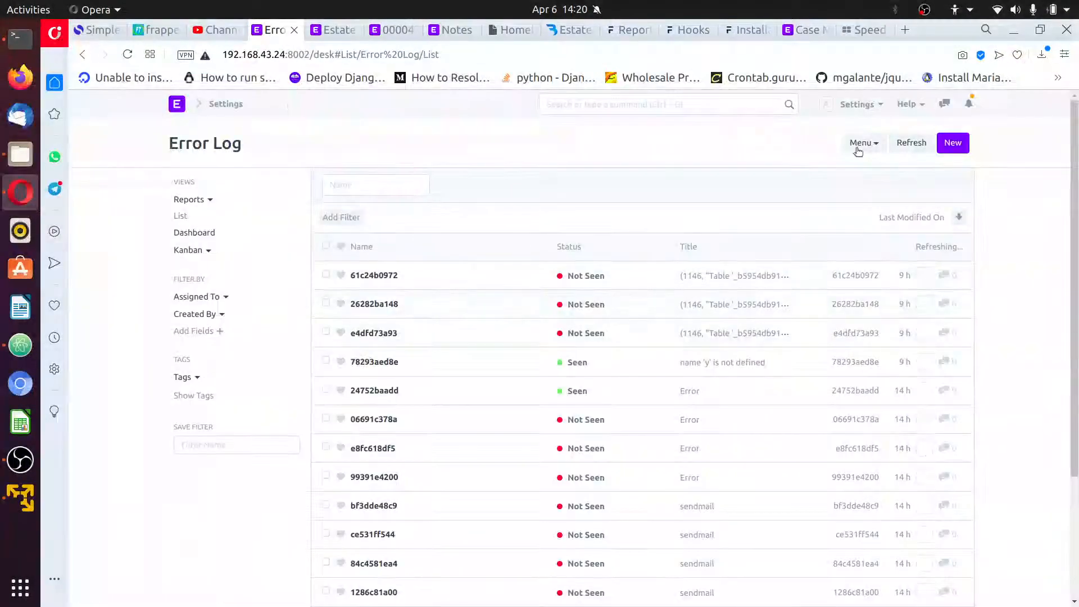
pyautogui.click(911, 142)
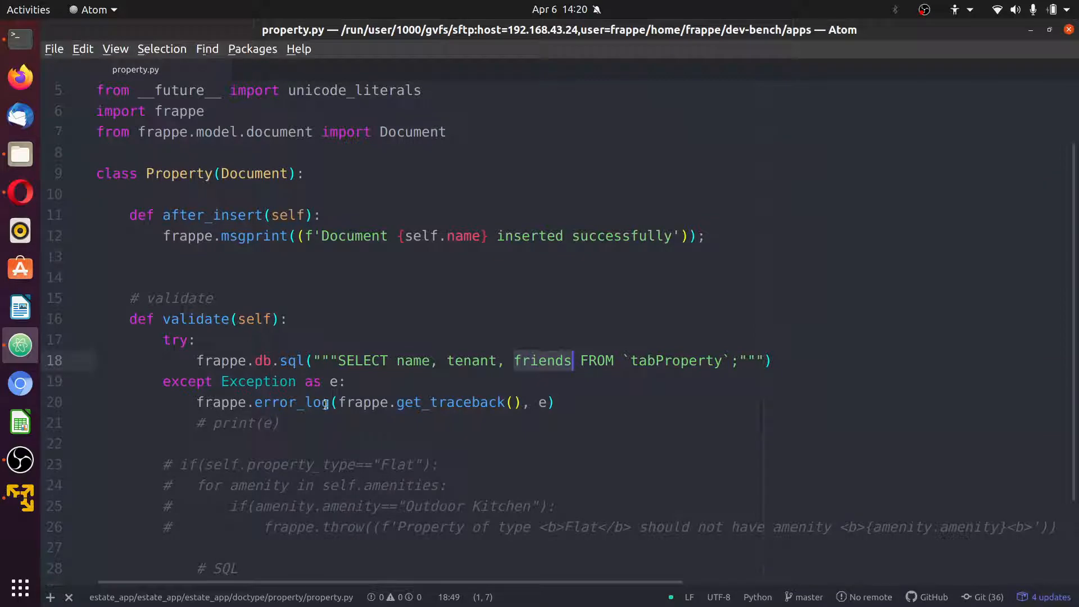
pyautogui.doubleClick(451, 402)
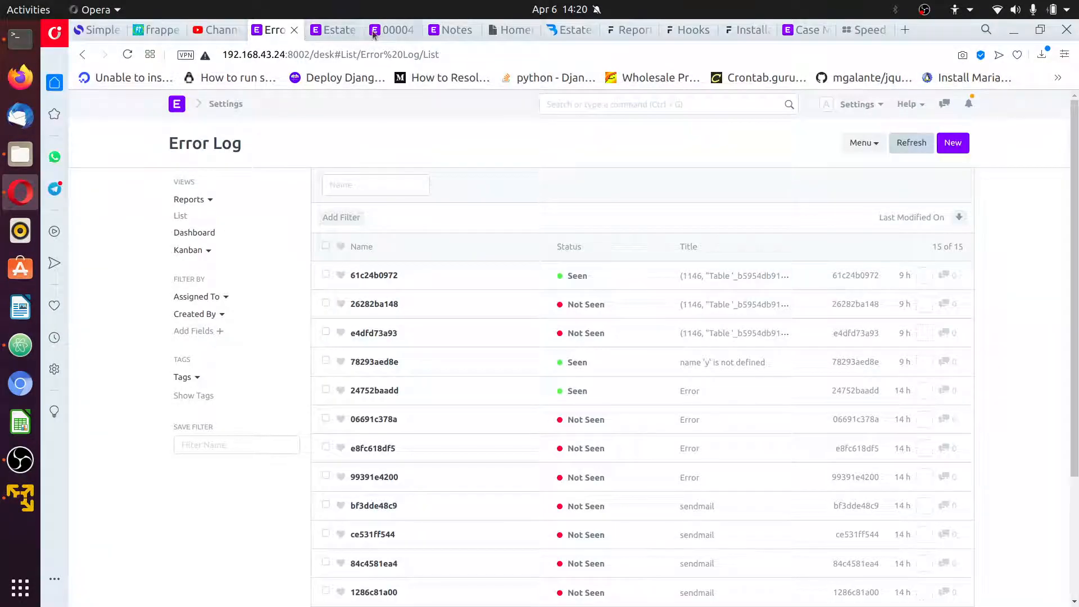
# Add 'k' to Property 000047's Description and save, triggering TypeError: 'list' object is not callable
pyautogui.click(393, 30)
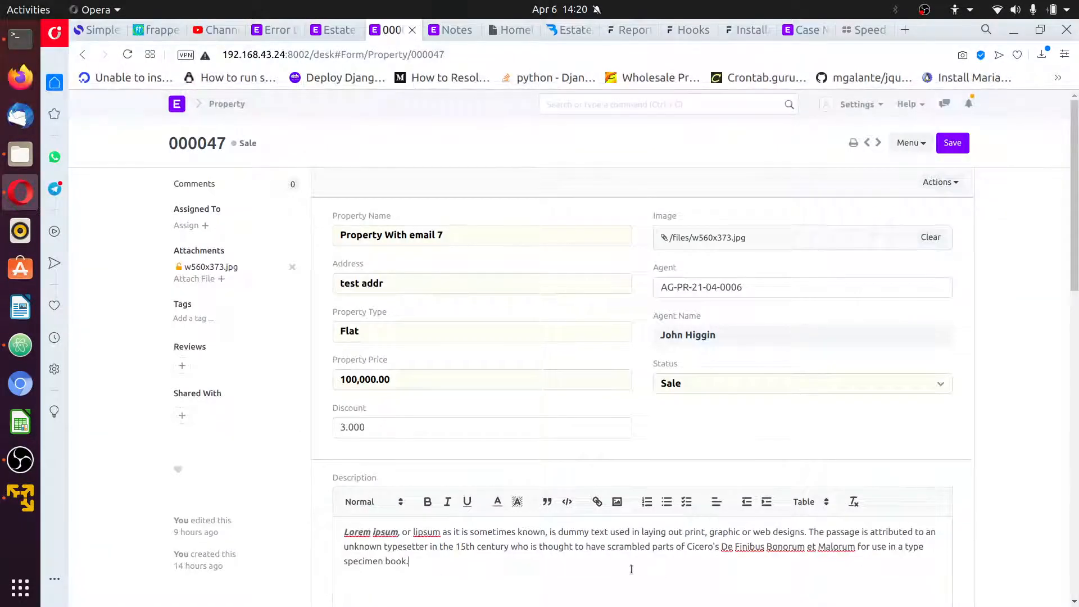
pyautogui.write('k')
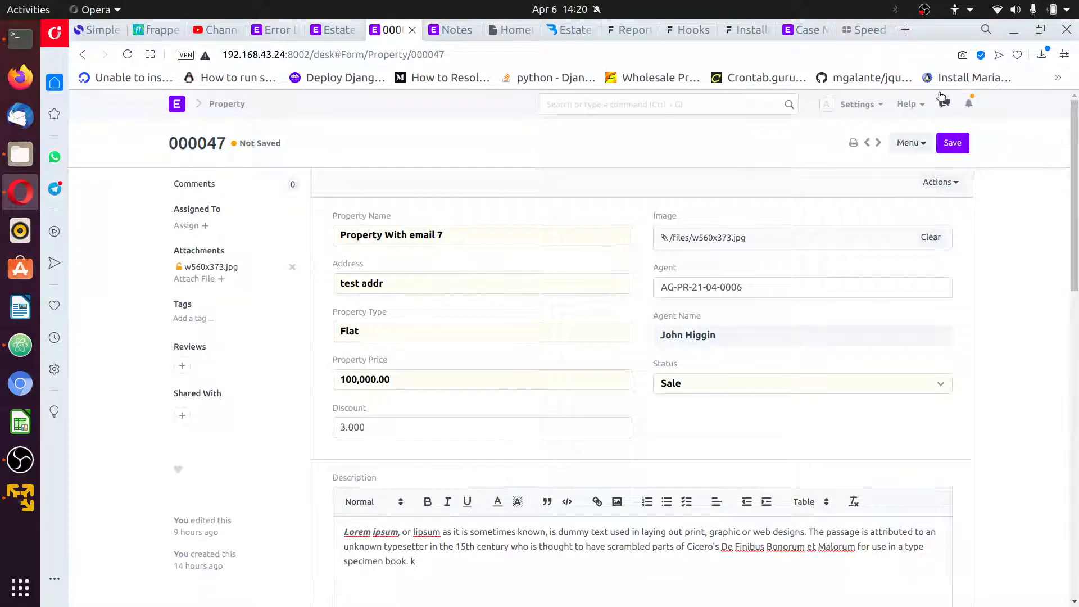
pyautogui.click(953, 142)
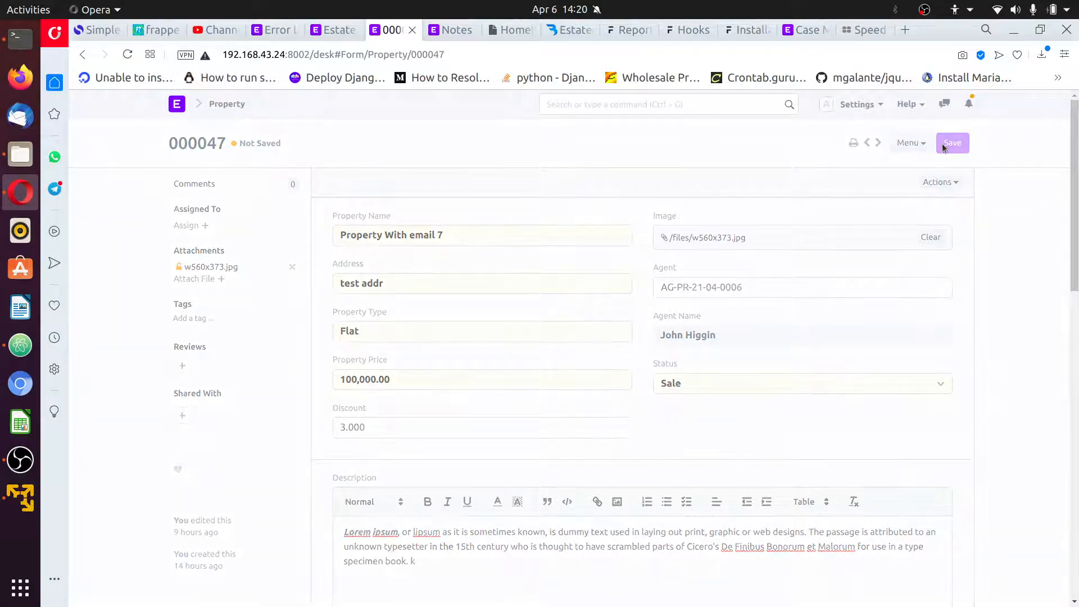
pyautogui.click(953, 142)
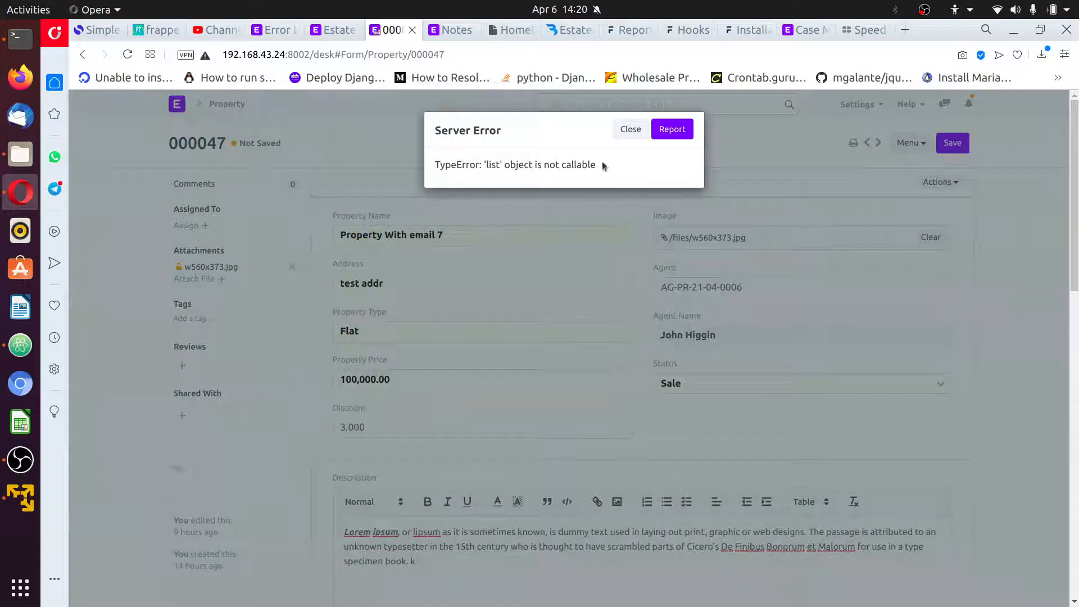
pyautogui.tripleClick(515, 164)
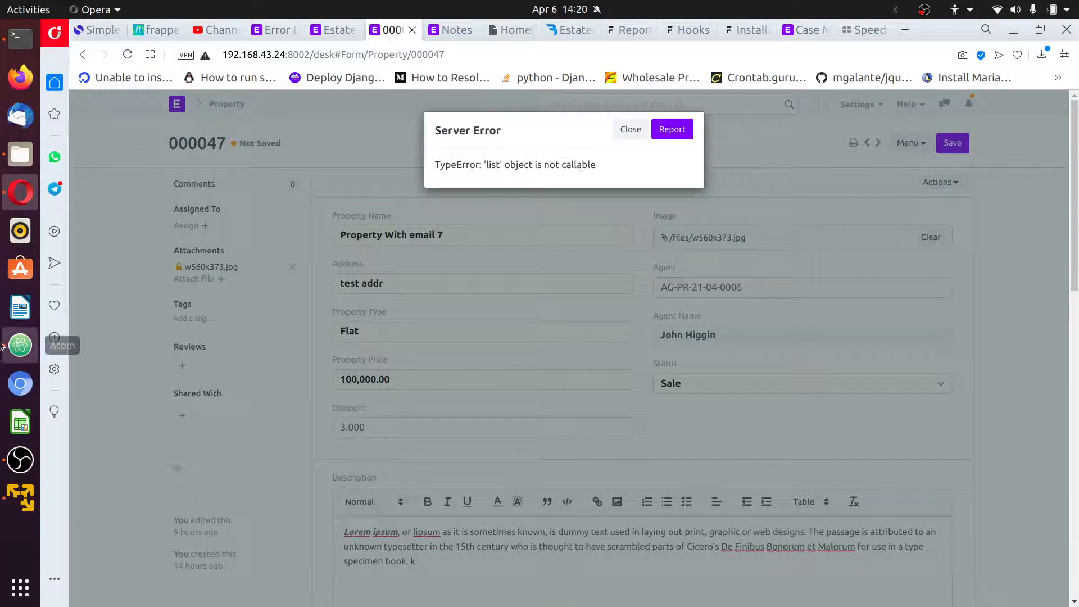
pyautogui.click(19, 344)
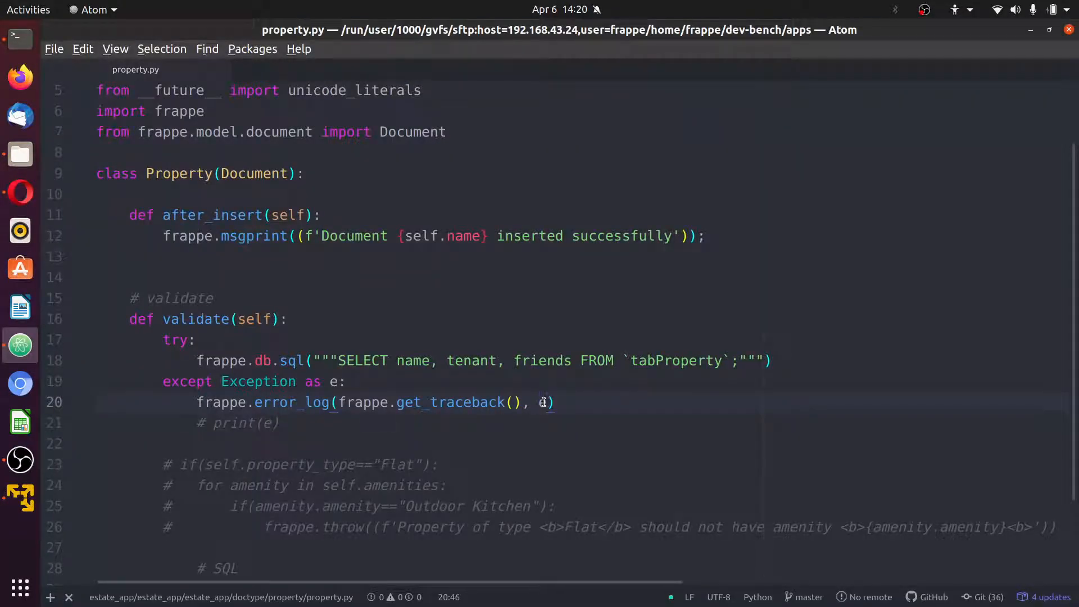
# Change the second argument of frappe.error_log on line 20 to f"{e}"
pyautogui.write('e')
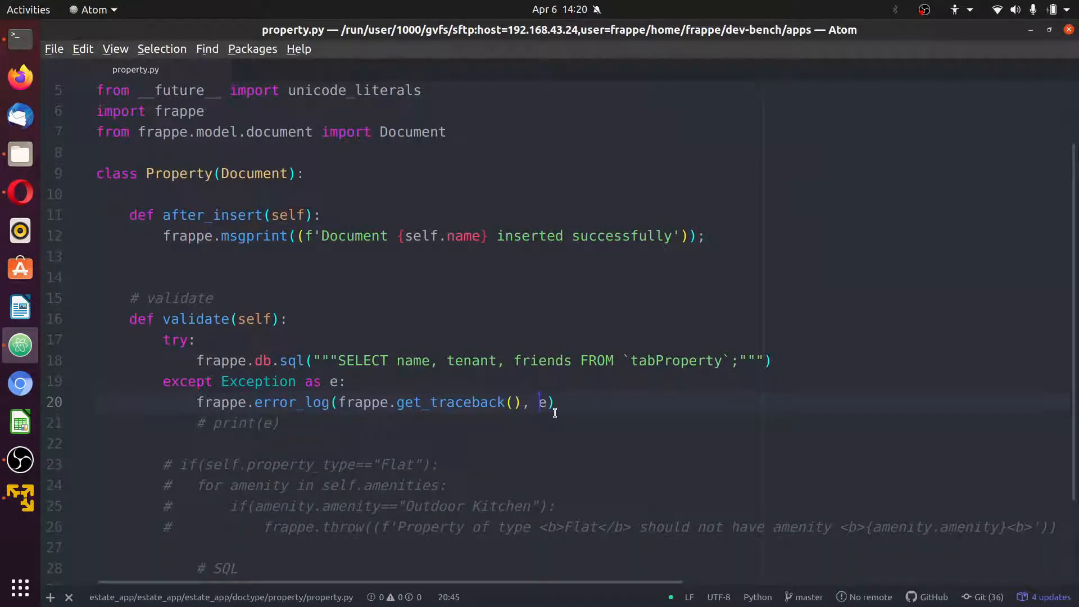
pyautogui.write('f"{')
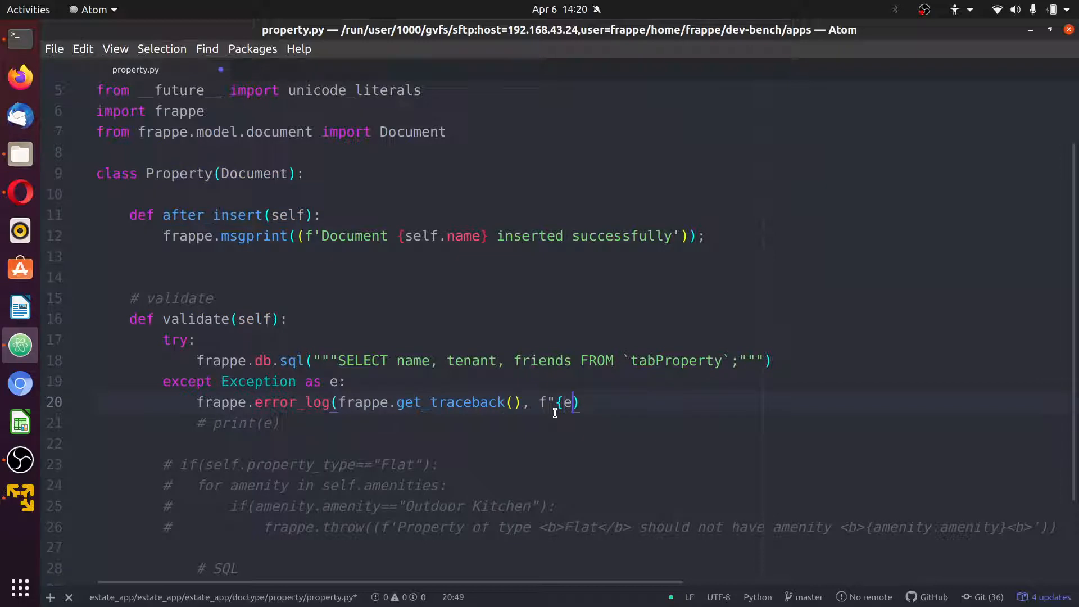
pyautogui.write('}"')
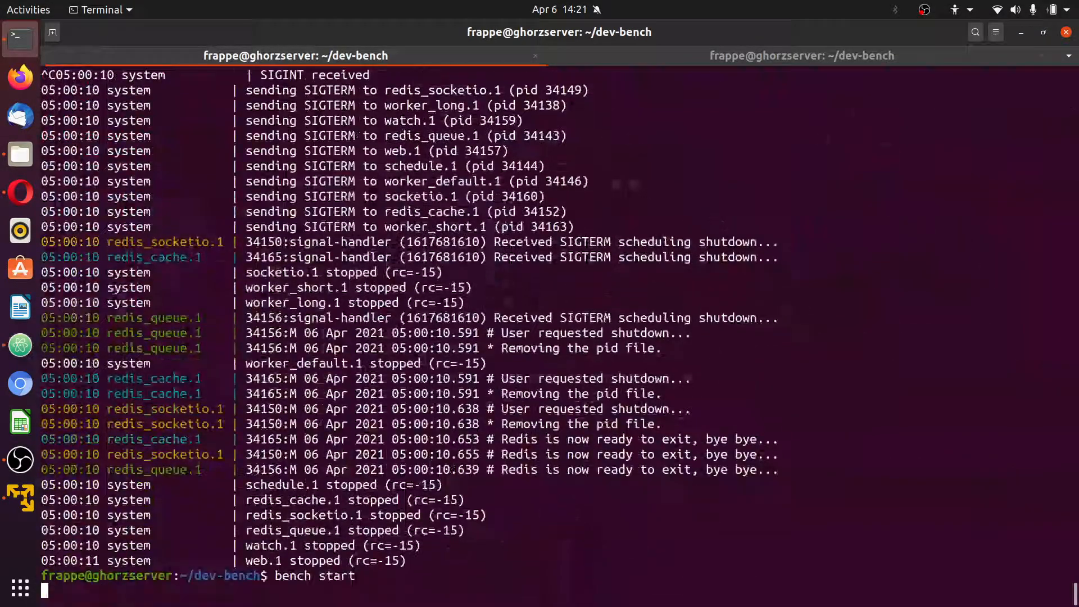
# Restart bench and retry saving Property 000047, which still fails with 'list' object is not callable
pyautogui.press('Return')
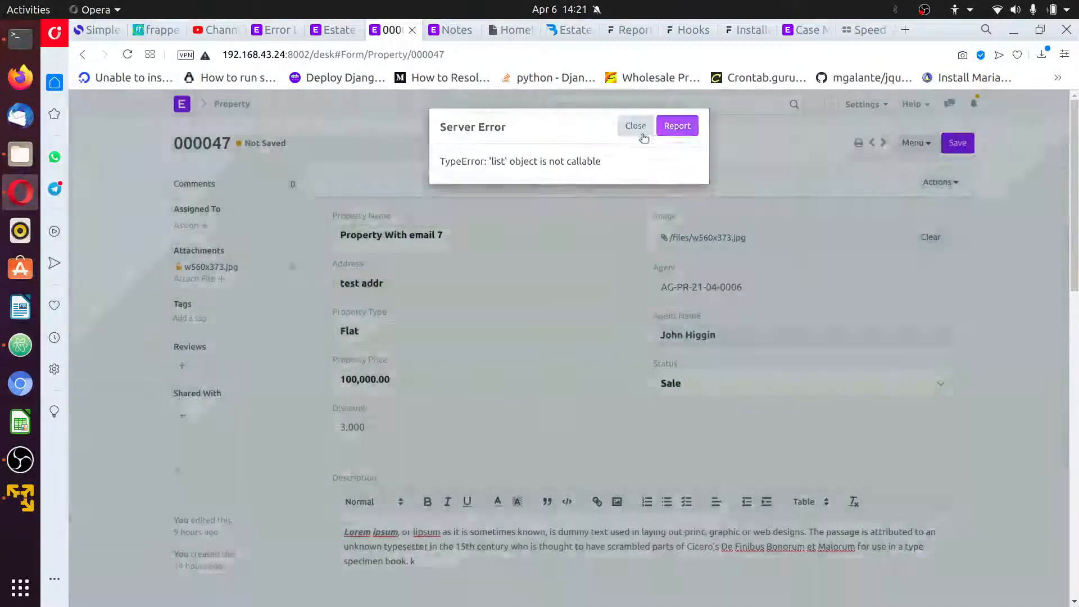
pyautogui.click(634, 126)
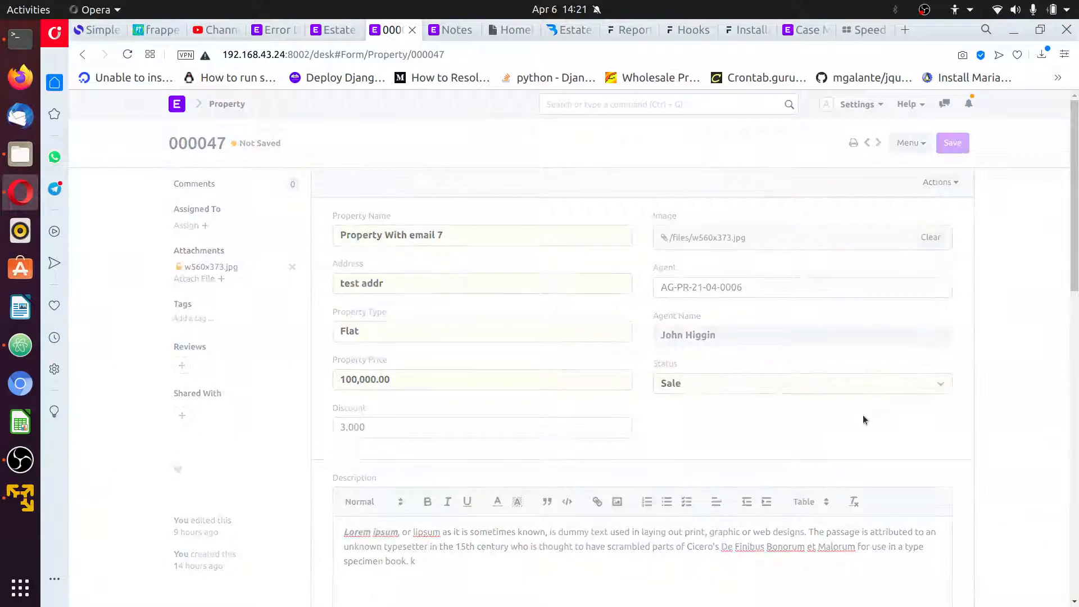
pyautogui.click(953, 142)
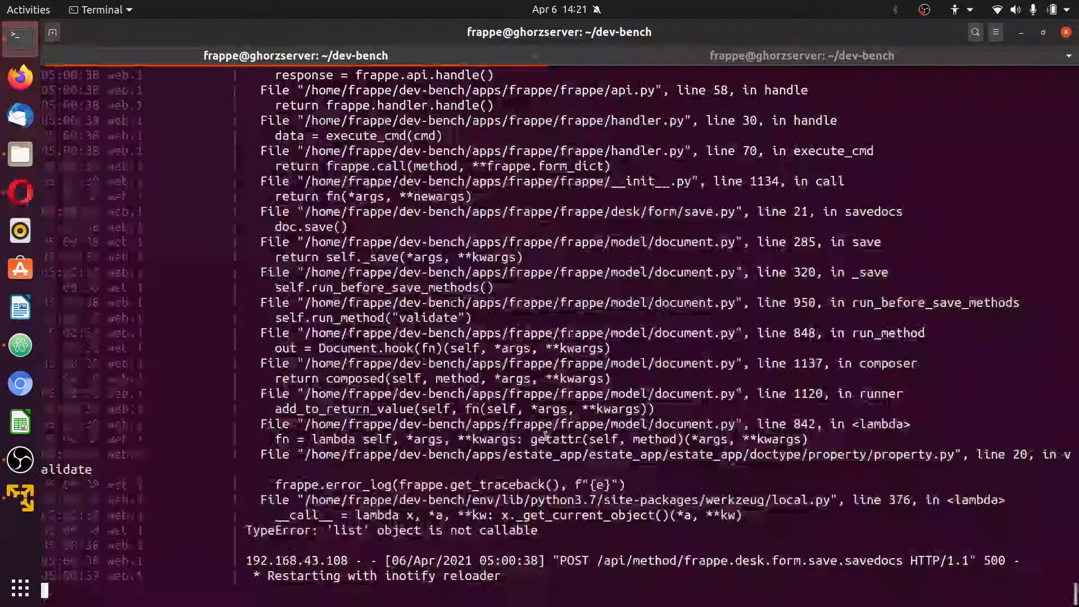
pyautogui.scroll(-3)
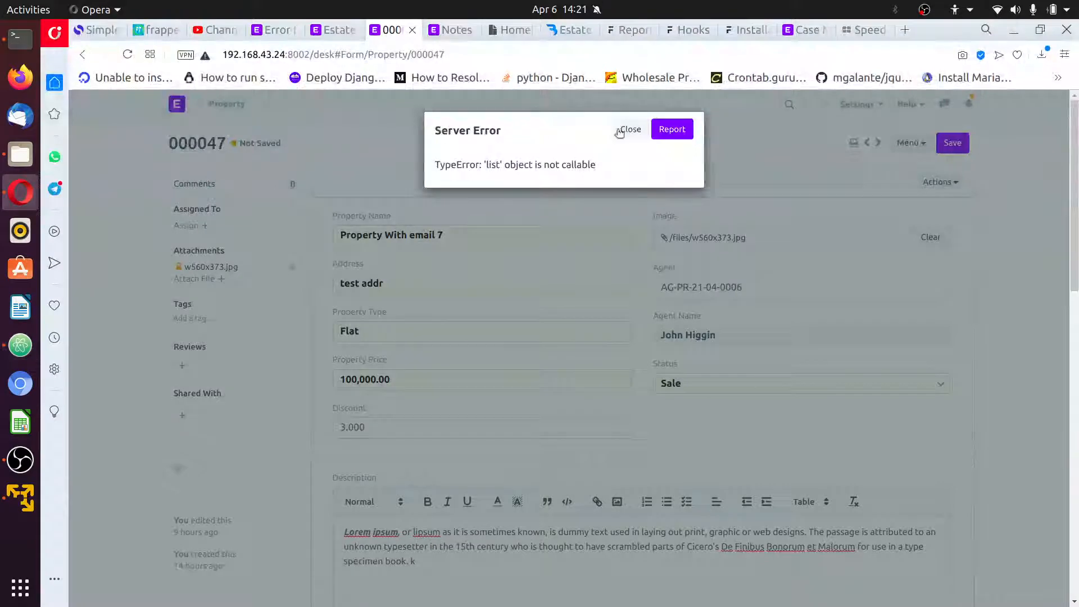
pyautogui.click(631, 129)
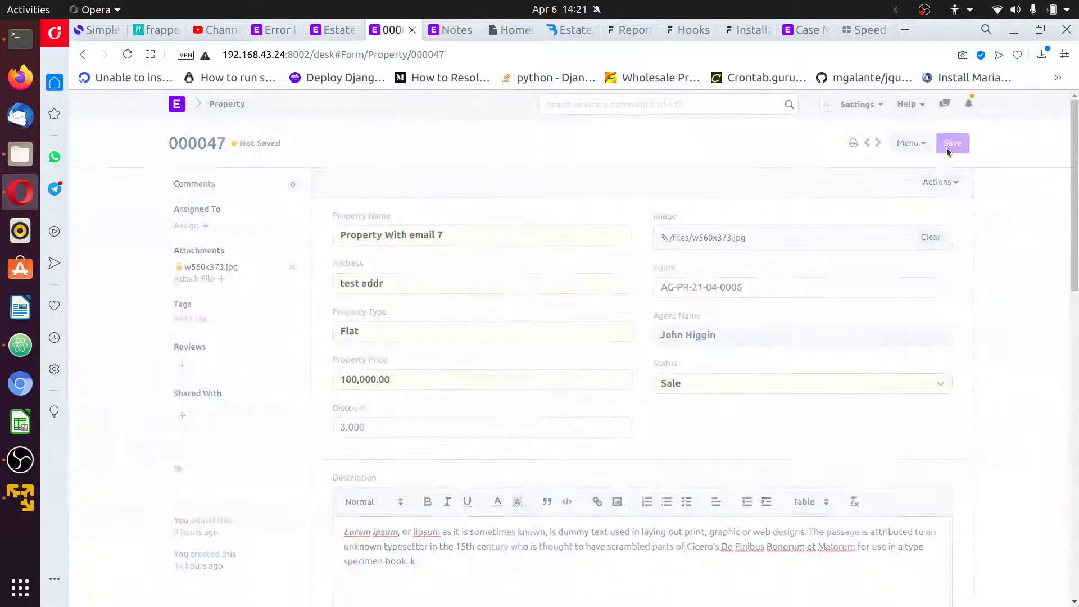
pyautogui.click(953, 142)
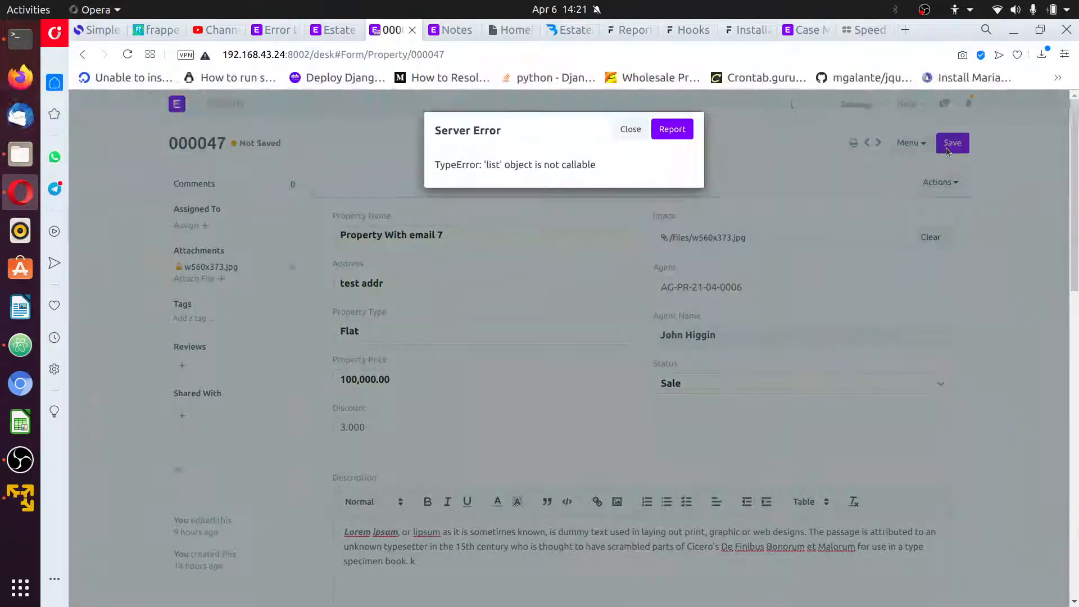
pyautogui.moveTo(629, 135)
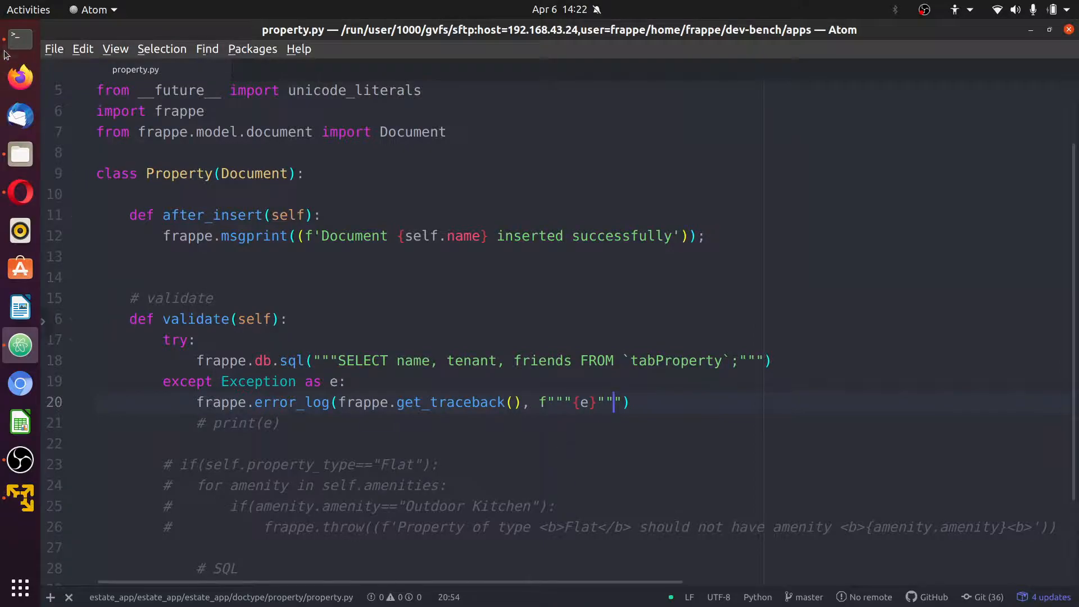
pyautogui.click(19, 39)
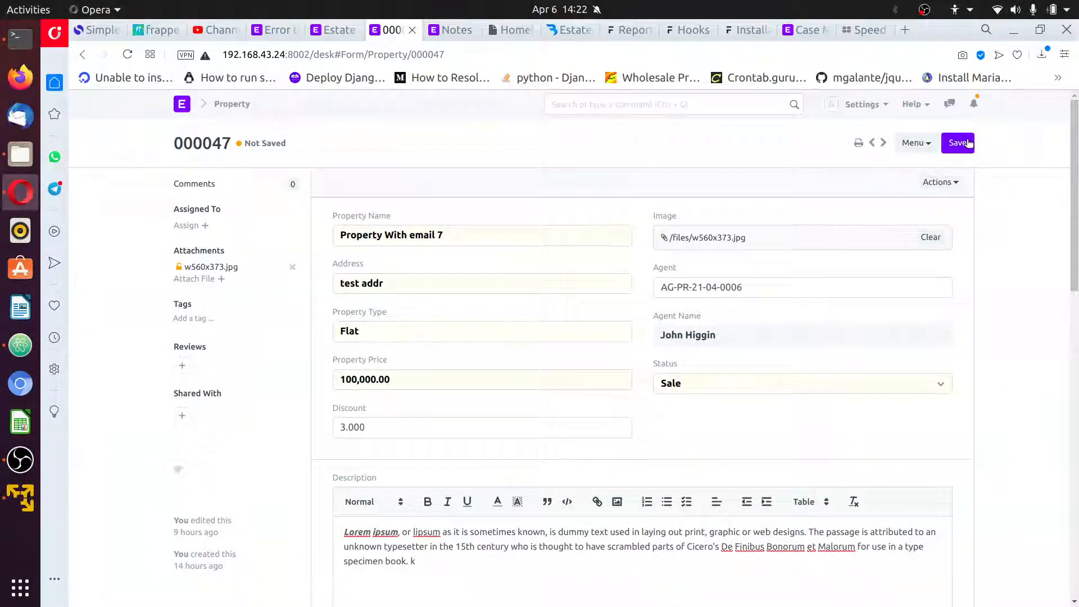
pyautogui.click(957, 142)
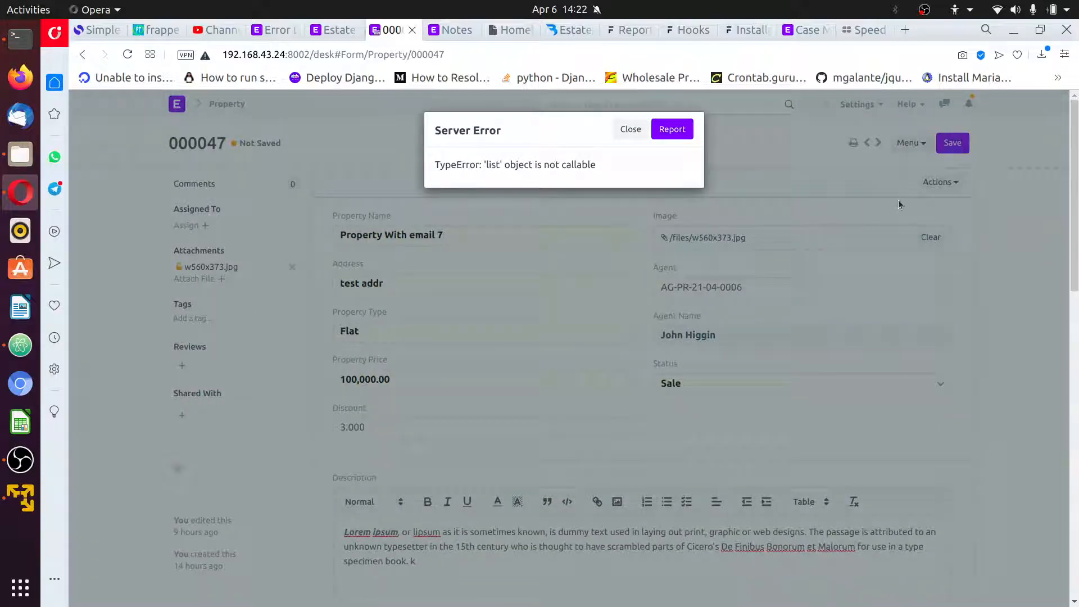
pyautogui.moveTo(710, 322)
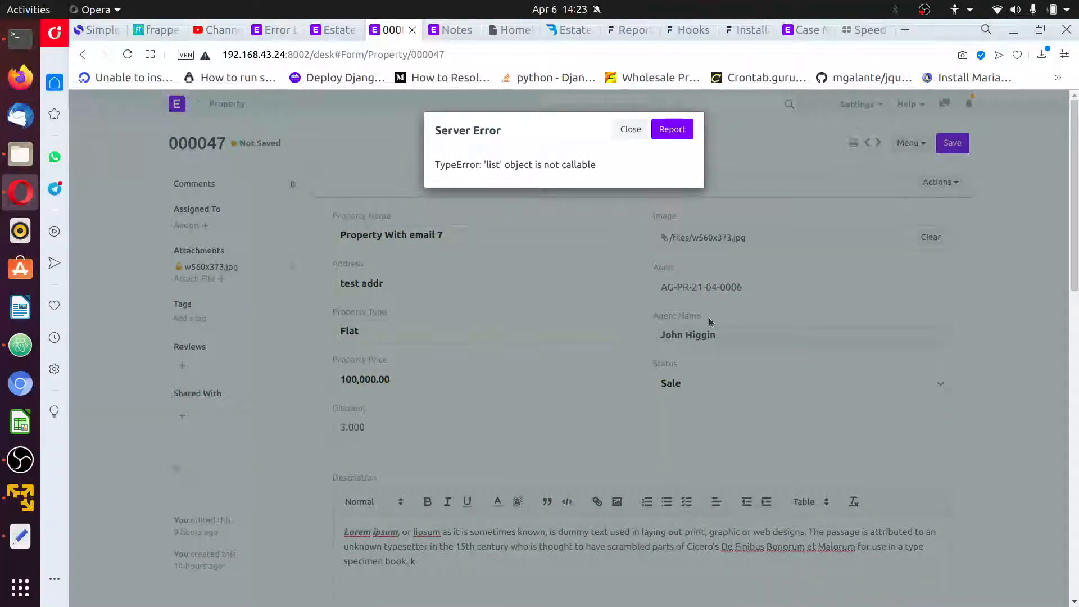
pyautogui.moveTo(630, 129)
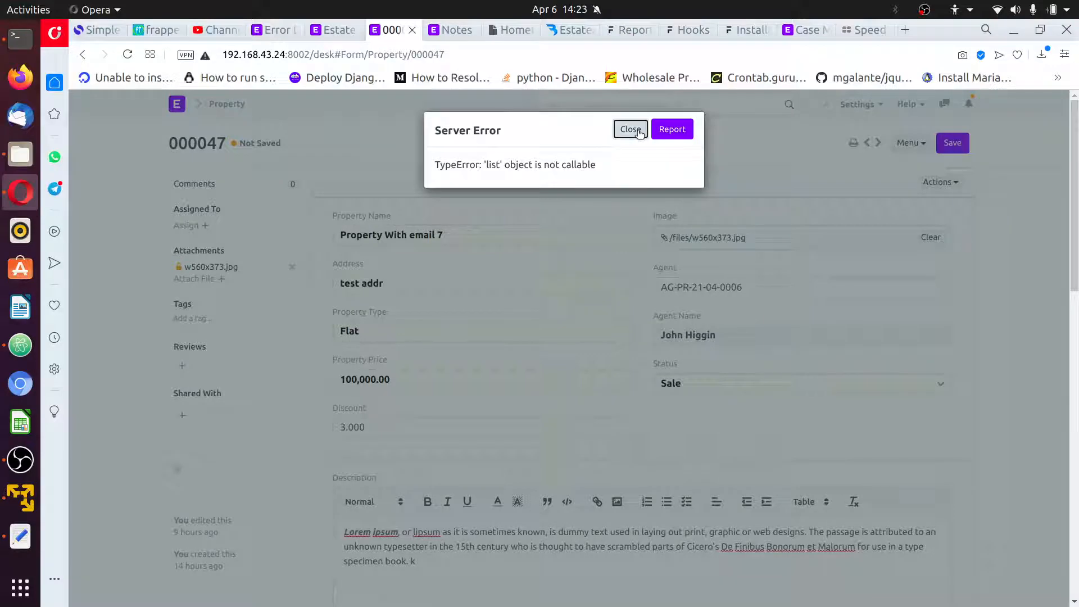
pyautogui.click(19, 345)
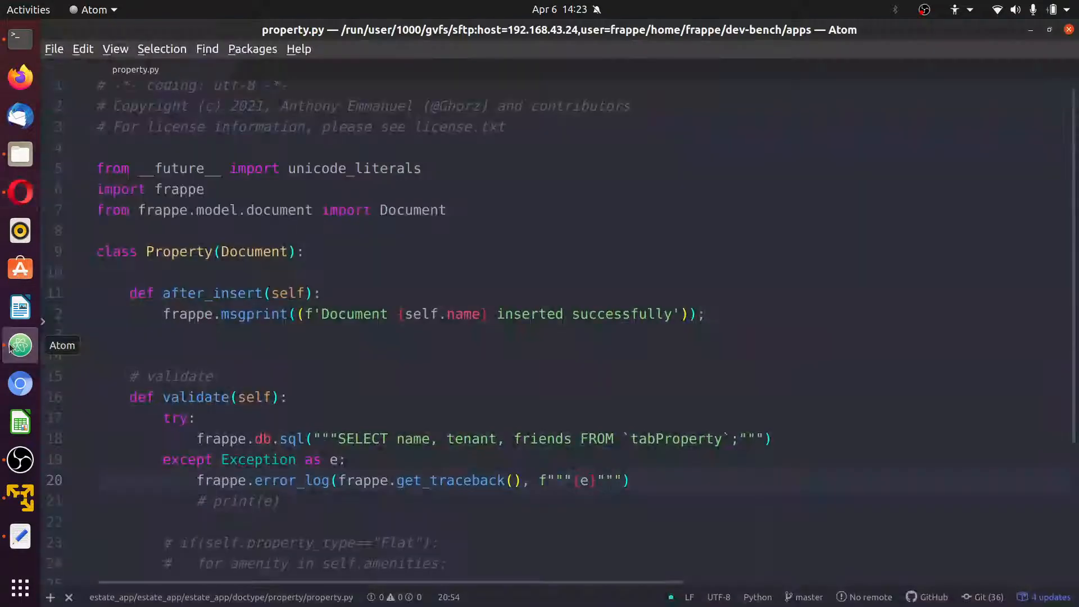
# Rename error_log to log_error on line 20 and simplify its message to f"{e}"
pyautogui.scroll(-3)
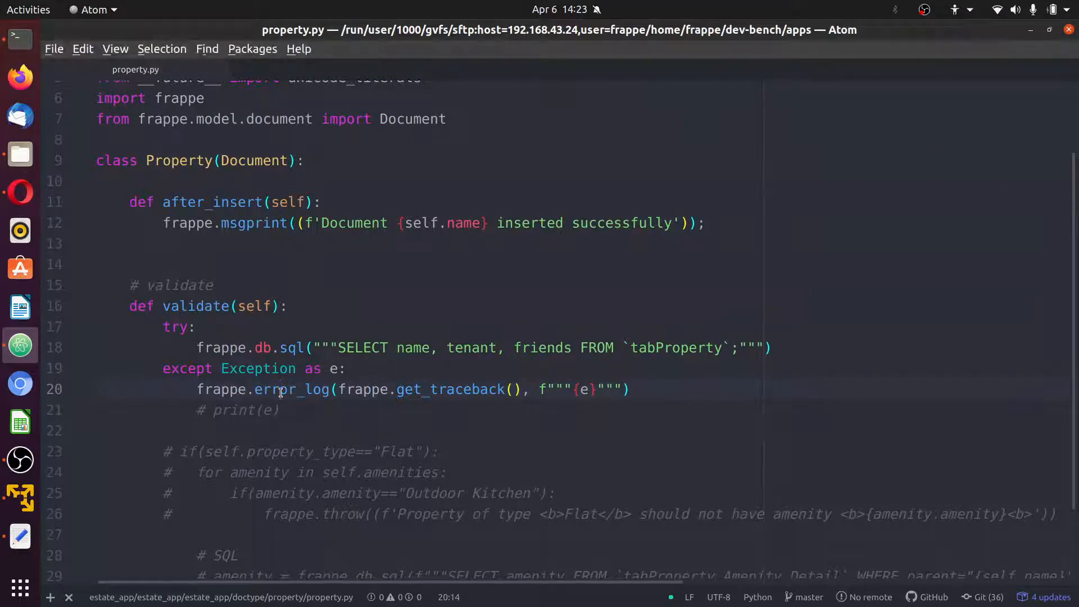
pyautogui.click(256, 390)
pyautogui.write('log_')
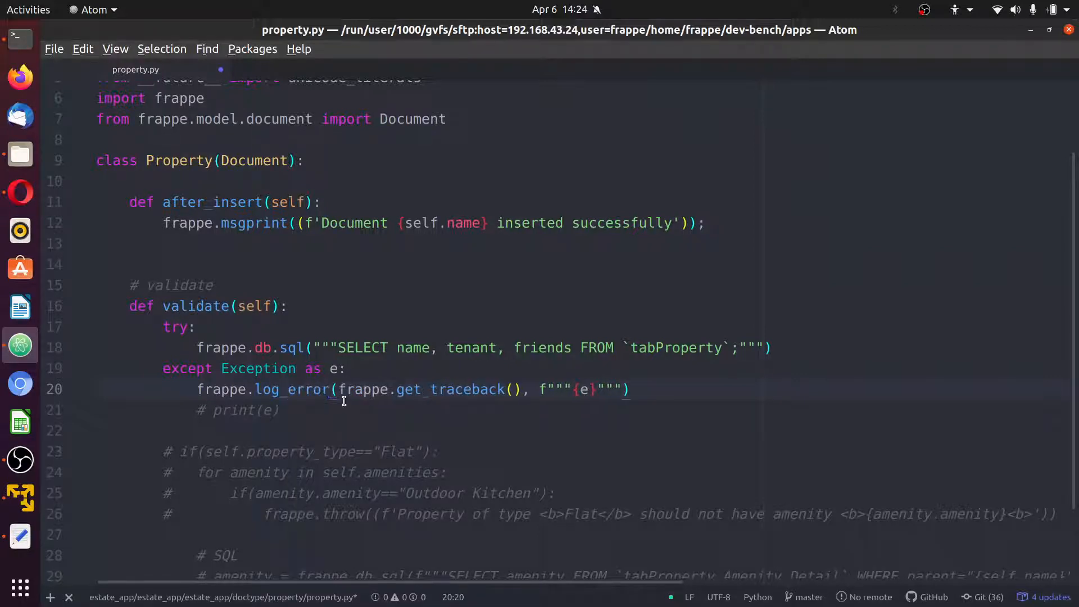
pyautogui.click(298, 389)
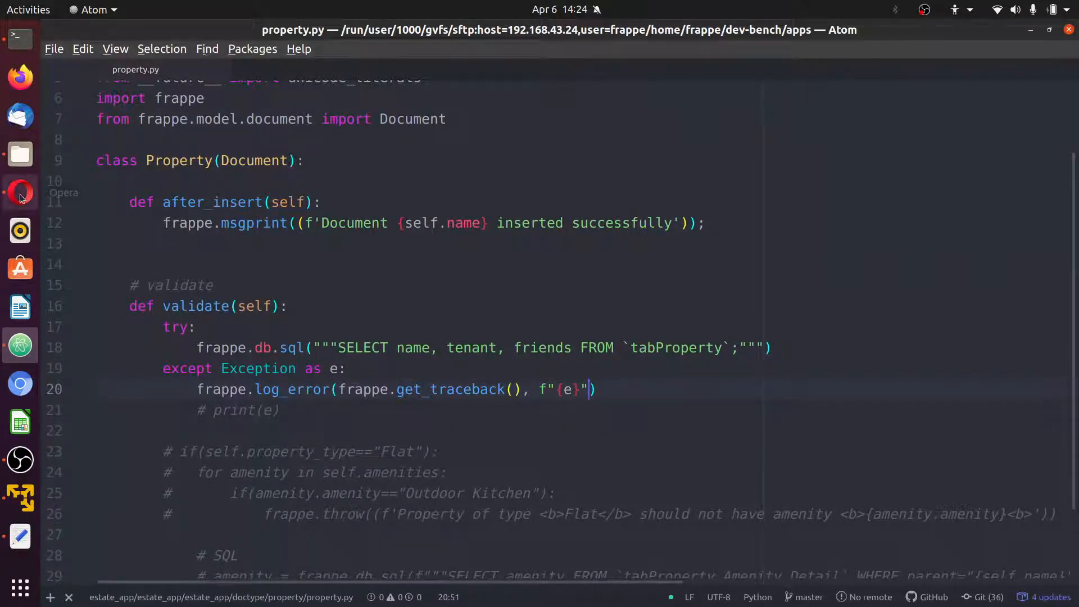
pyautogui.click(19, 190)
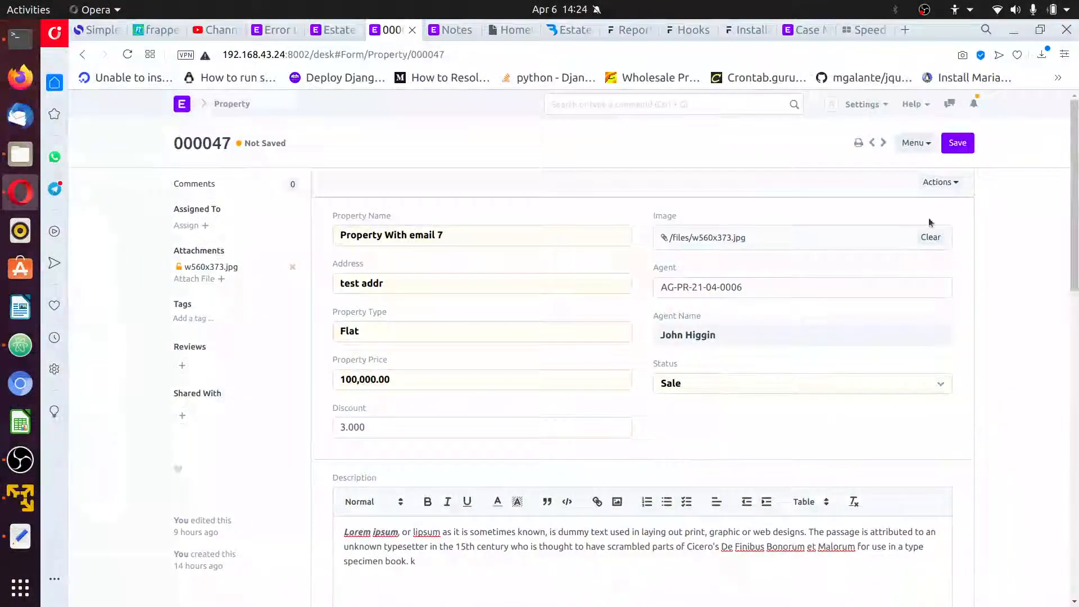
# Save Property 000047, confirmed as updated by Administrator, and reopen the Error Log list
pyautogui.click(957, 142)
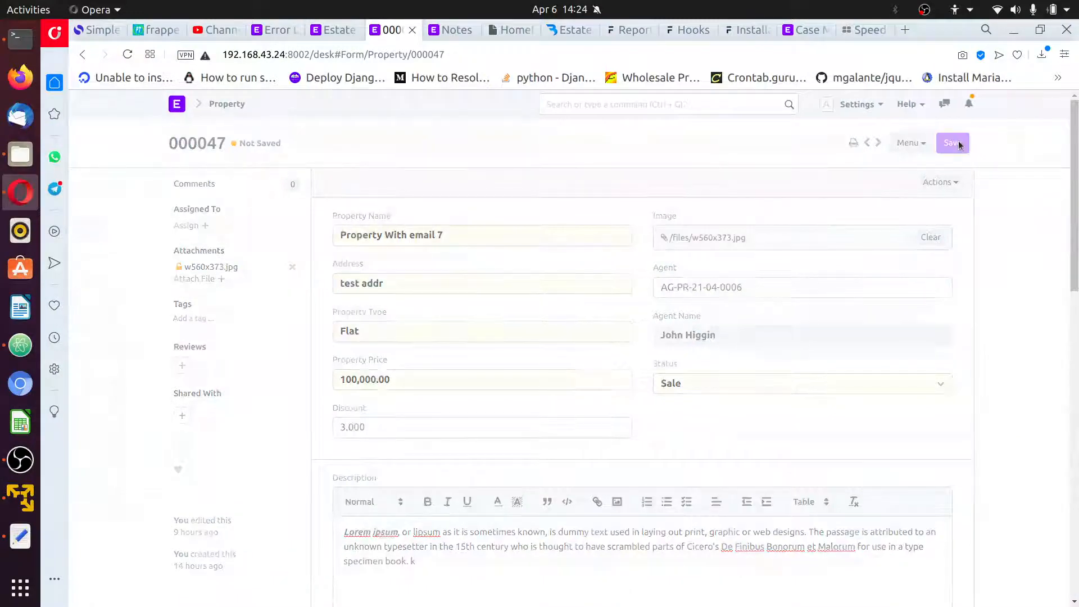
pyautogui.click(953, 143)
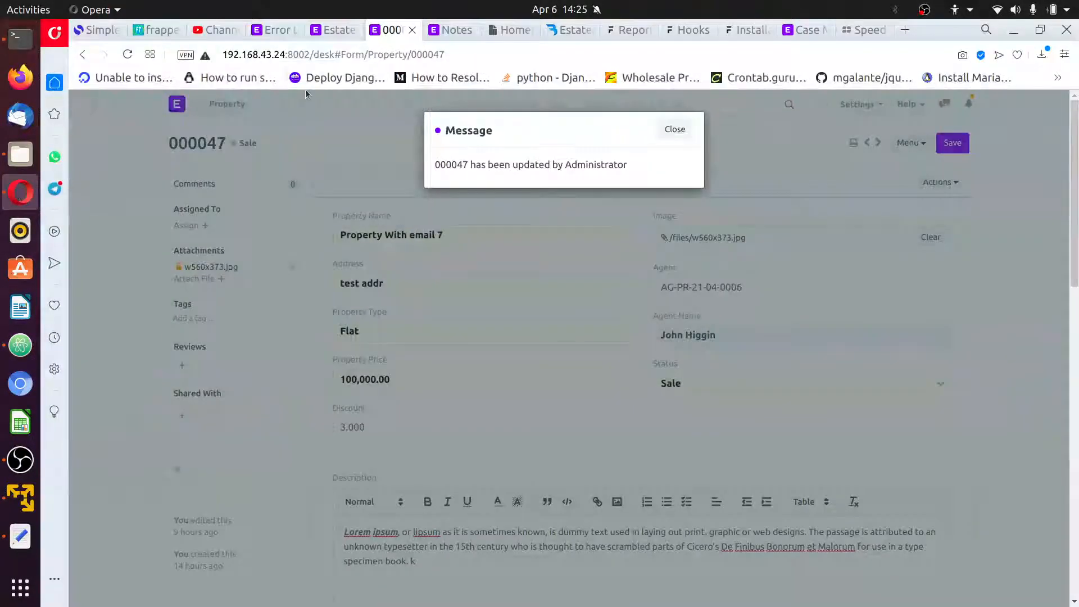
pyautogui.click(270, 30)
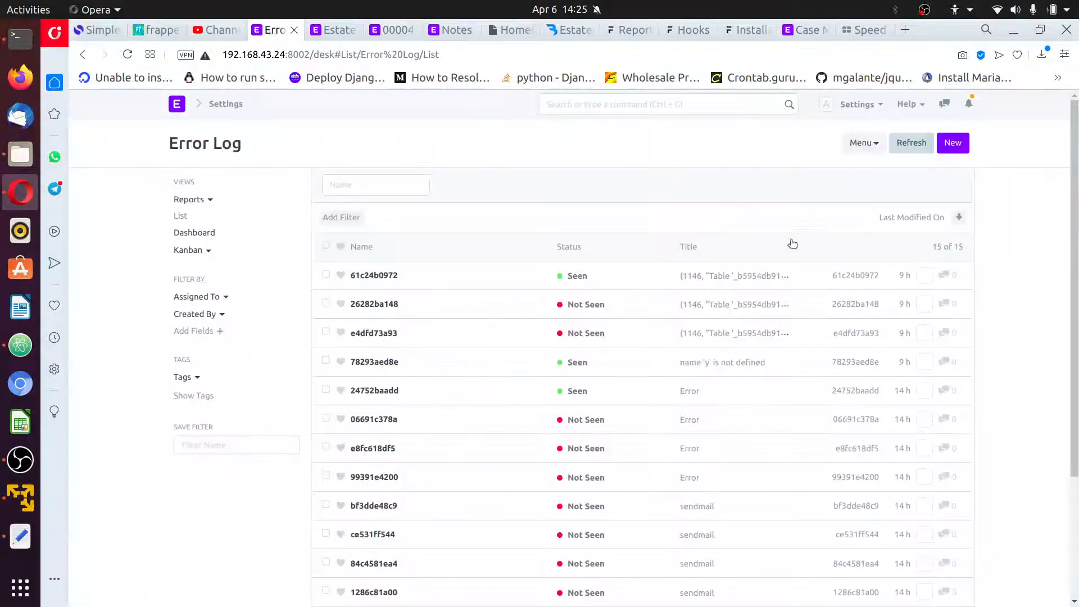
# Refresh the Error Log to 16 entries and open the new b833195b3c entry
pyautogui.click(911, 142)
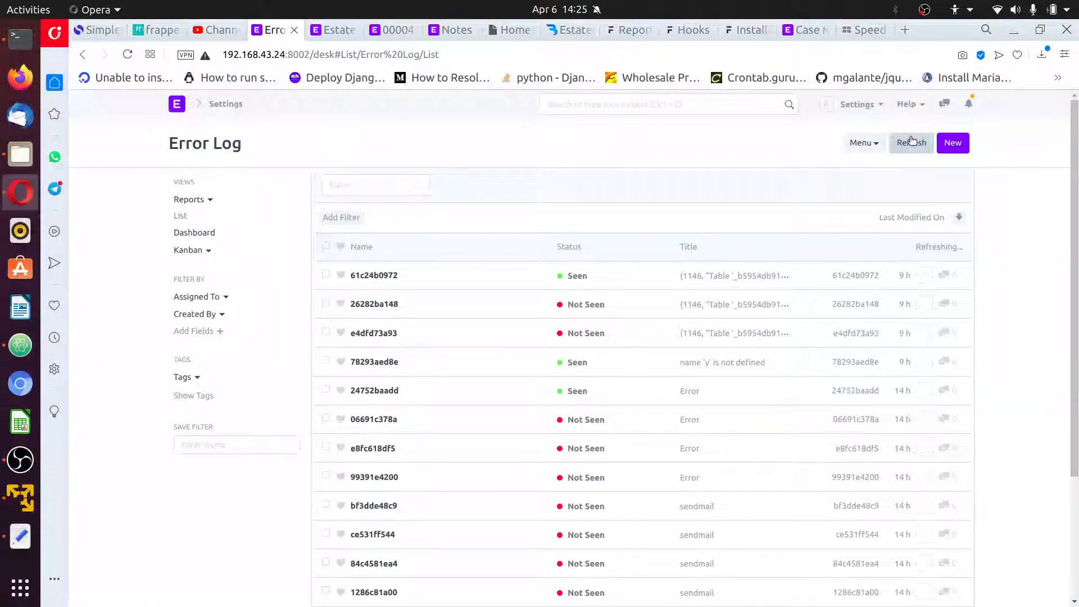
pyautogui.click(911, 142)
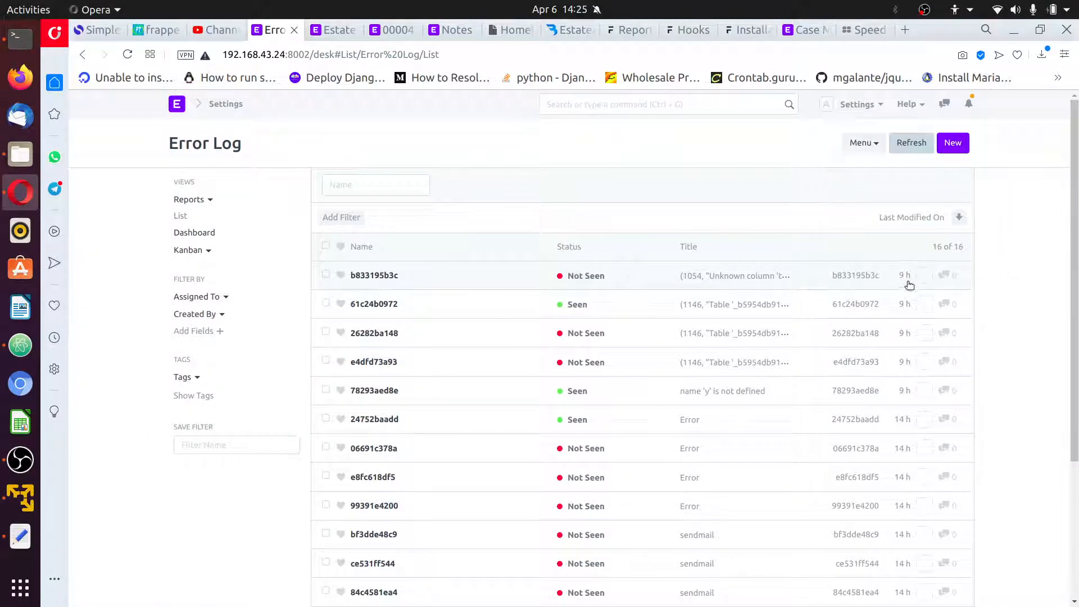
pyautogui.moveTo(13, 499)
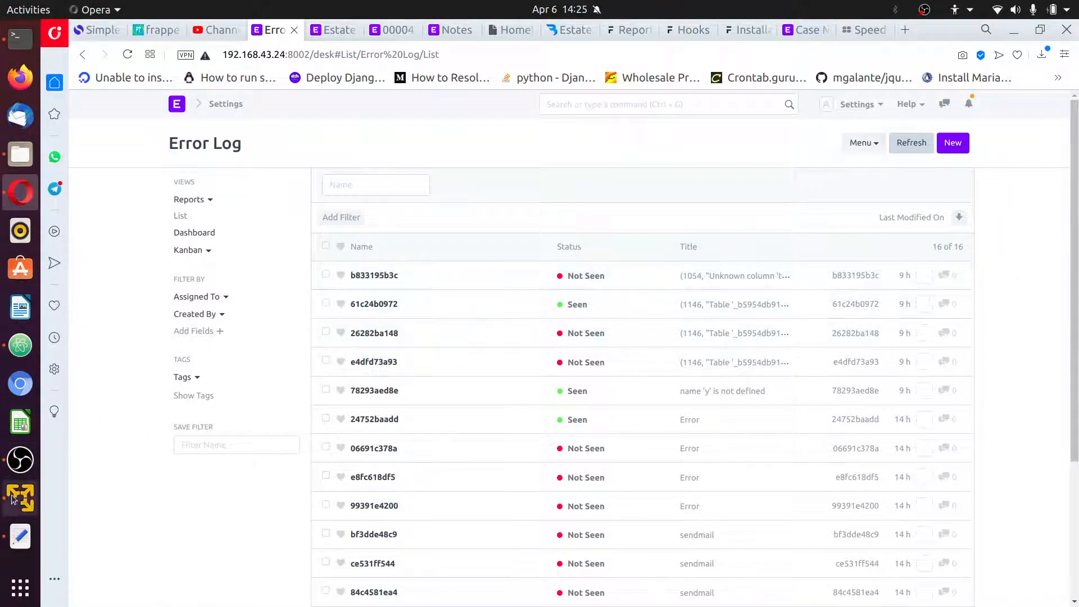
pyautogui.moveTo(19, 497)
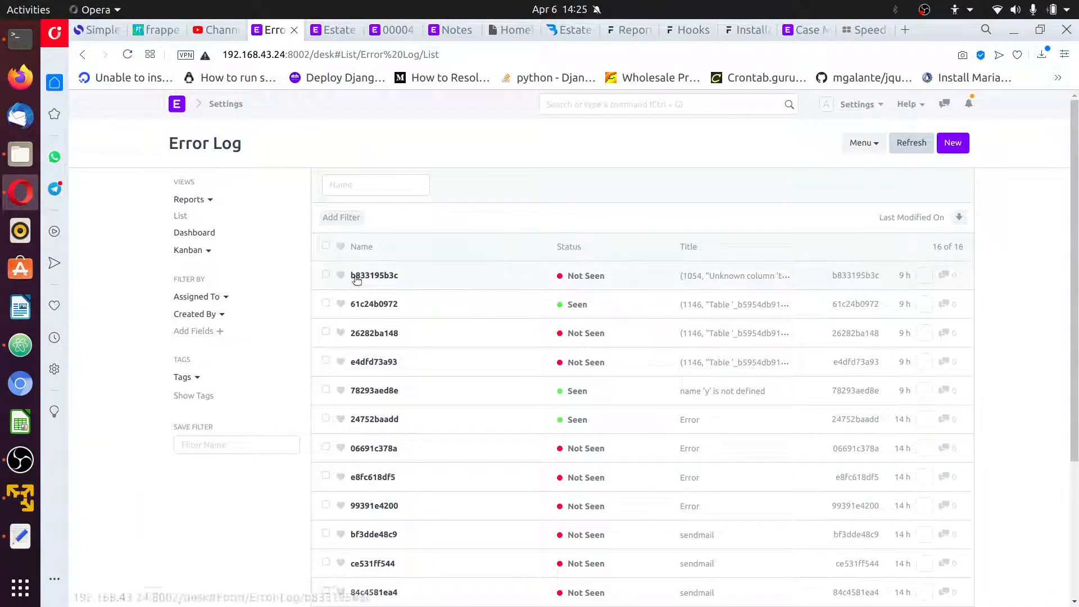
pyautogui.moveTo(374, 275)
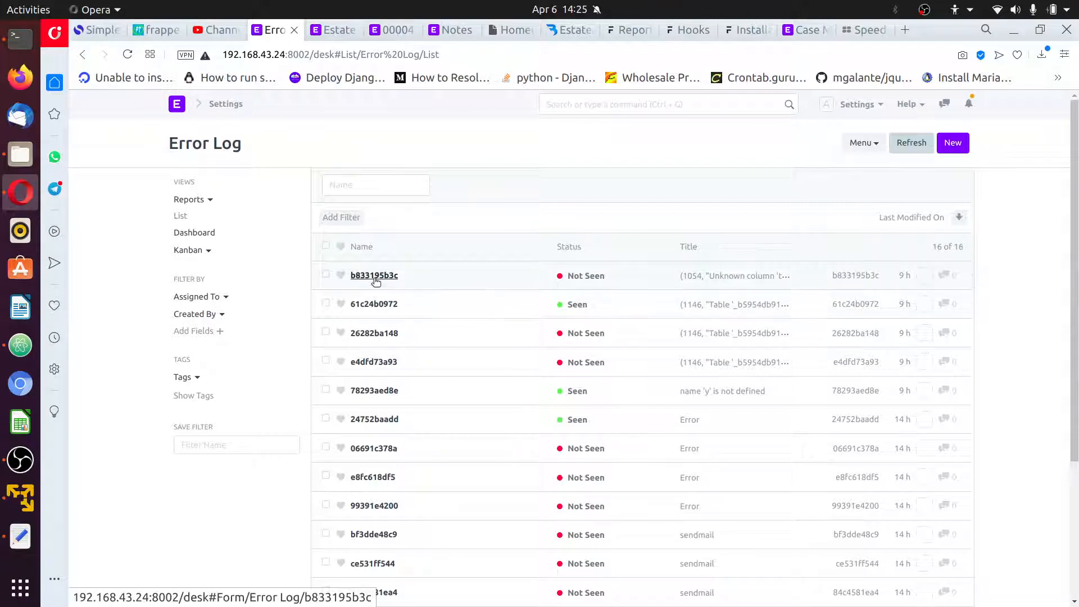
pyautogui.click(374, 276)
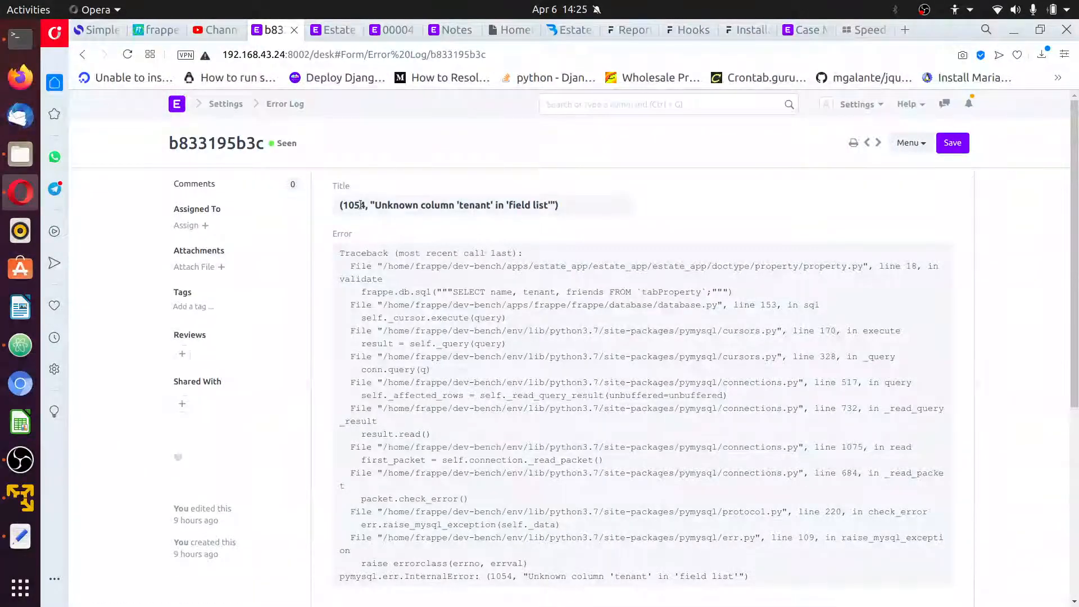
# Read b833195b3c's Unknown column 'tenant' traceback, then return to the 16-entry Error Log list
pyautogui.doubleClick(473, 205)
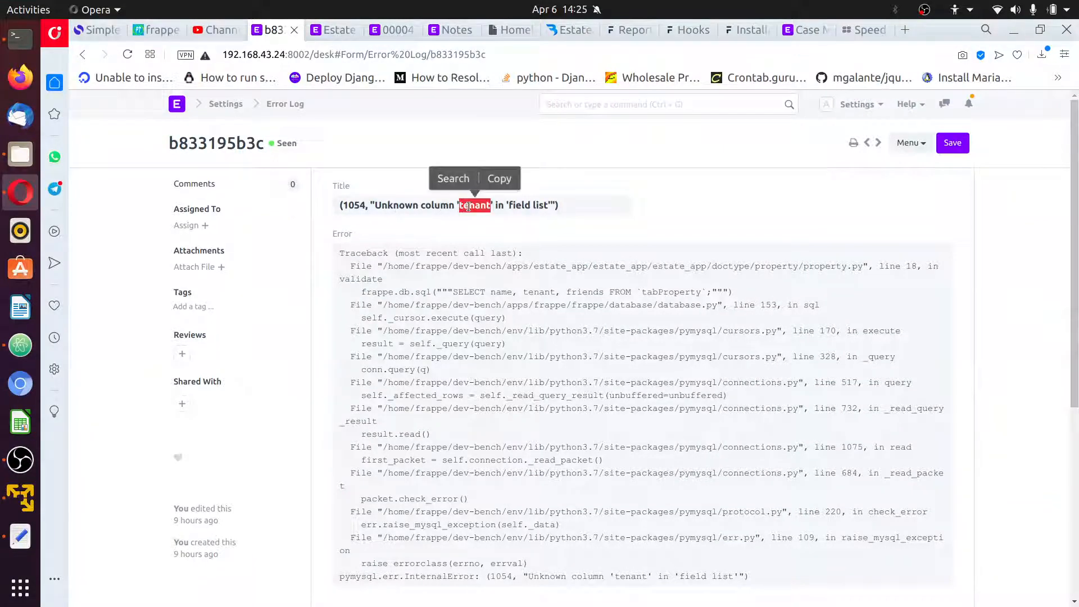
pyautogui.click(19, 344)
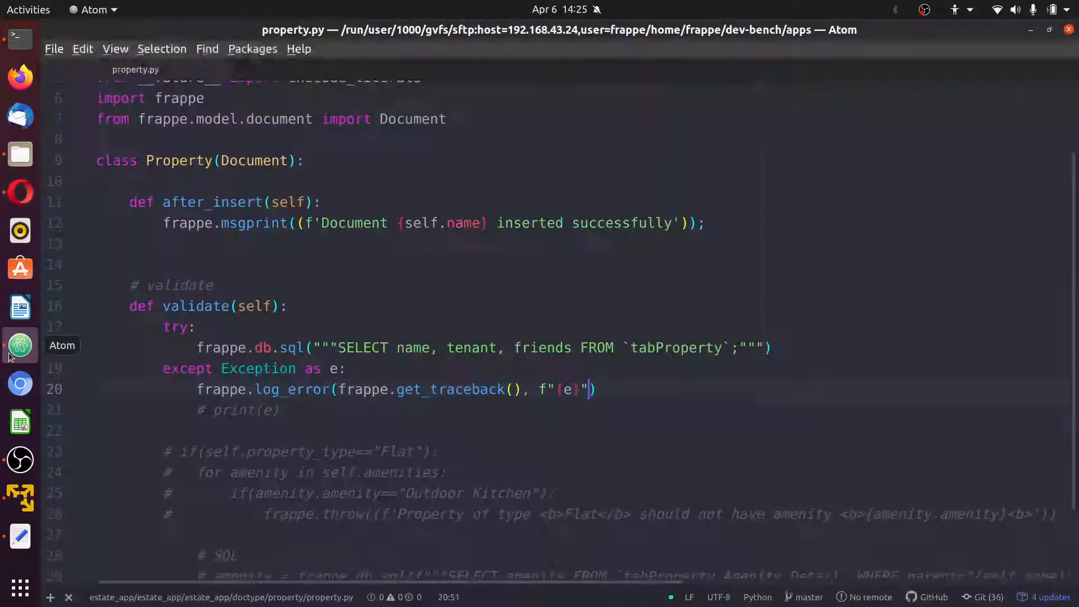
pyautogui.click(471, 347)
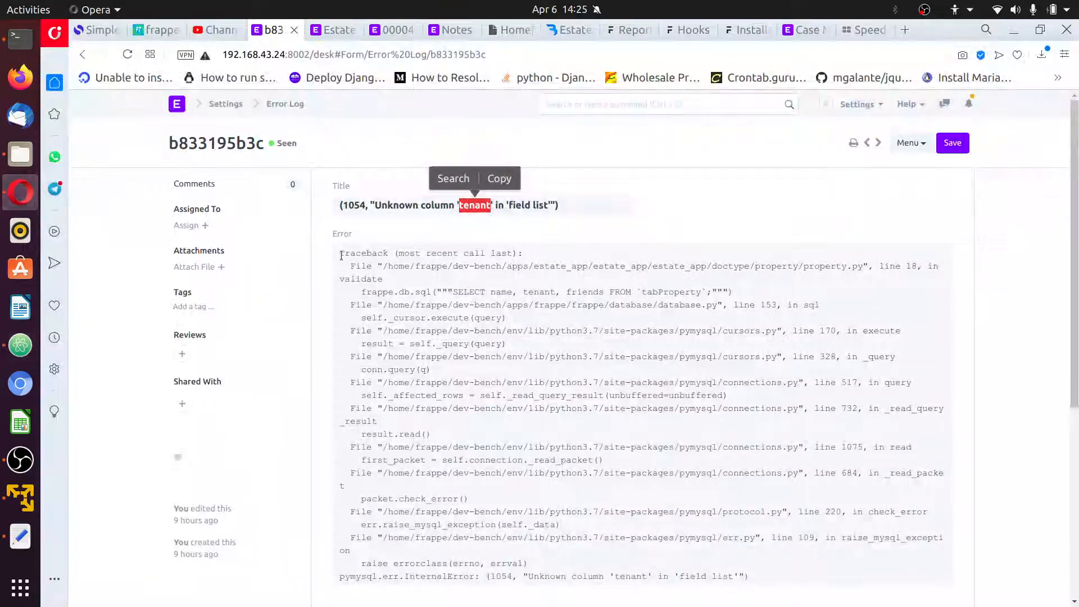
pyautogui.scroll(-3)
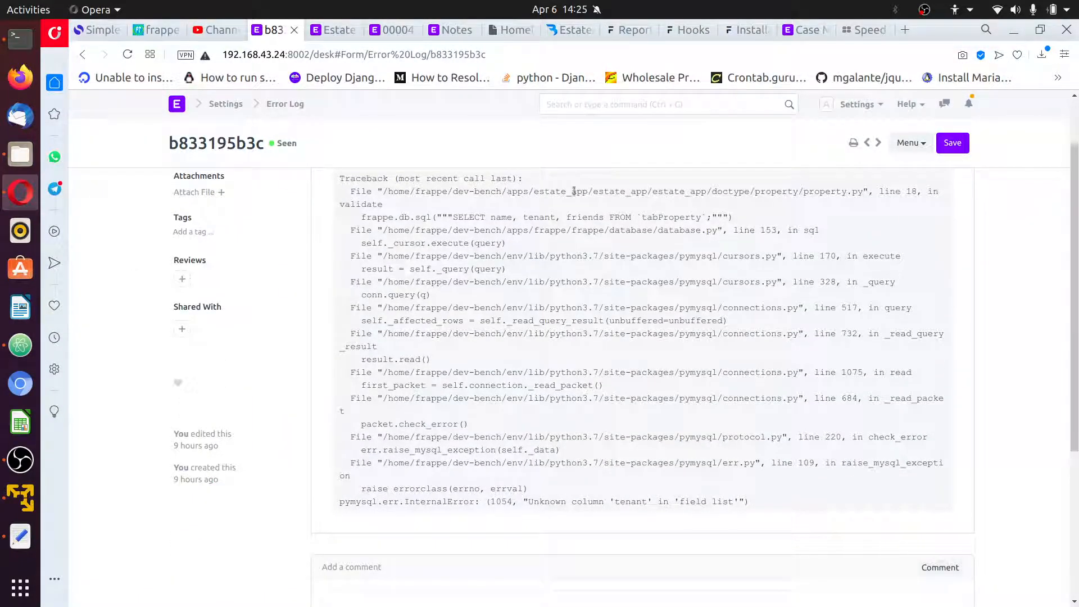
pyautogui.doubleClick(681, 191)
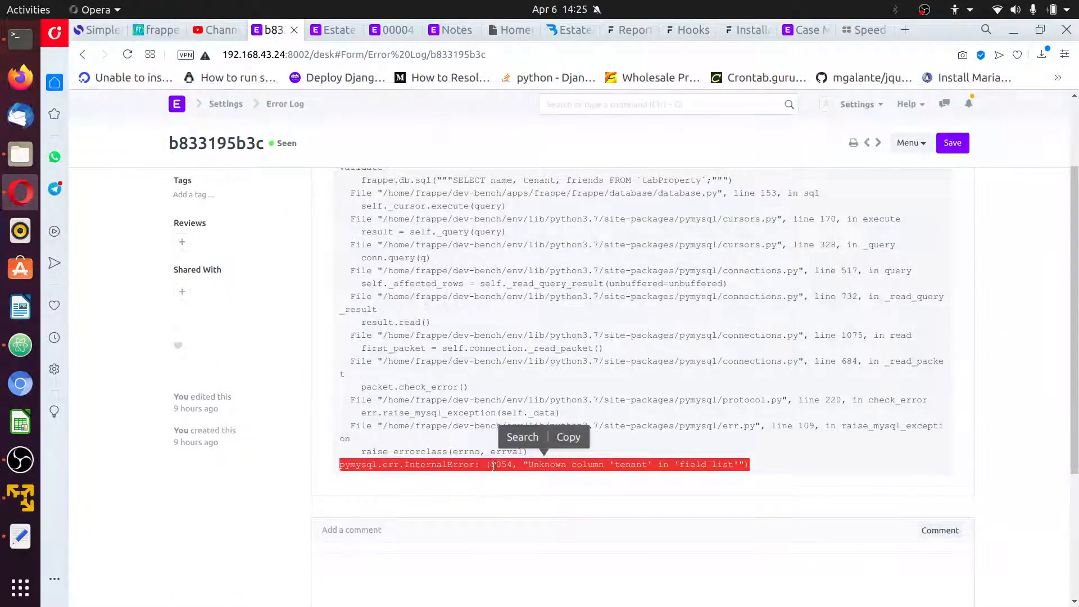
pyautogui.moveTo(759, 486)
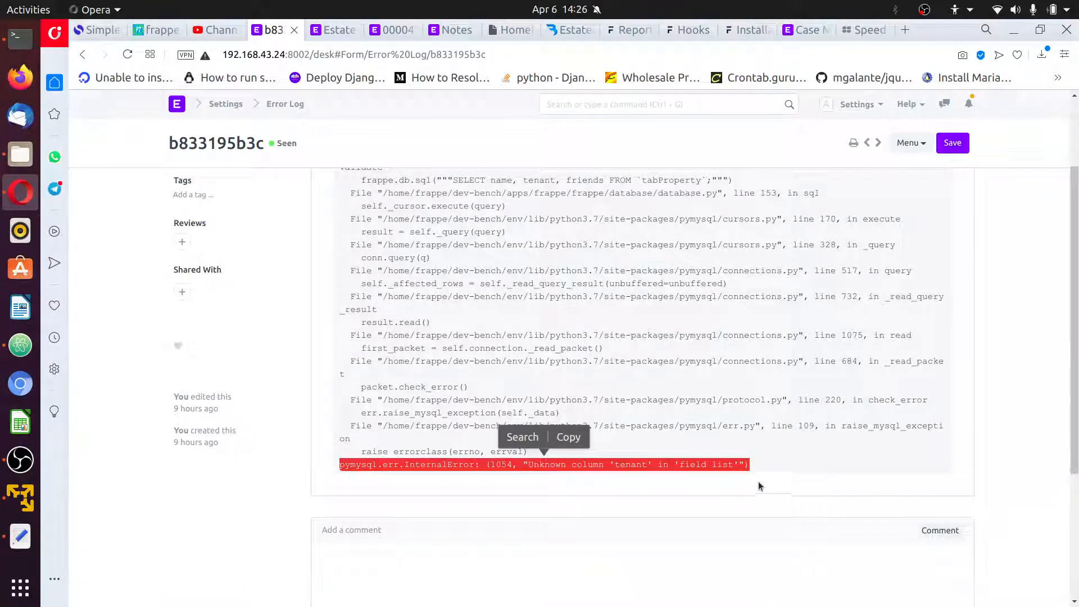
pyautogui.scroll(3)
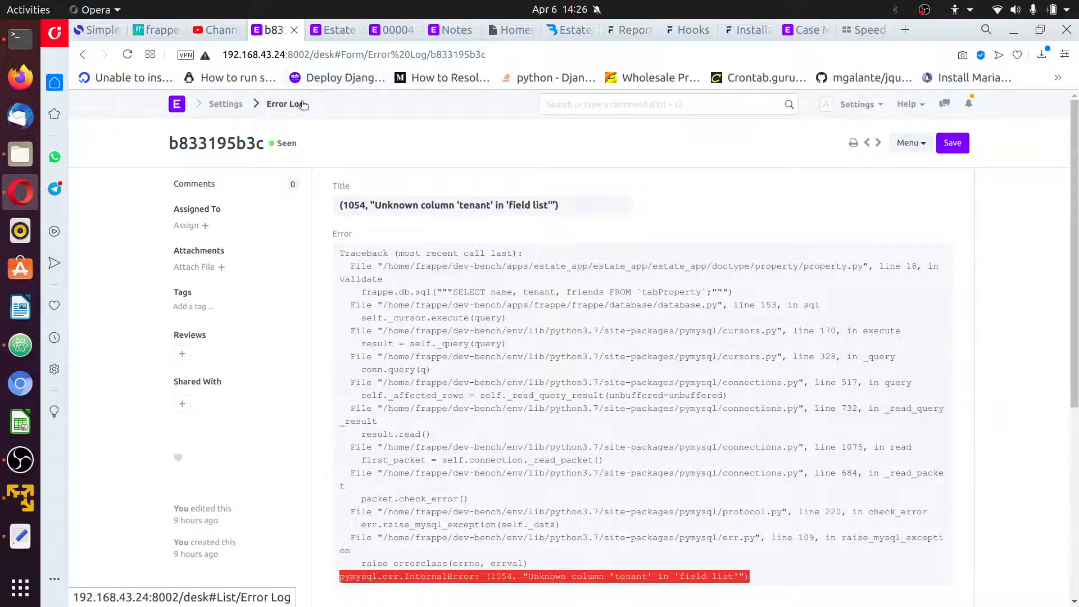
pyautogui.click(284, 103)
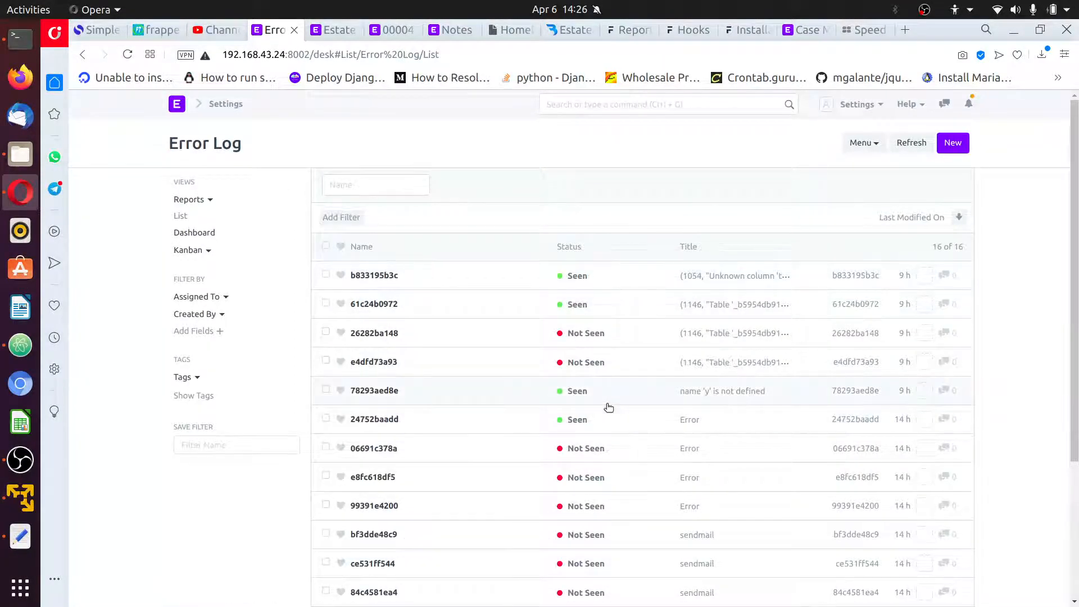
pyautogui.moveTo(580, 372)
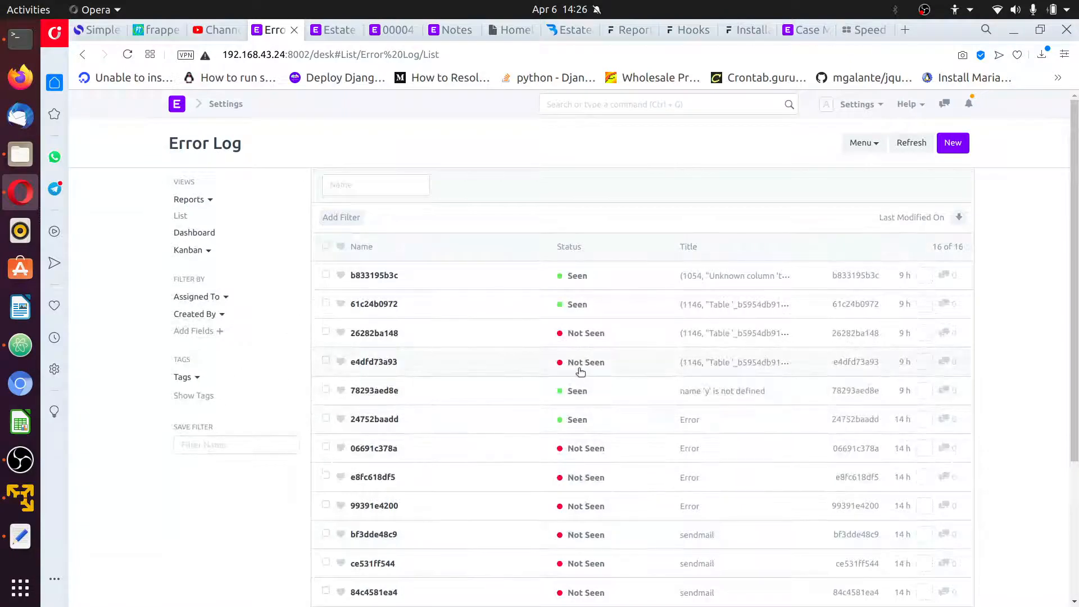
pyautogui.click(19, 344)
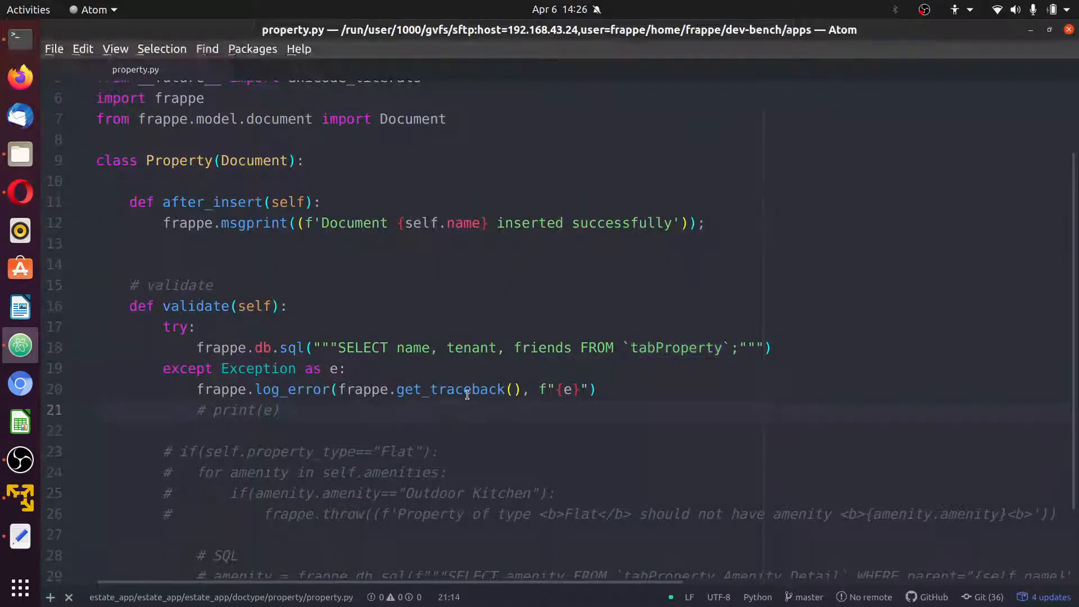
# Duplicate the 'Document … inserted successfully' msgprint line below the log_error call
pyautogui.click(279, 411)
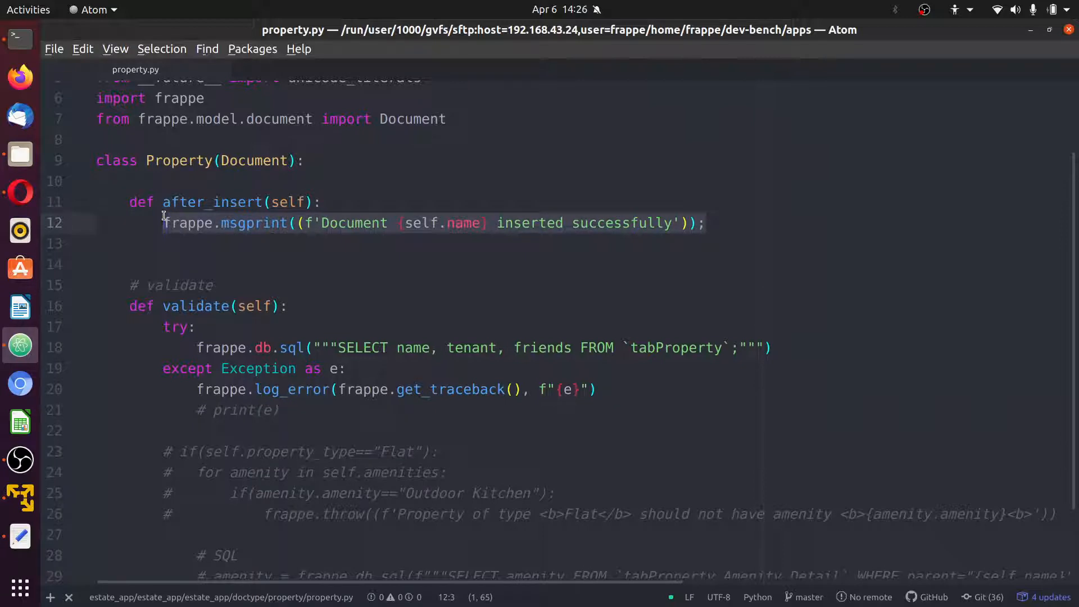
pyautogui.click(602, 389)
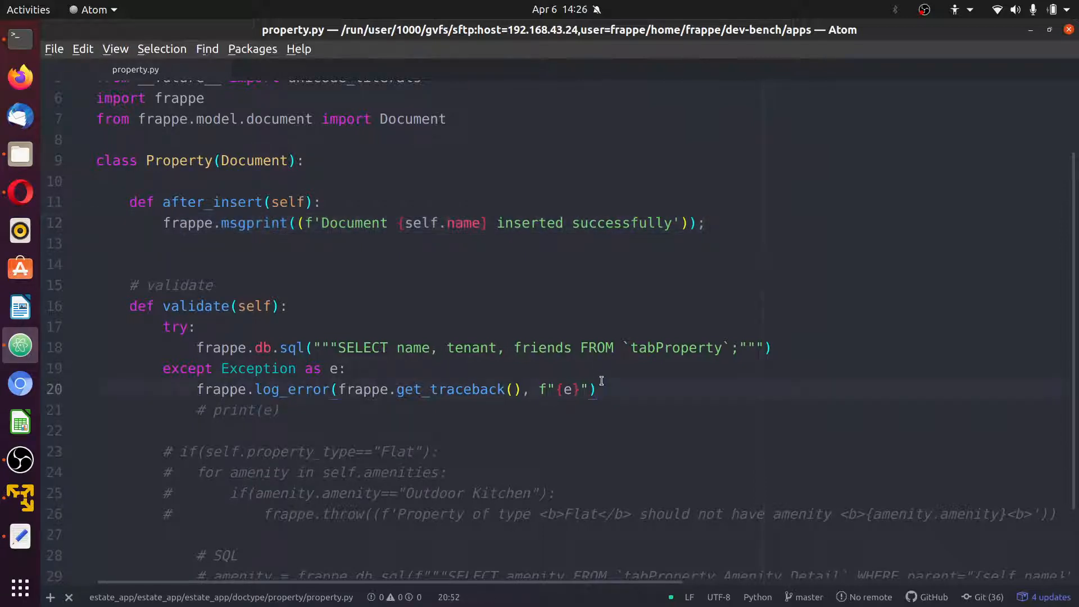
pyautogui.write("frappe.msgprint((f'Document {self.name} inserted successfully'));")
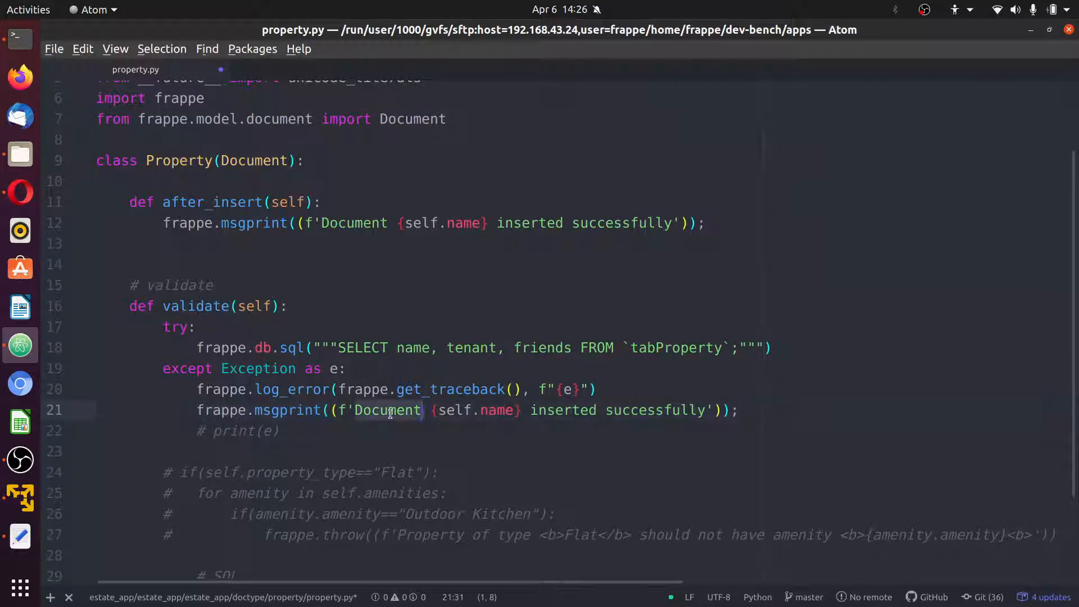
# Reword the copied message to "An error occurred see <a href='{}'" and check the Error Log entry's address
pyautogui.write('An error occ')
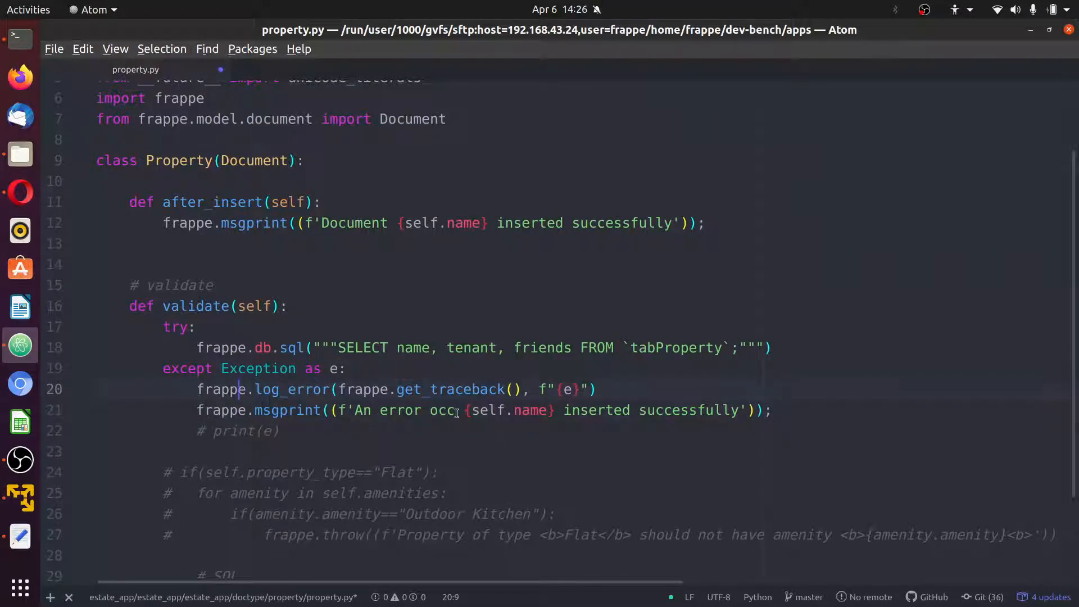
pyautogui.write('ured')
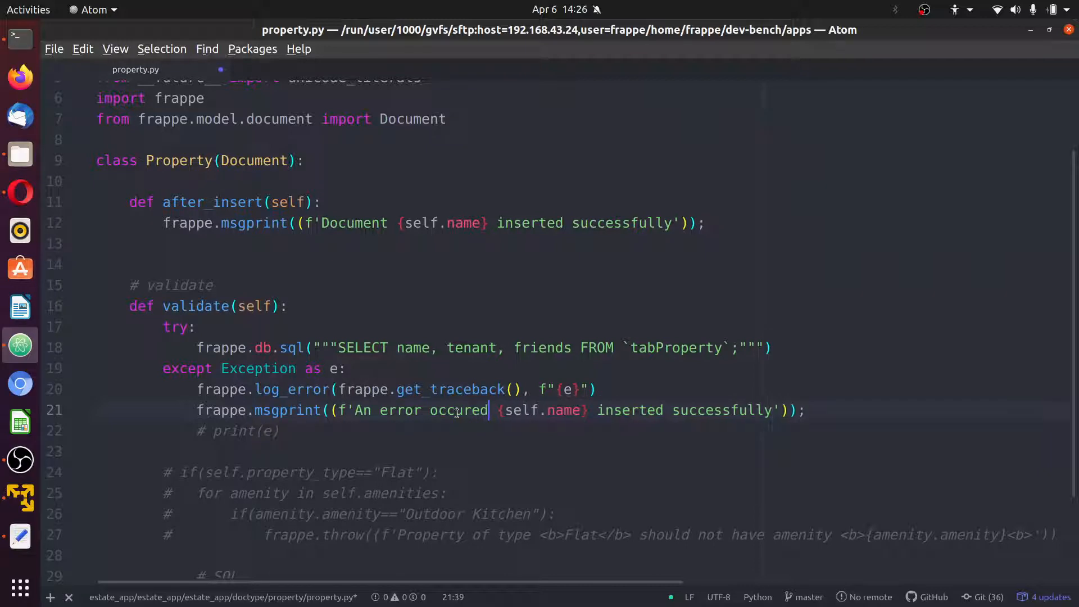
pyautogui.write('r')
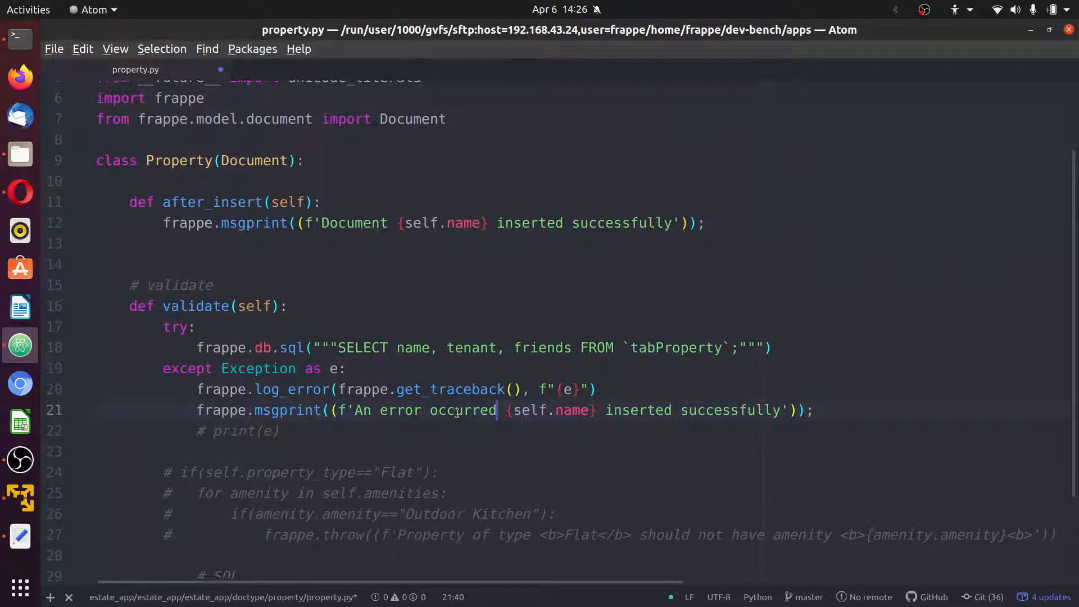
pyautogui.write('see')
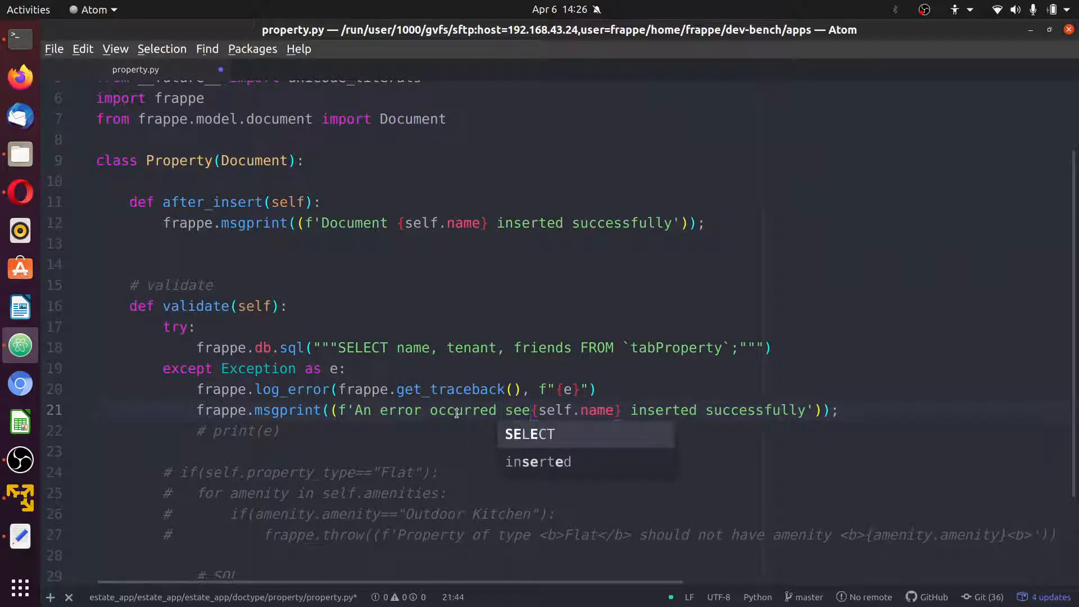
pyautogui.write("<a href='")
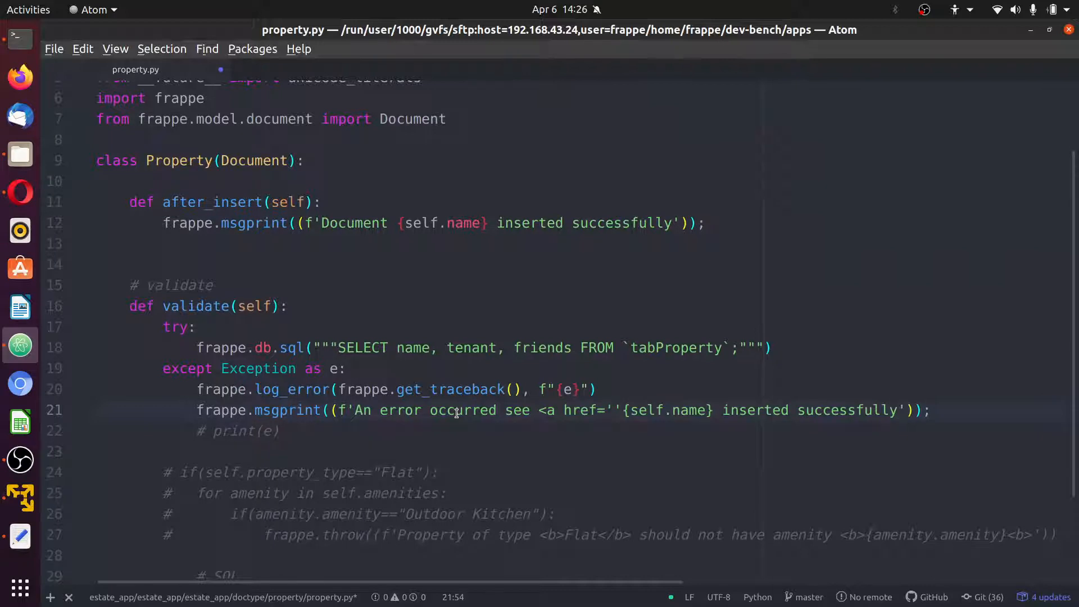
pyautogui.write('{}')
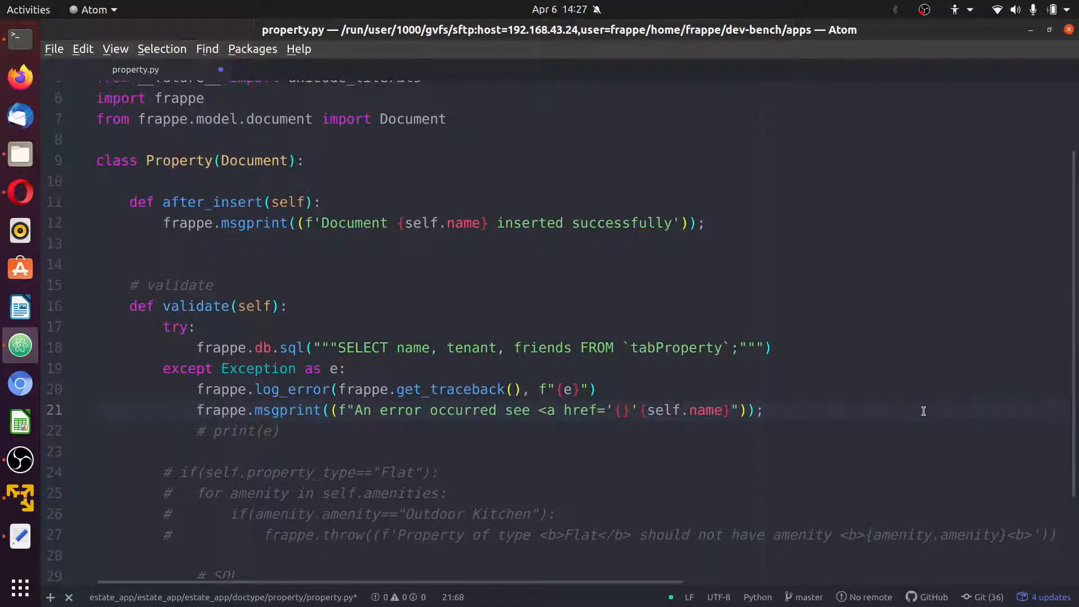
pyautogui.press('BackSpace')
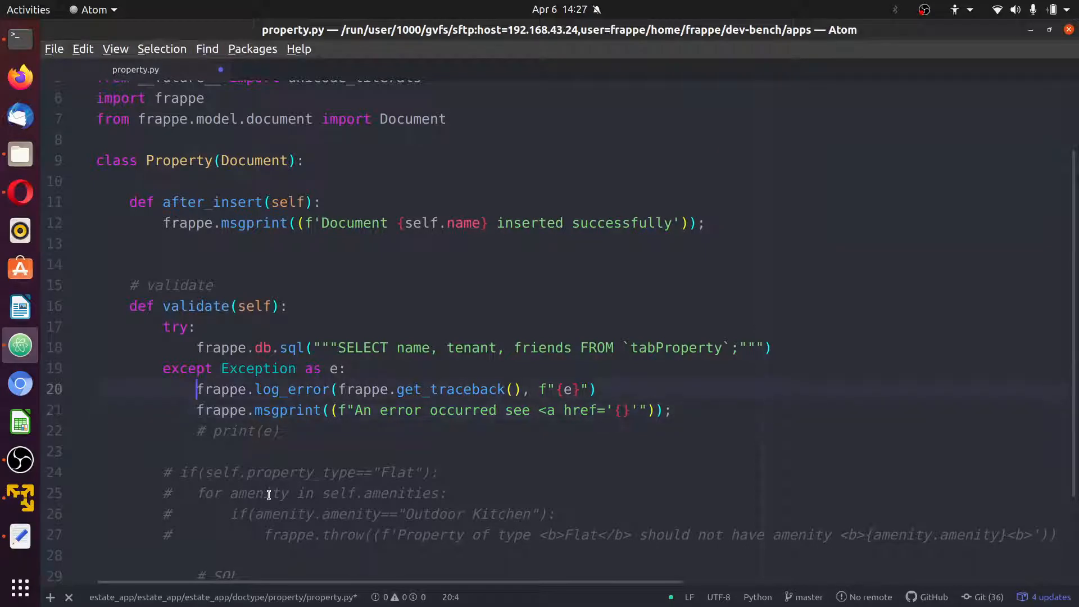
pyautogui.write('error =')
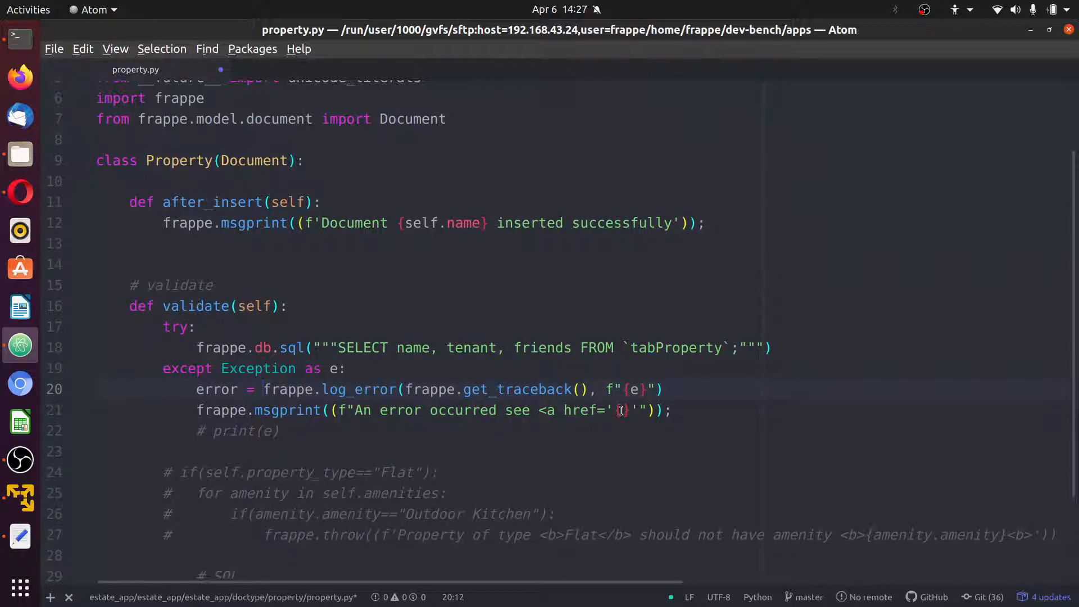
pyautogui.write('/')
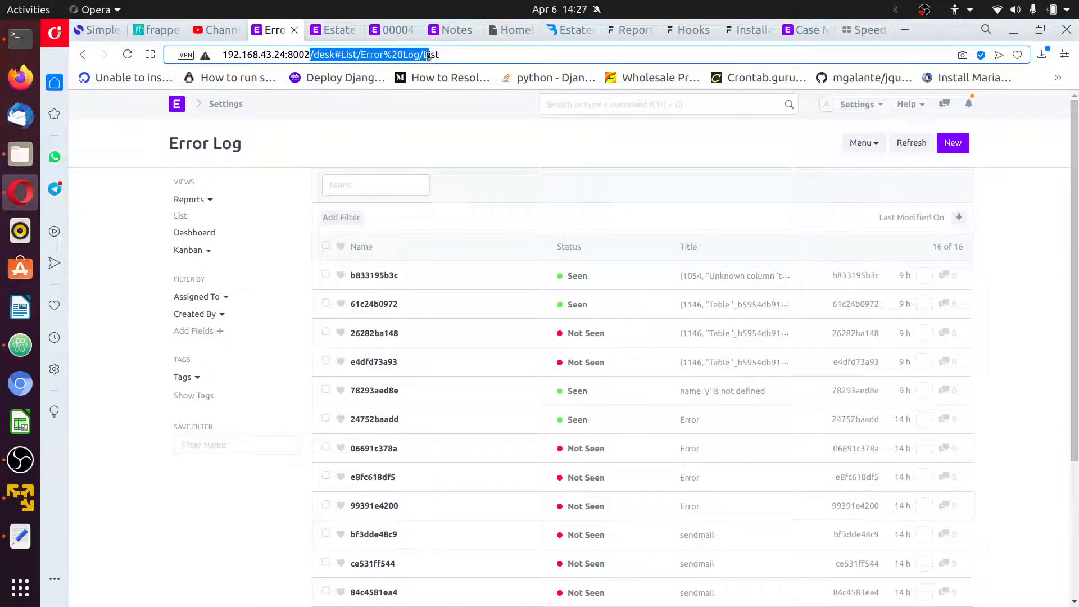
pyautogui.click(375, 276)
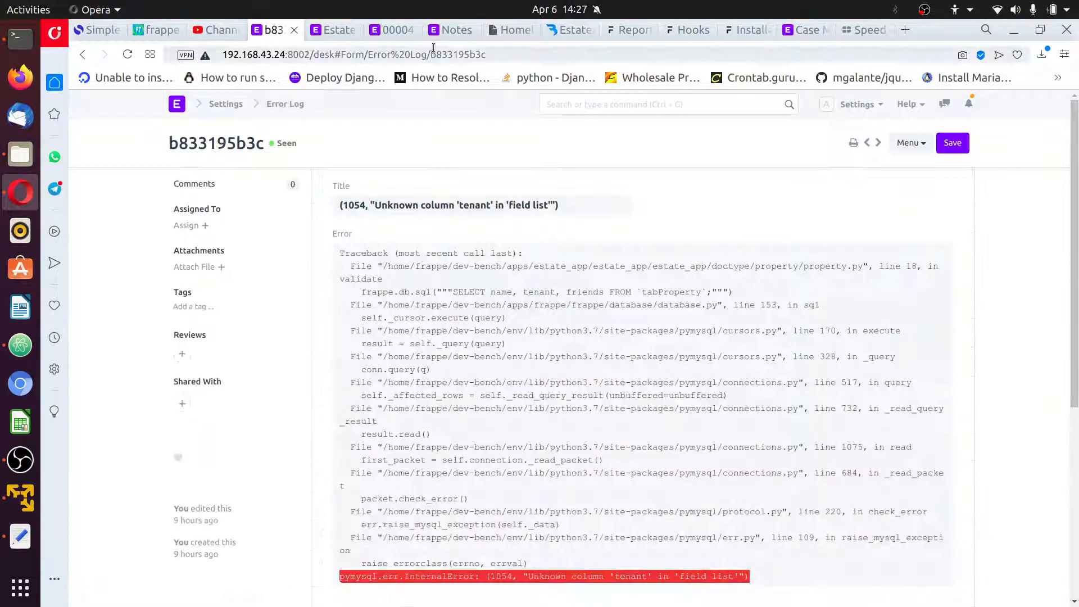
pyautogui.click(352, 55)
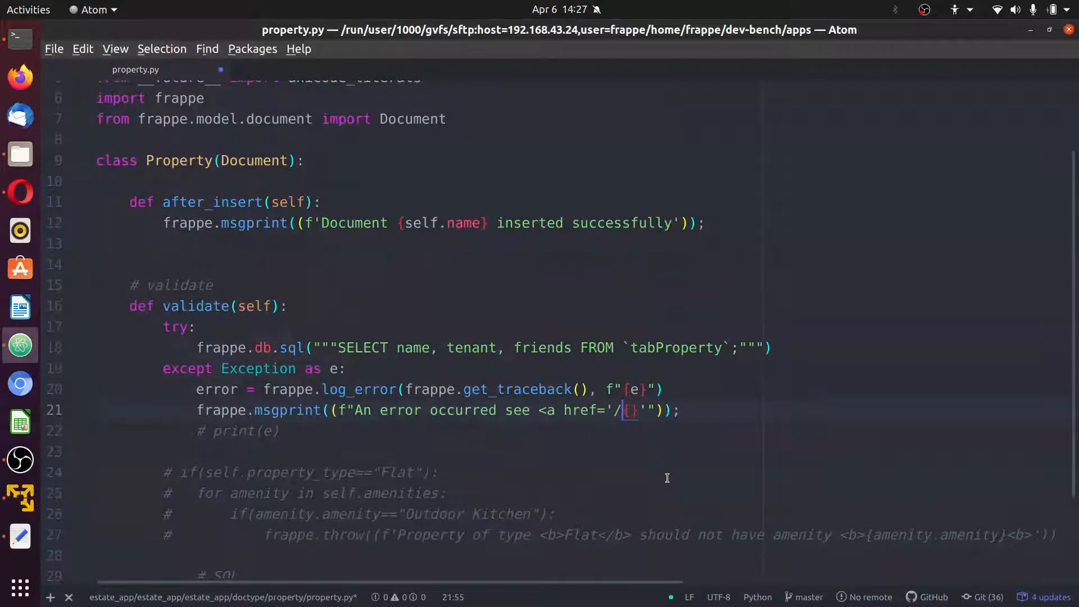
# Finish the link as /desk#Form/Error Log/{error.name} with <b>{error.name}</b></a> markup
pyautogui.write('desk#Form/Error%20Log/b')
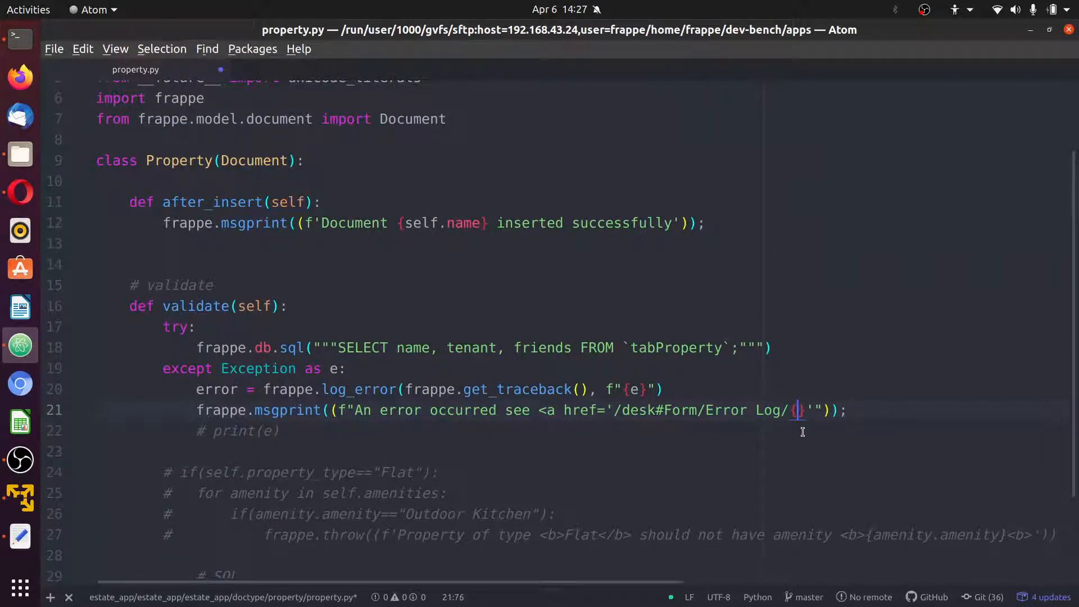
pyautogui.write('e')
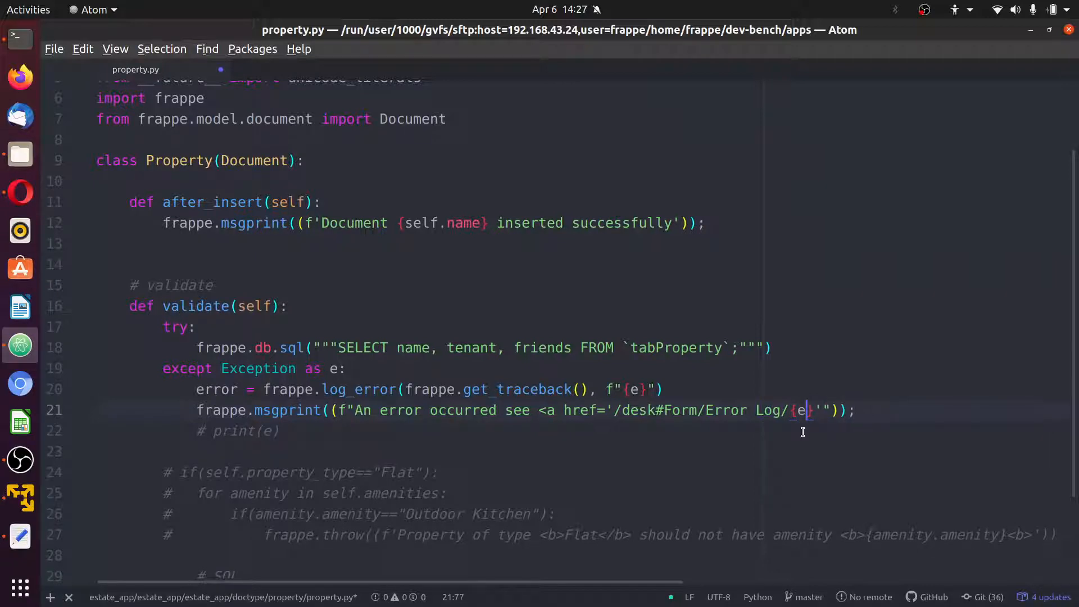
pyautogui.write('rror.name')
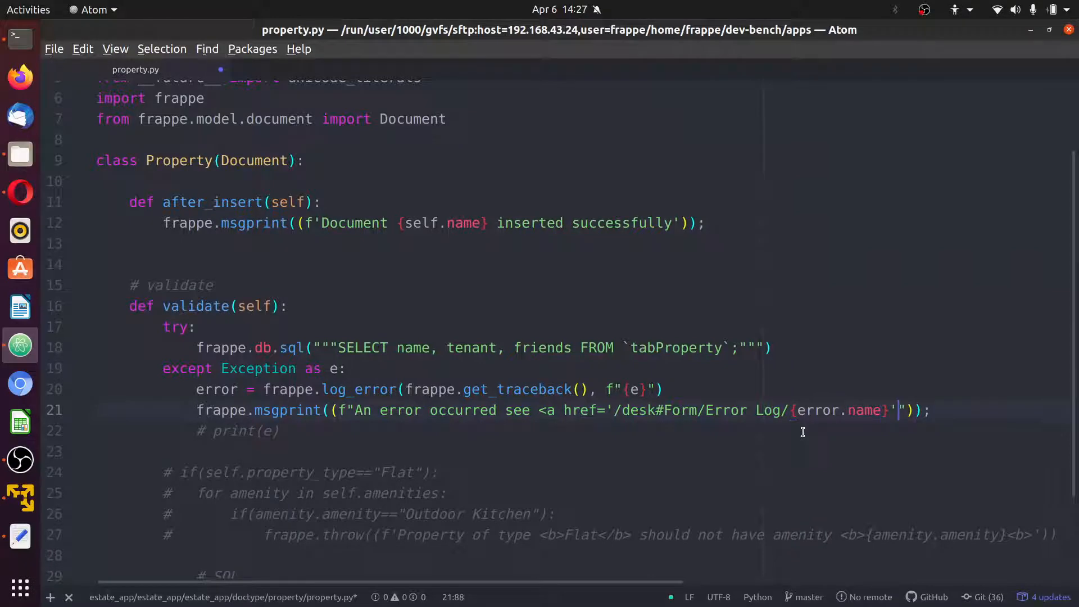
pyautogui.write('>')
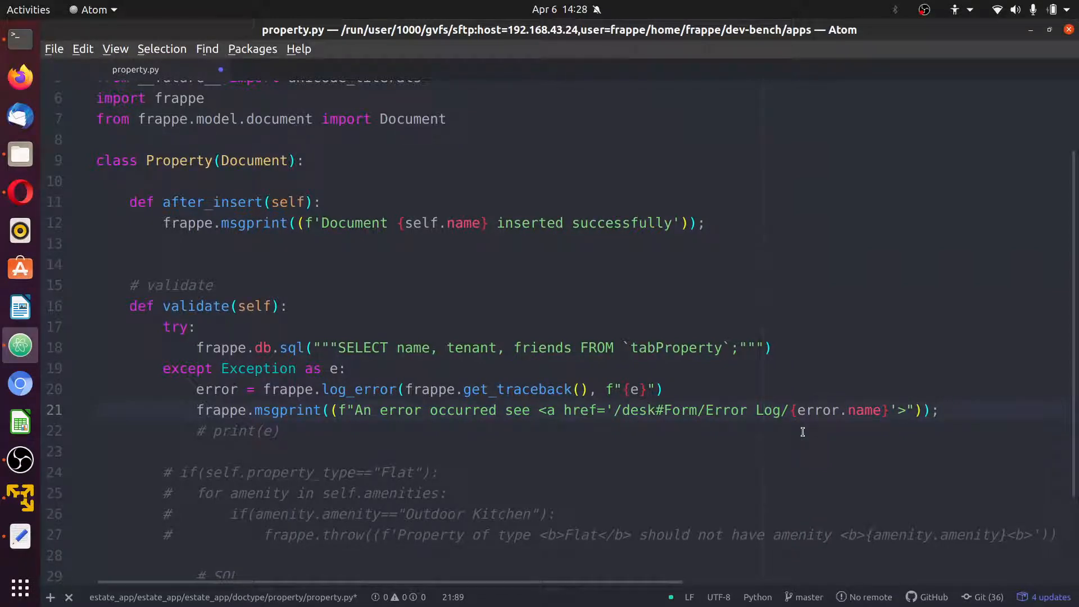
pyautogui.write('<b>{')
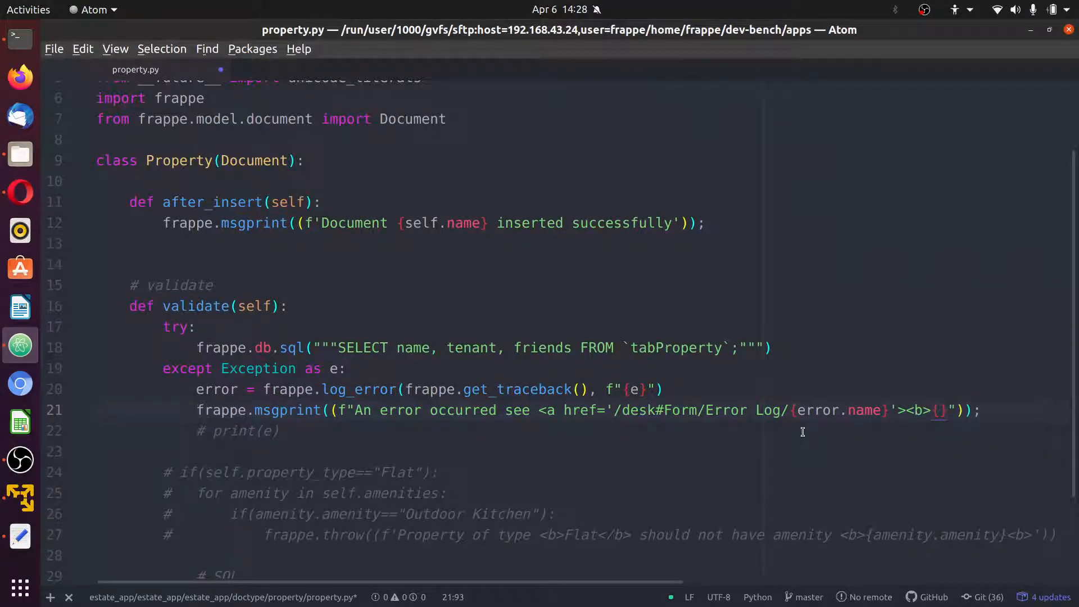
pyautogui.write('errr')
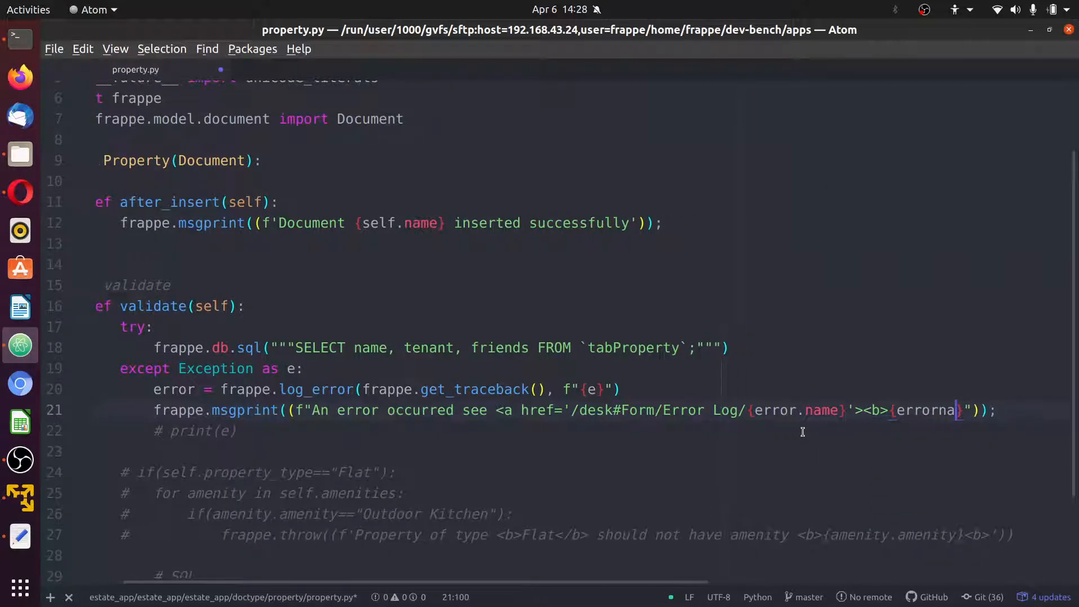
pyautogui.press('BackSpace')
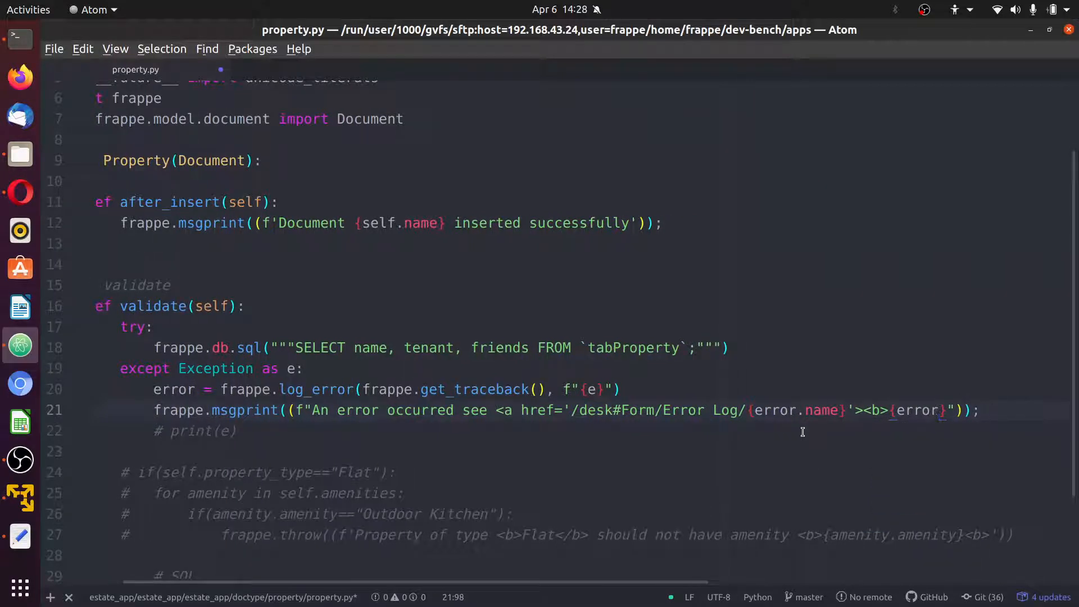
# Save property.py and return to the Error Log list in the browser
pyautogui.hscroll(-3)
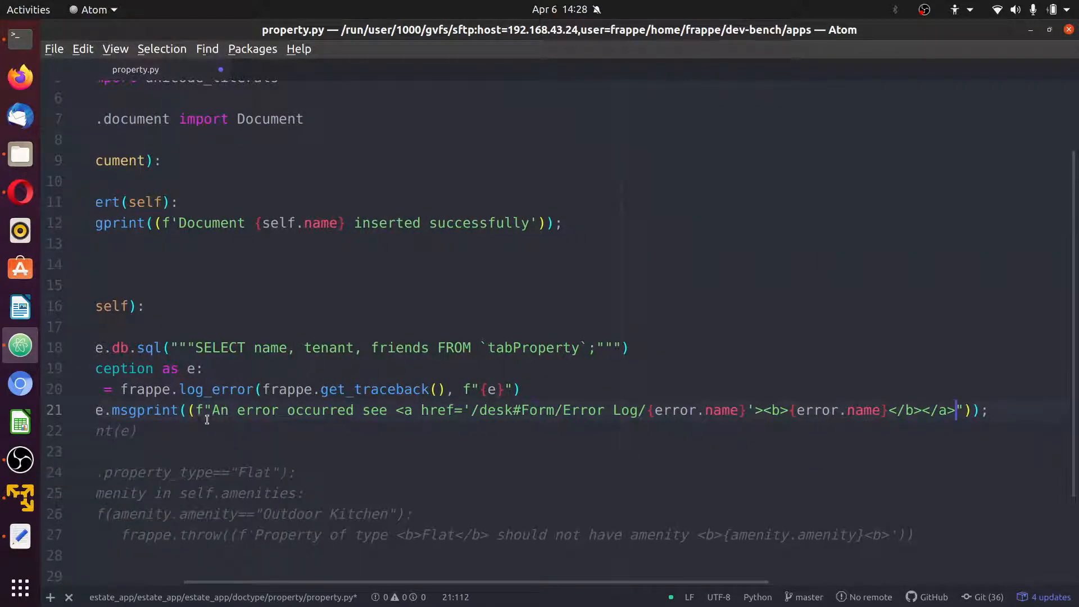
pyautogui.moveTo(500, 423)
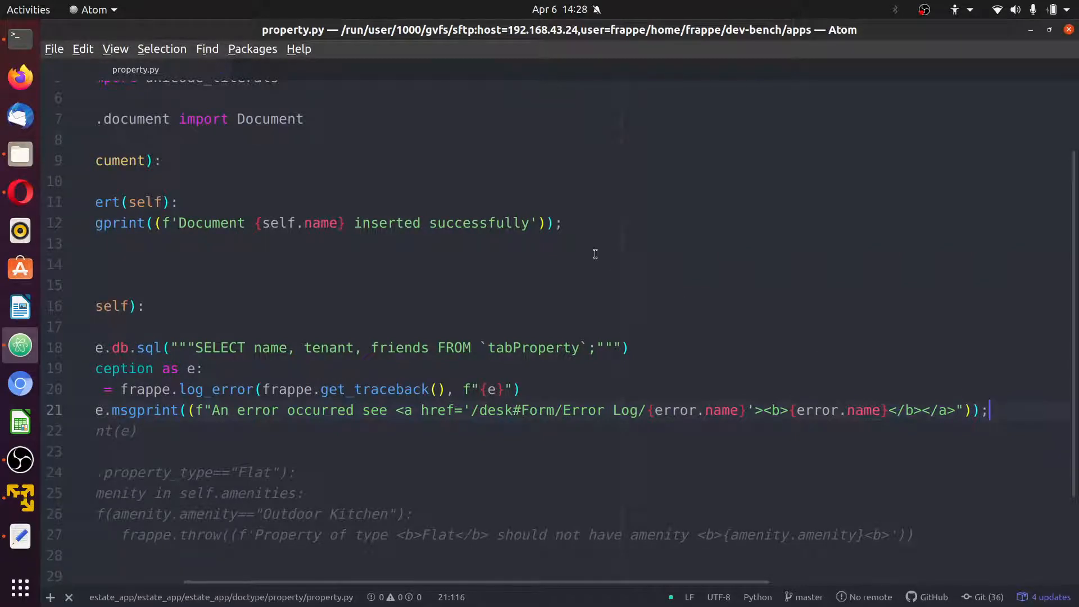
pyautogui.click(19, 40)
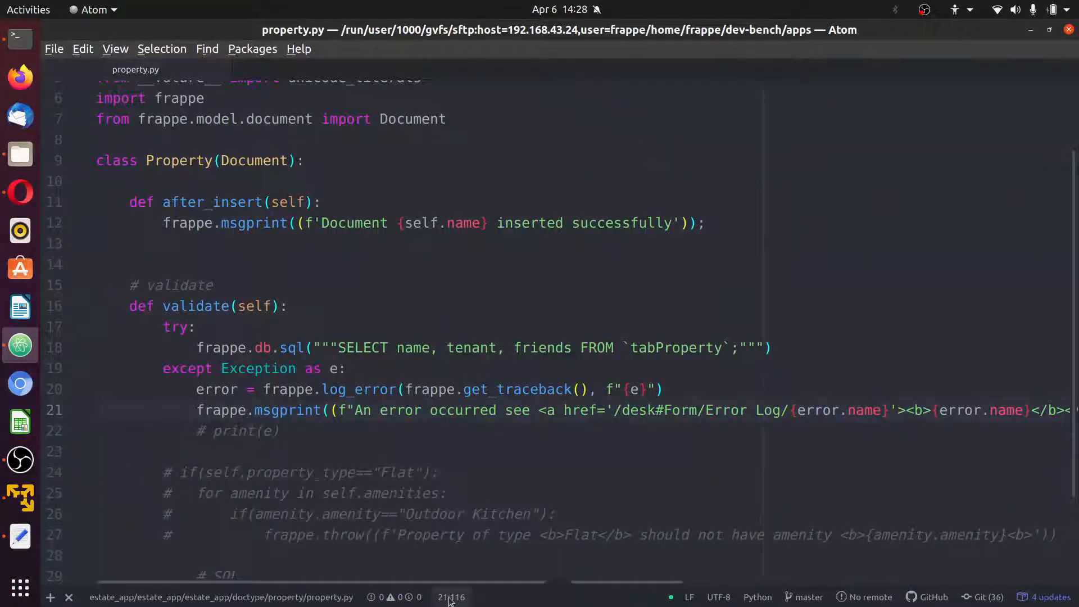
pyautogui.hscroll(3)
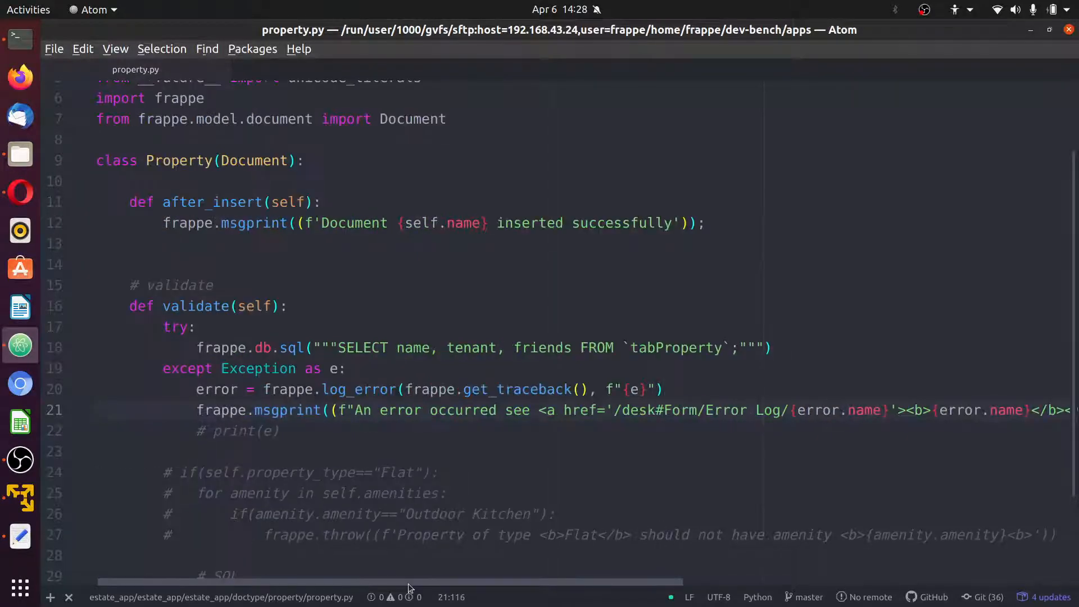
pyautogui.moveTo(496, 350)
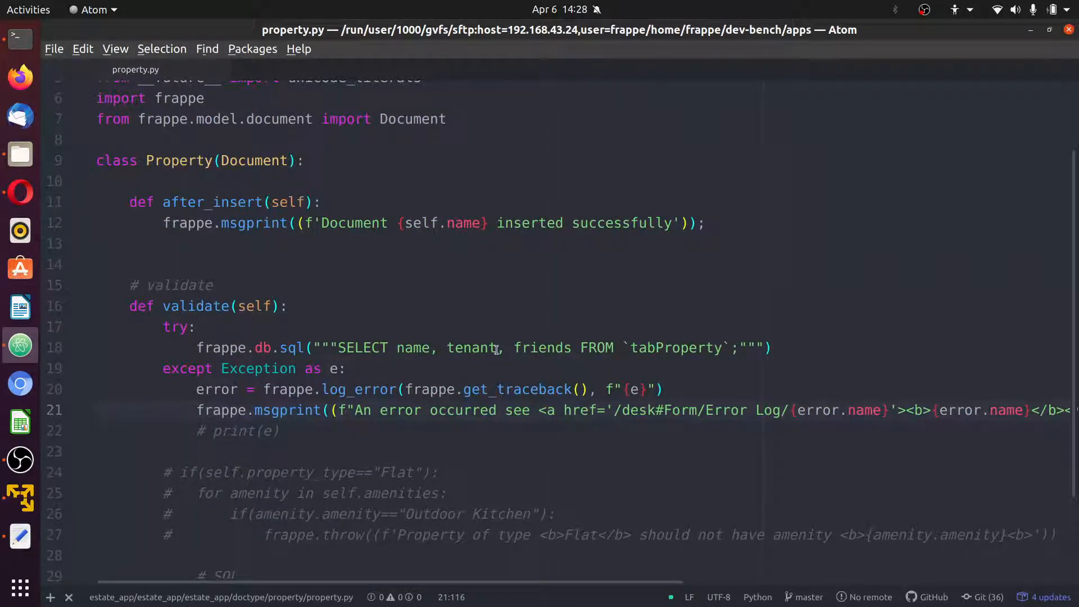
pyautogui.moveTo(83, 343)
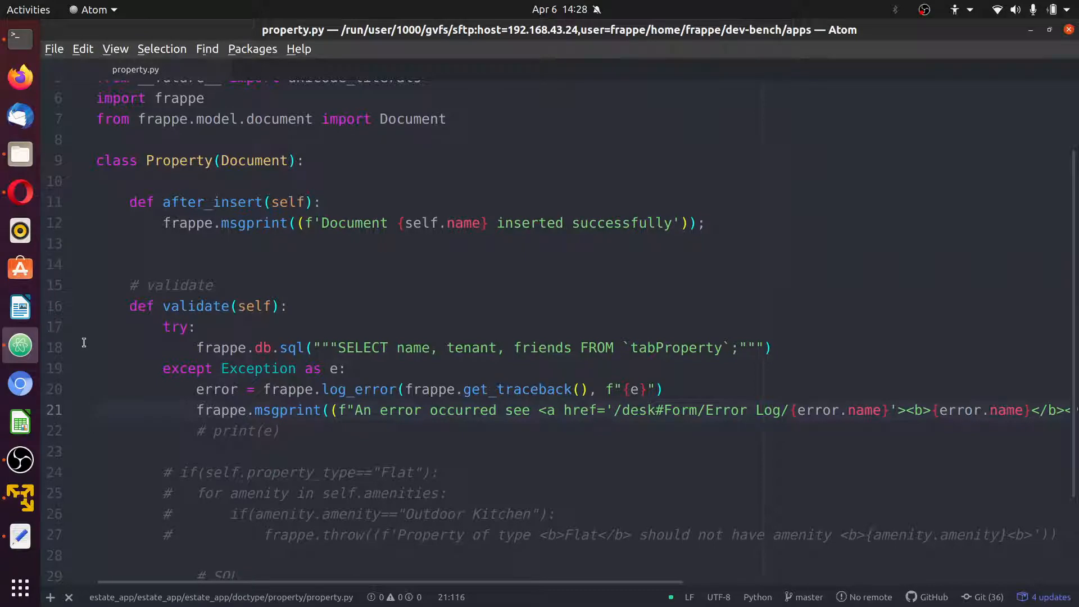
pyautogui.click(20, 192)
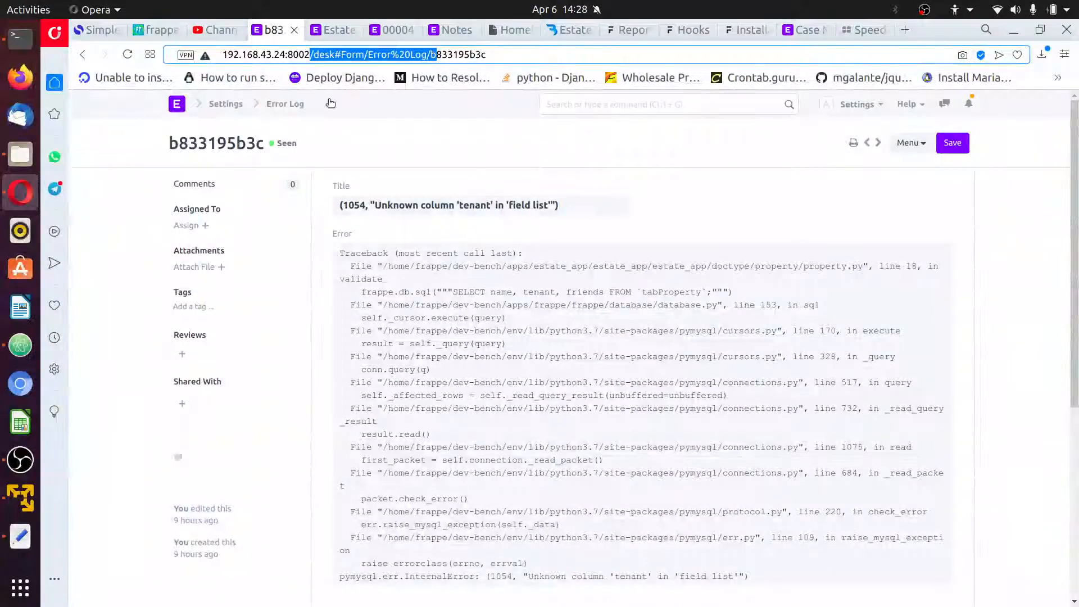
pyautogui.click(285, 104)
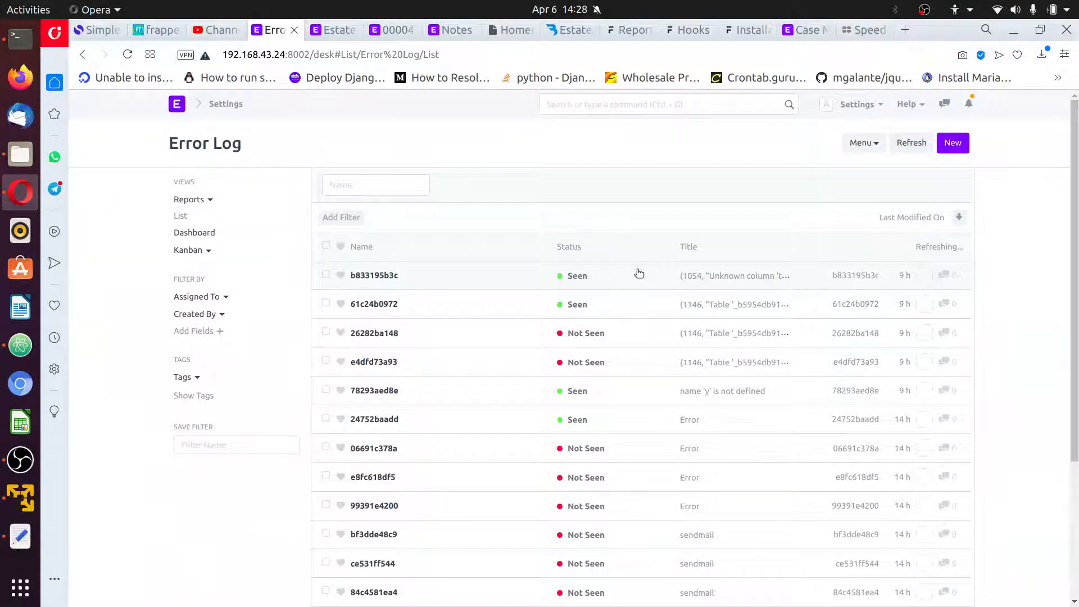
# Remove the stray 'k' from Property 000047's description and save, showing the error-link message
pyautogui.click(391, 30)
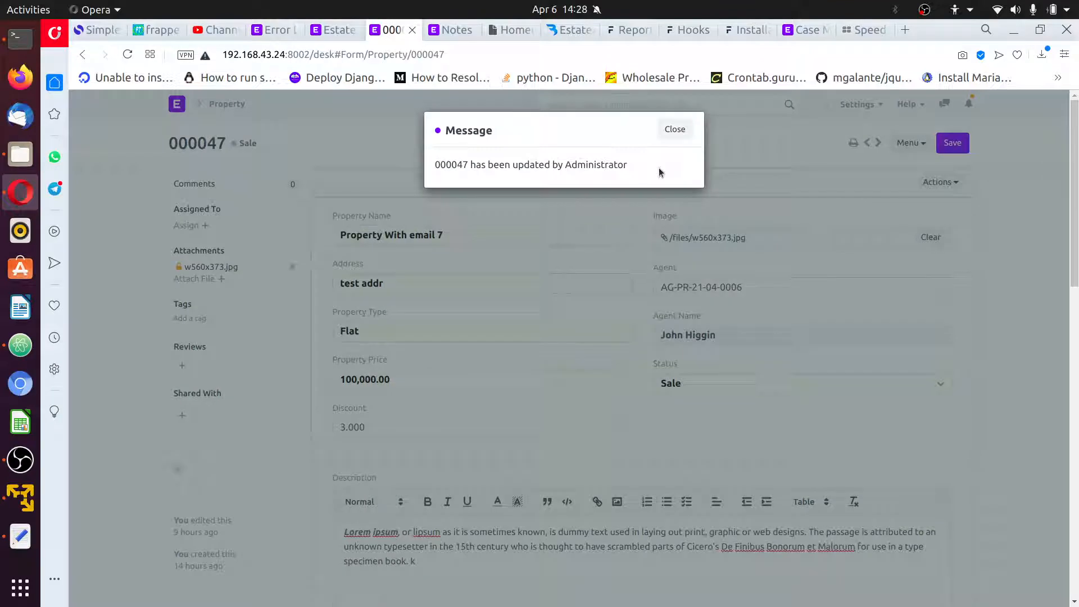
pyautogui.click(675, 128)
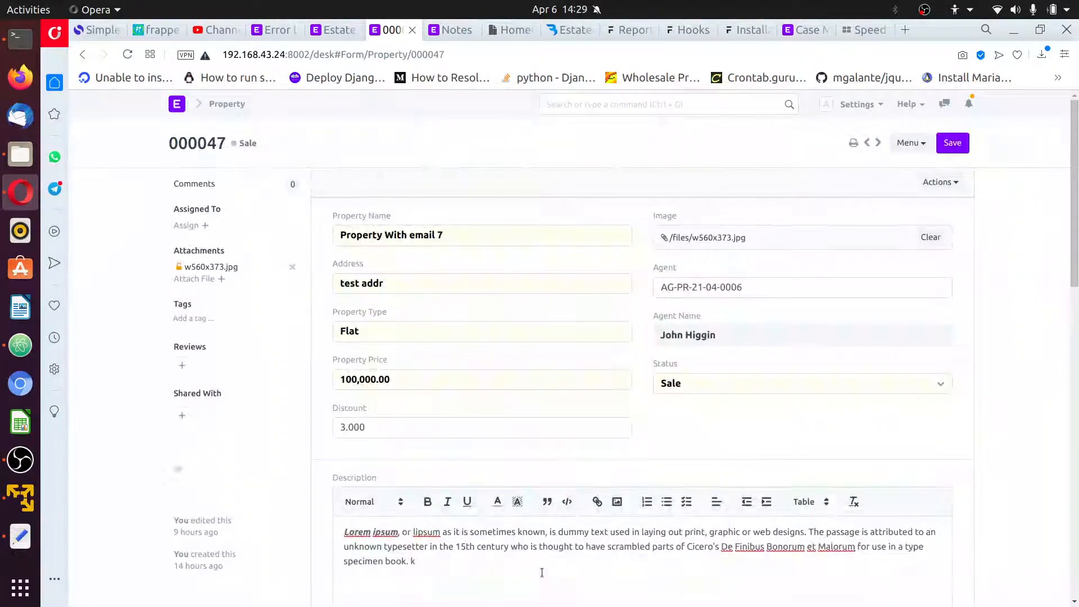
pyautogui.press('Backspace')
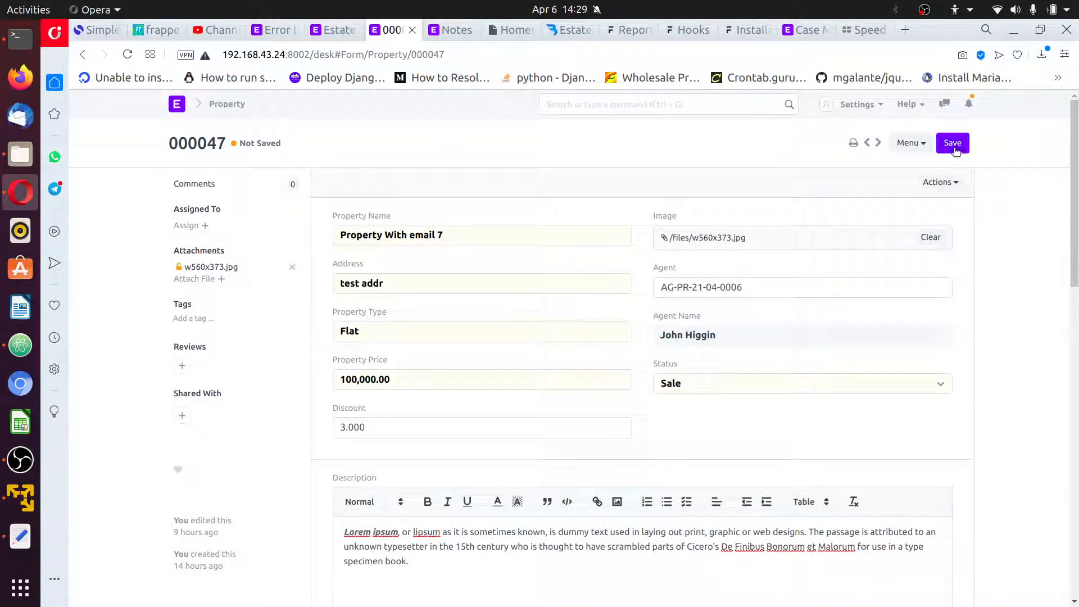
pyautogui.click(953, 143)
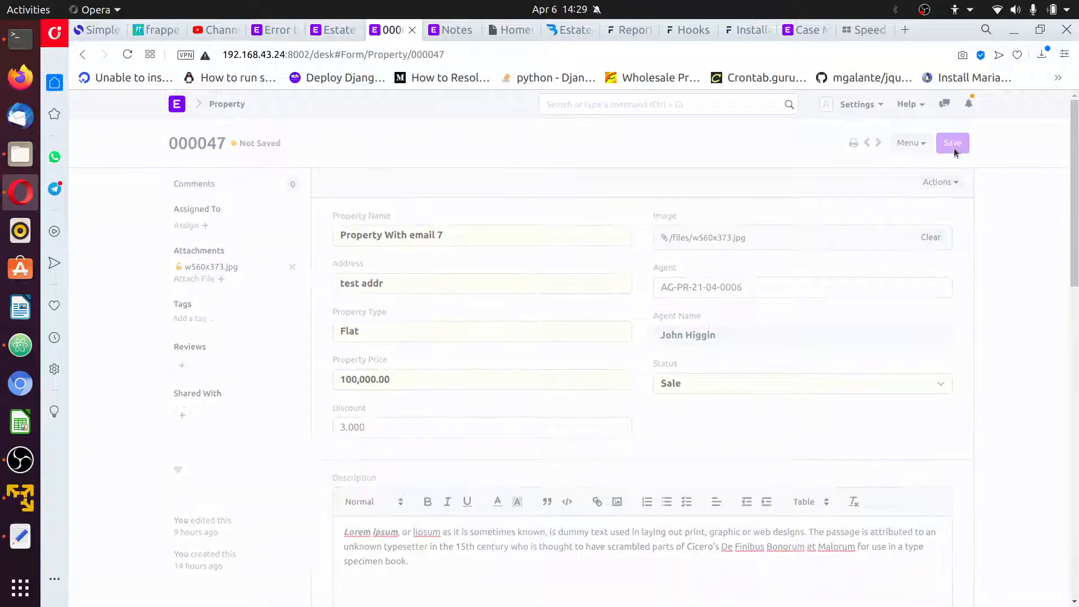
pyautogui.click(953, 143)
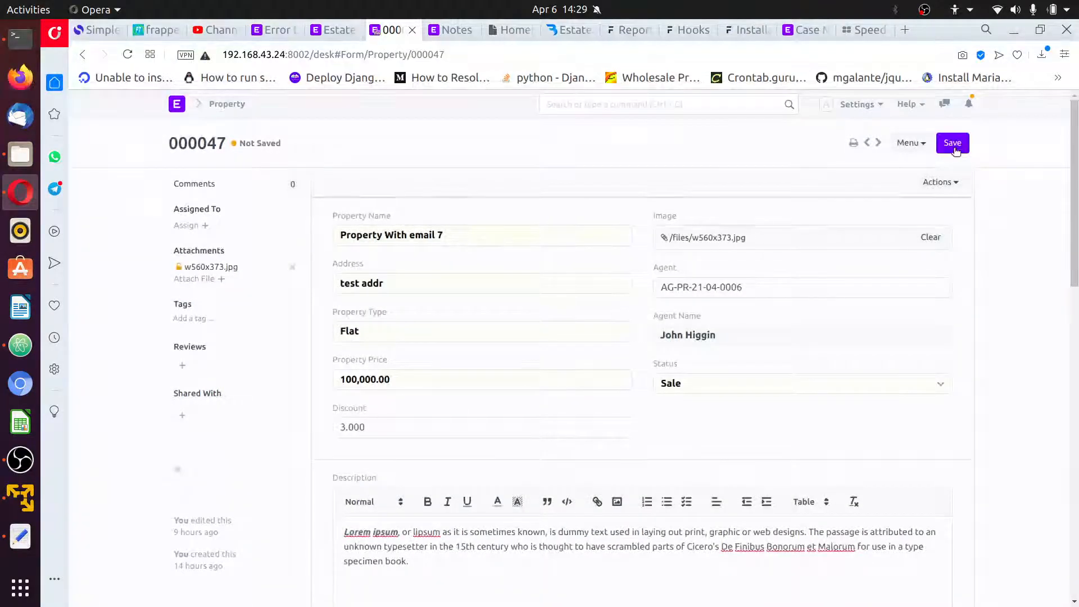
pyautogui.moveTo(700, 399)
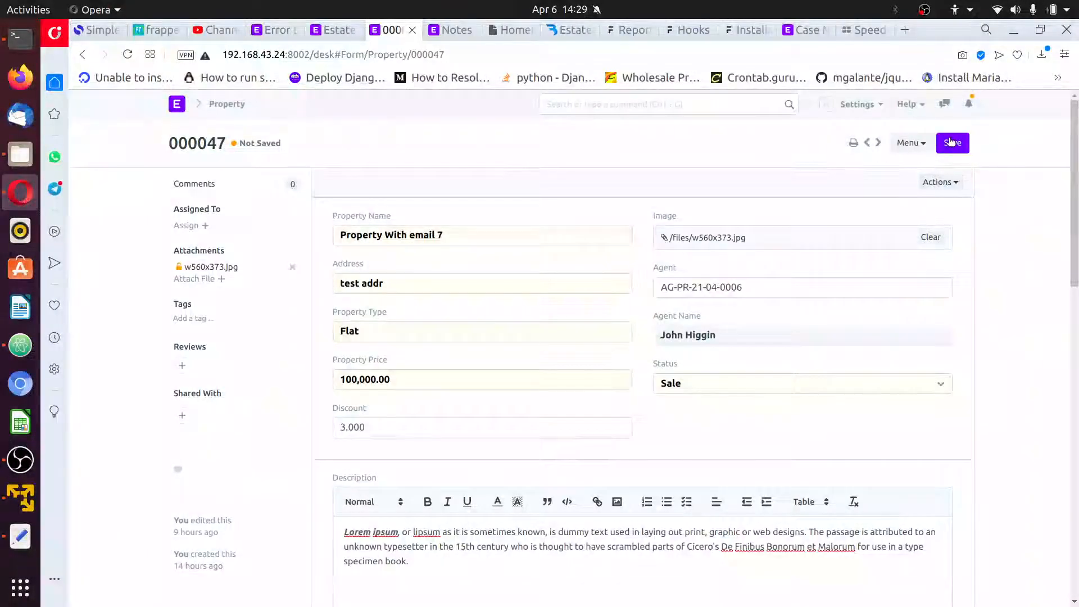
pyautogui.click(953, 143)
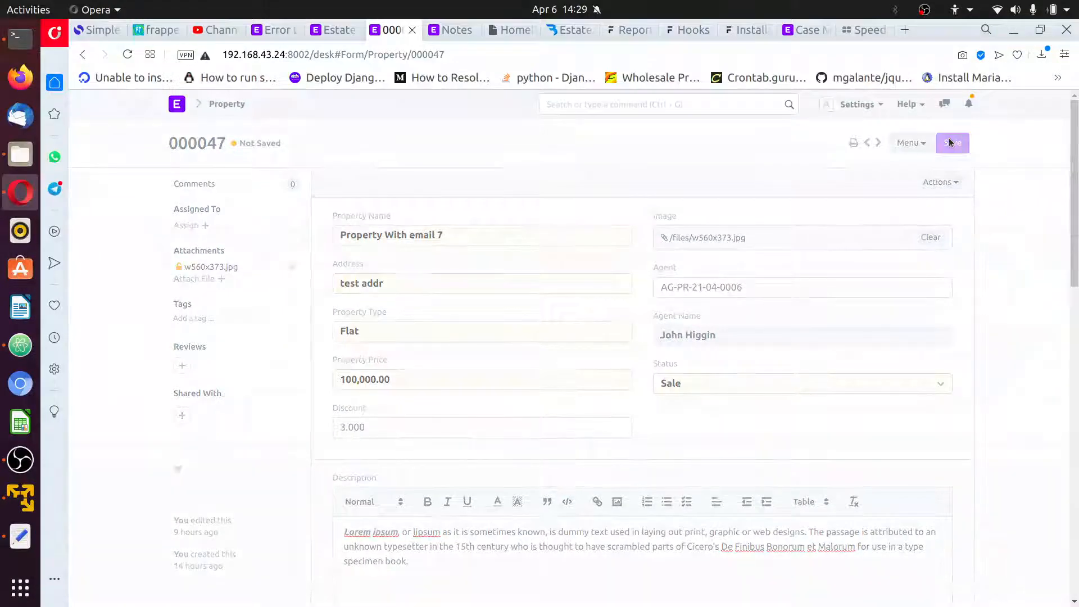
pyautogui.click(951, 142)
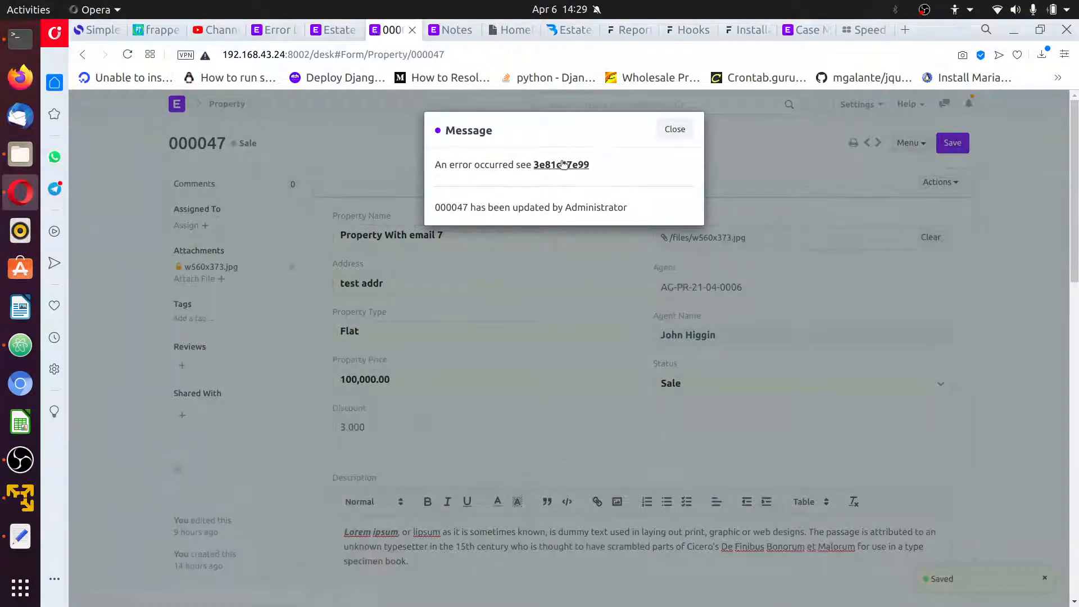
pyautogui.moveTo(561, 164)
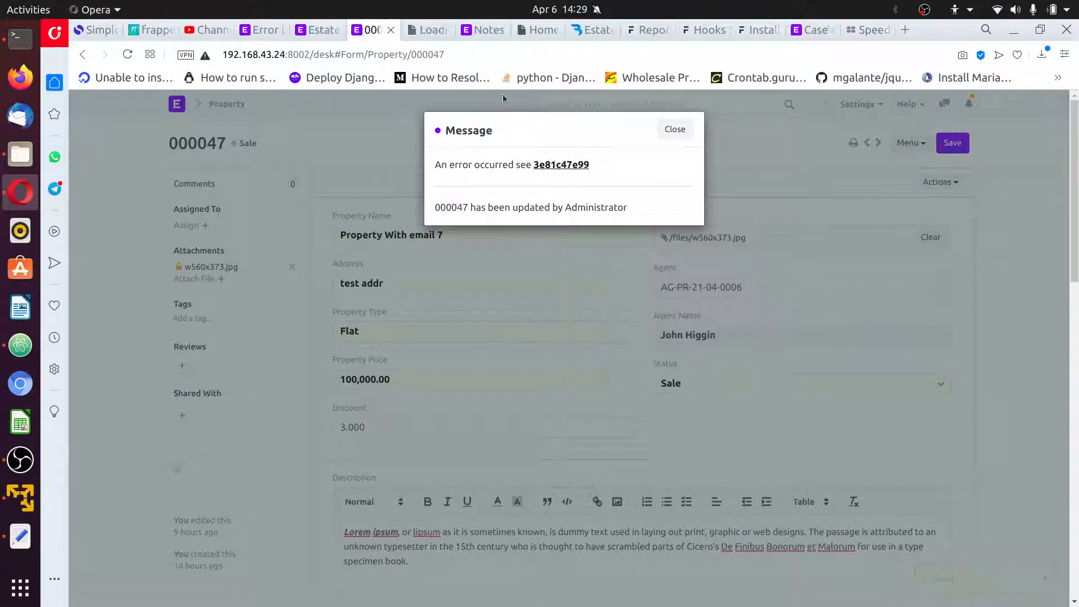
pyautogui.click(561, 164)
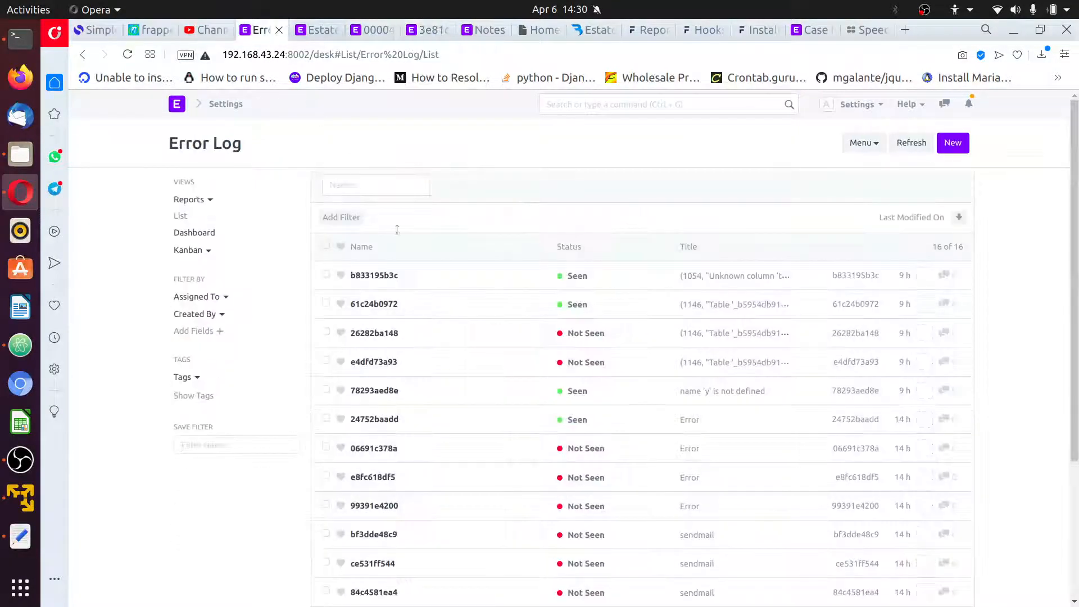
# Refresh the Error Log list so 3e81c47e99 appears on top, then return to property.py
pyautogui.click(912, 142)
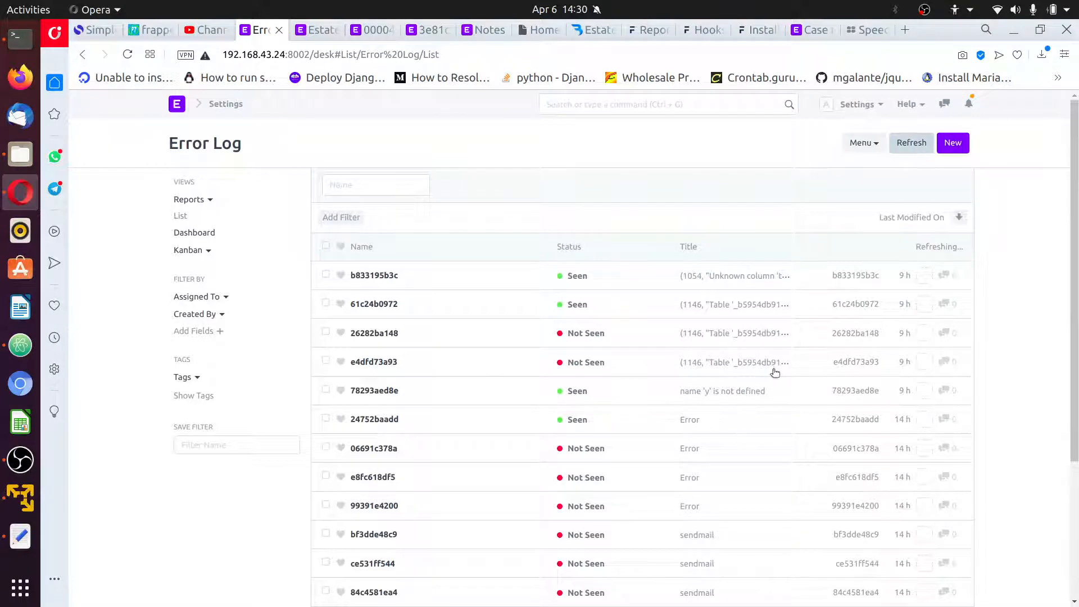
pyautogui.click(911, 142)
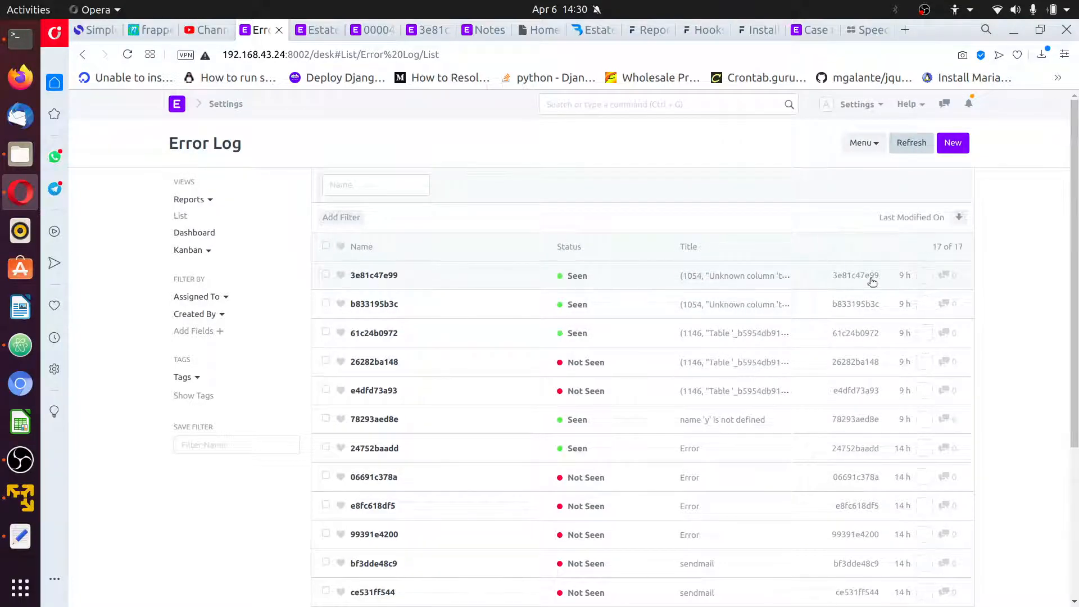
pyautogui.moveTo(544, 144)
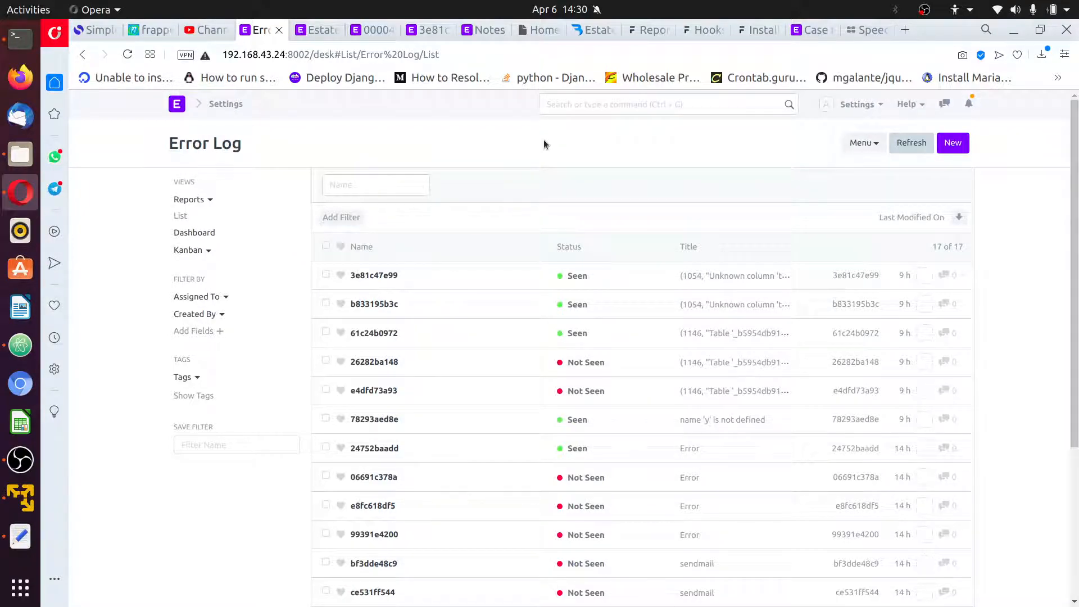
pyautogui.click(19, 344)
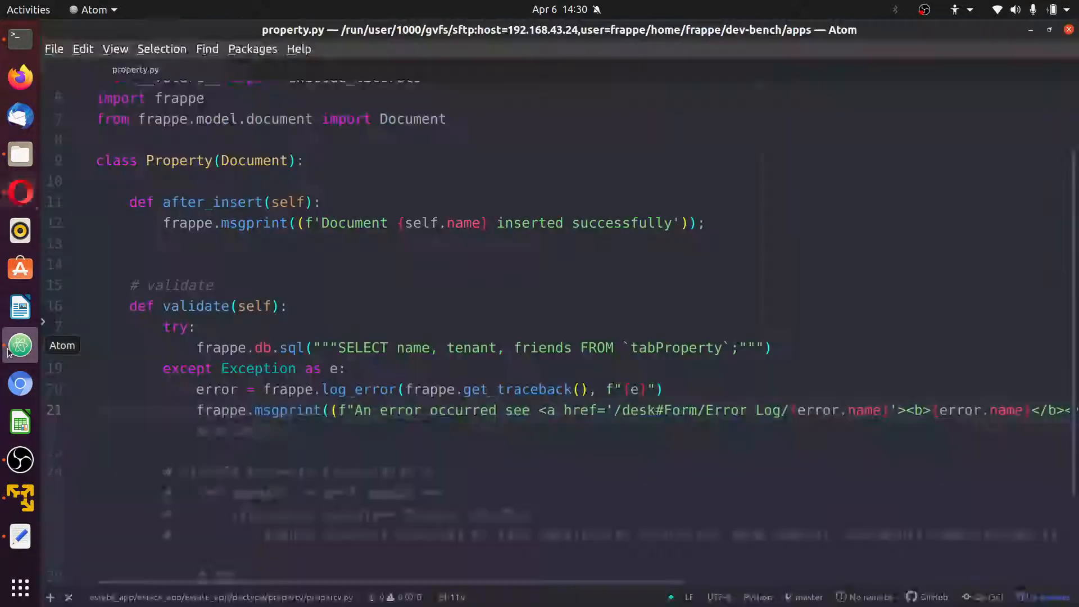
pyautogui.scroll(-3)
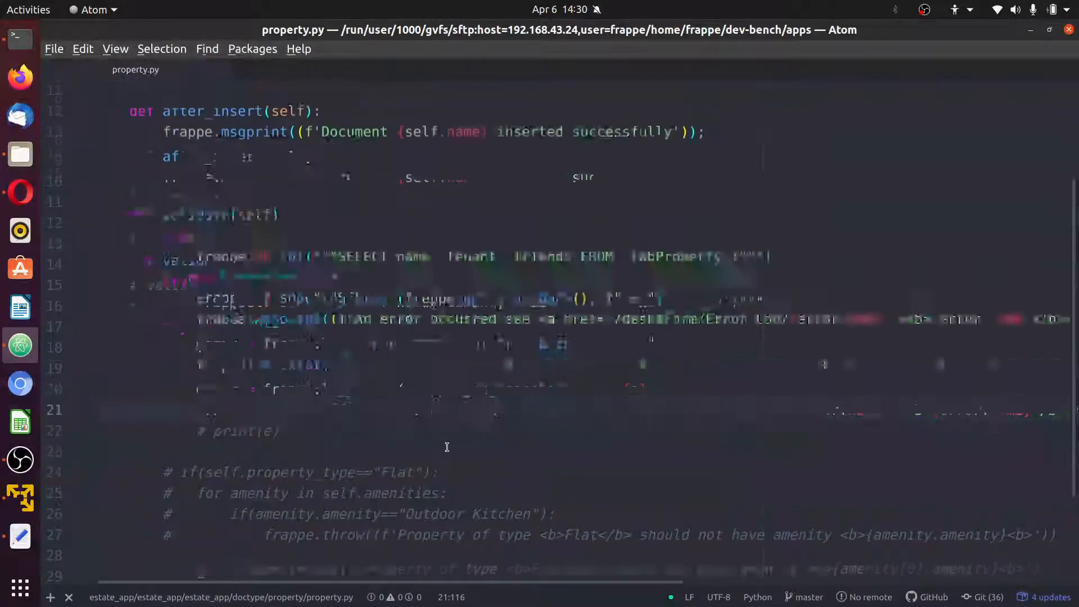